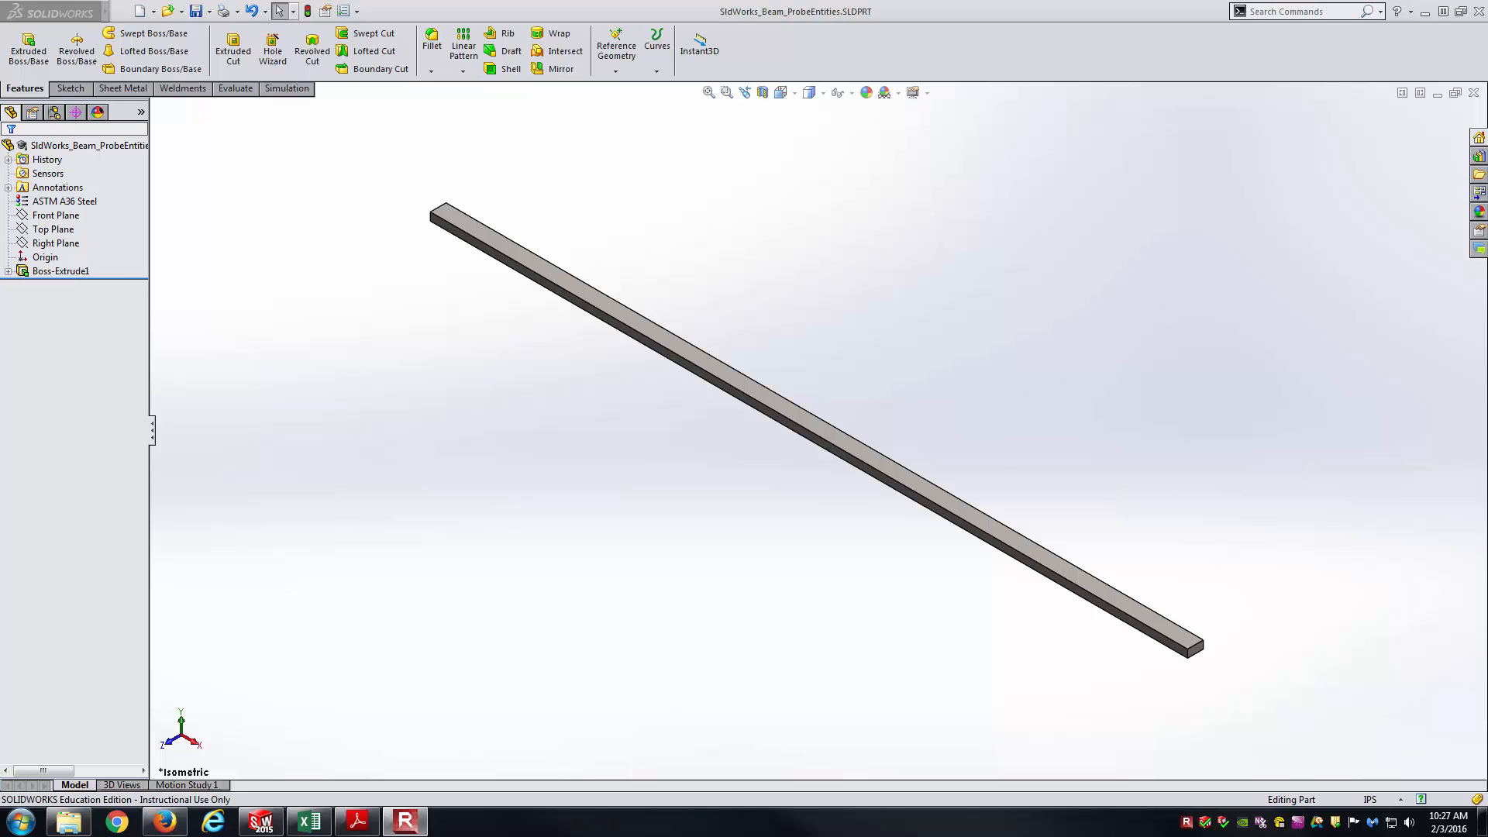
pyautogui.moveTo(570, 577)
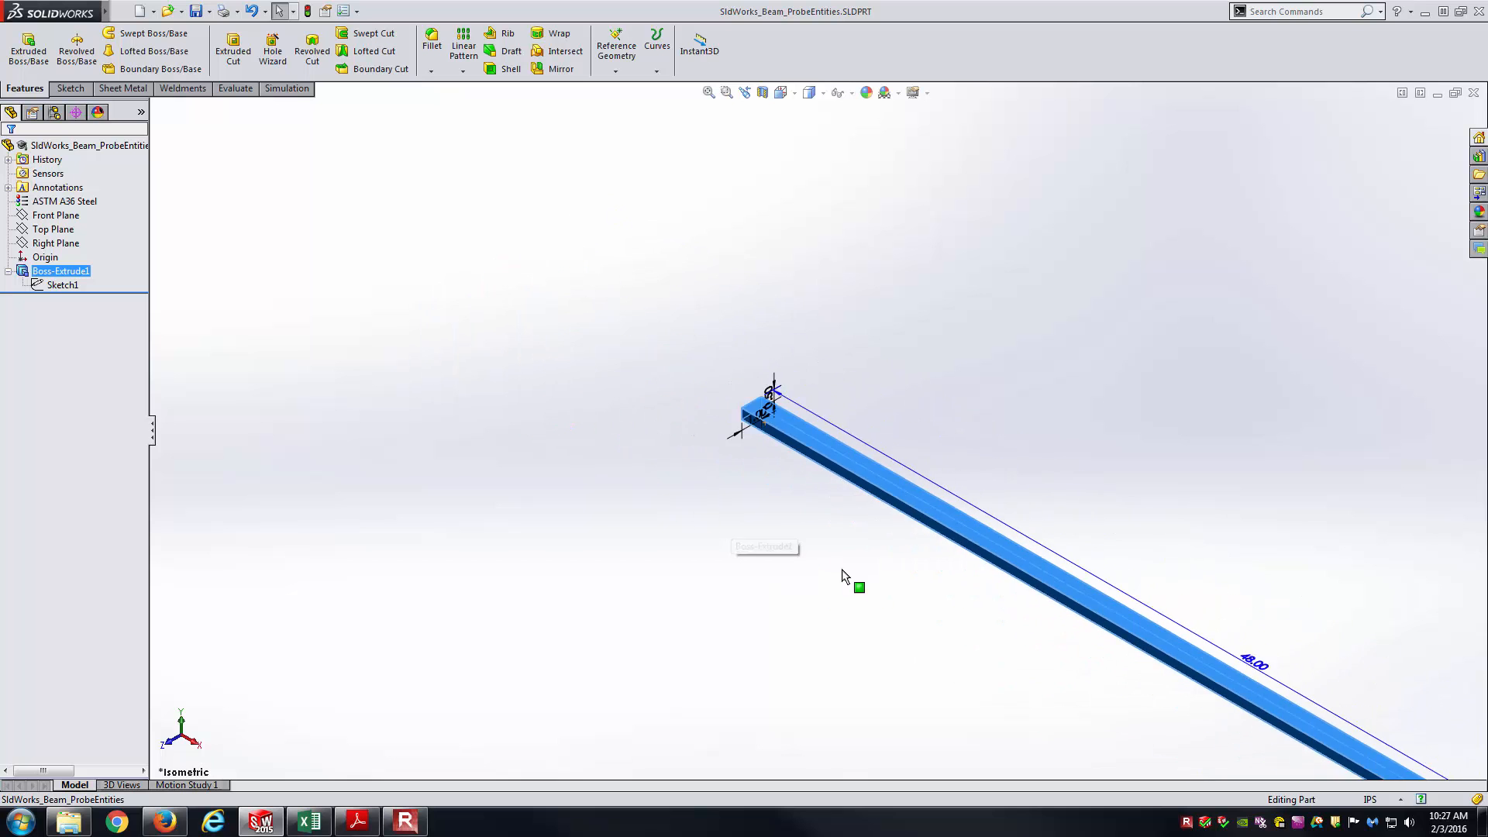
# Create a new Static study on the beam from the Simulation commands
pyautogui.click(928, 515)
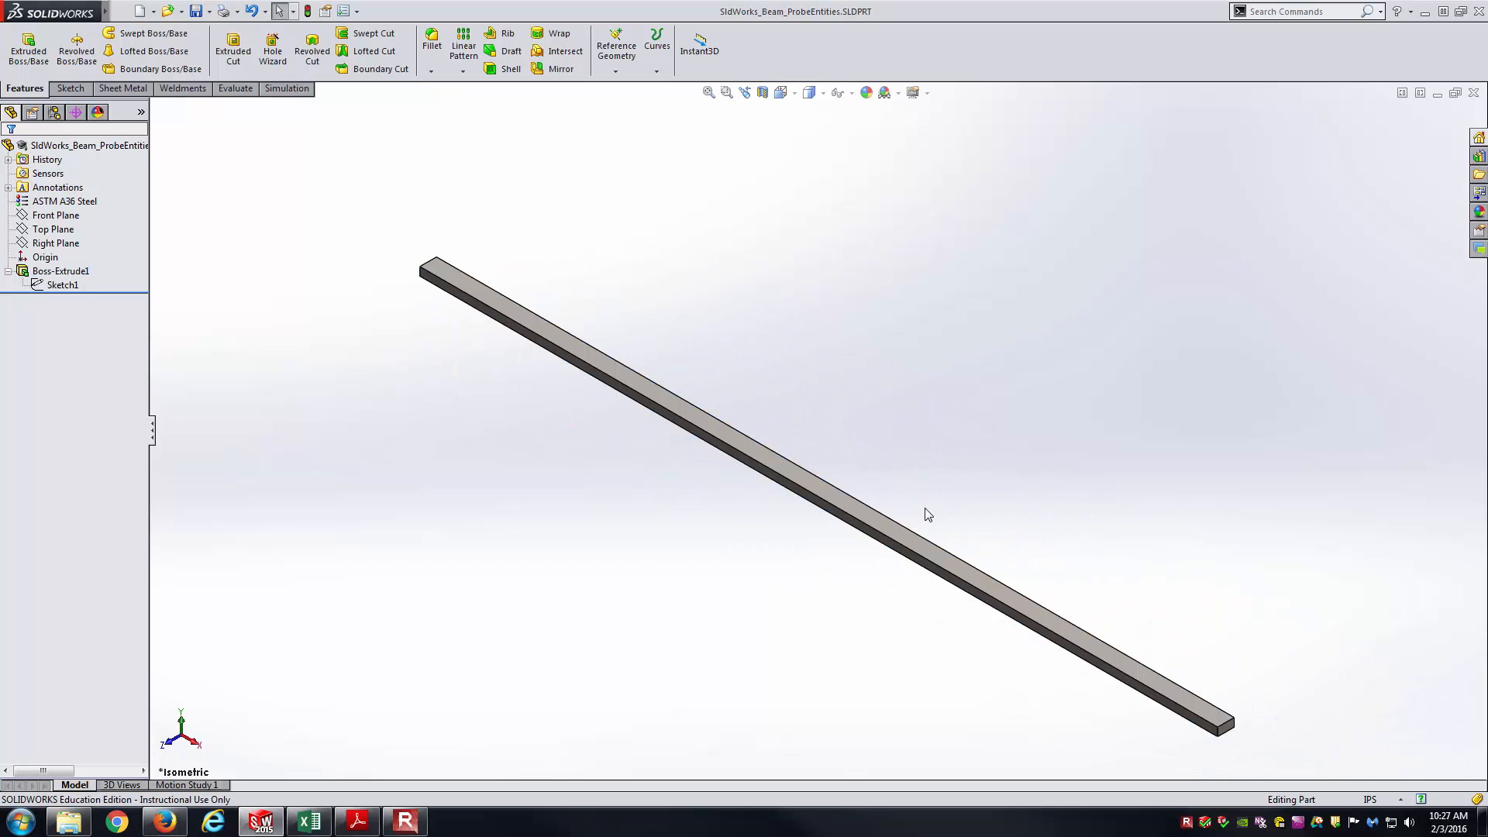
pyautogui.moveTo(913, 517)
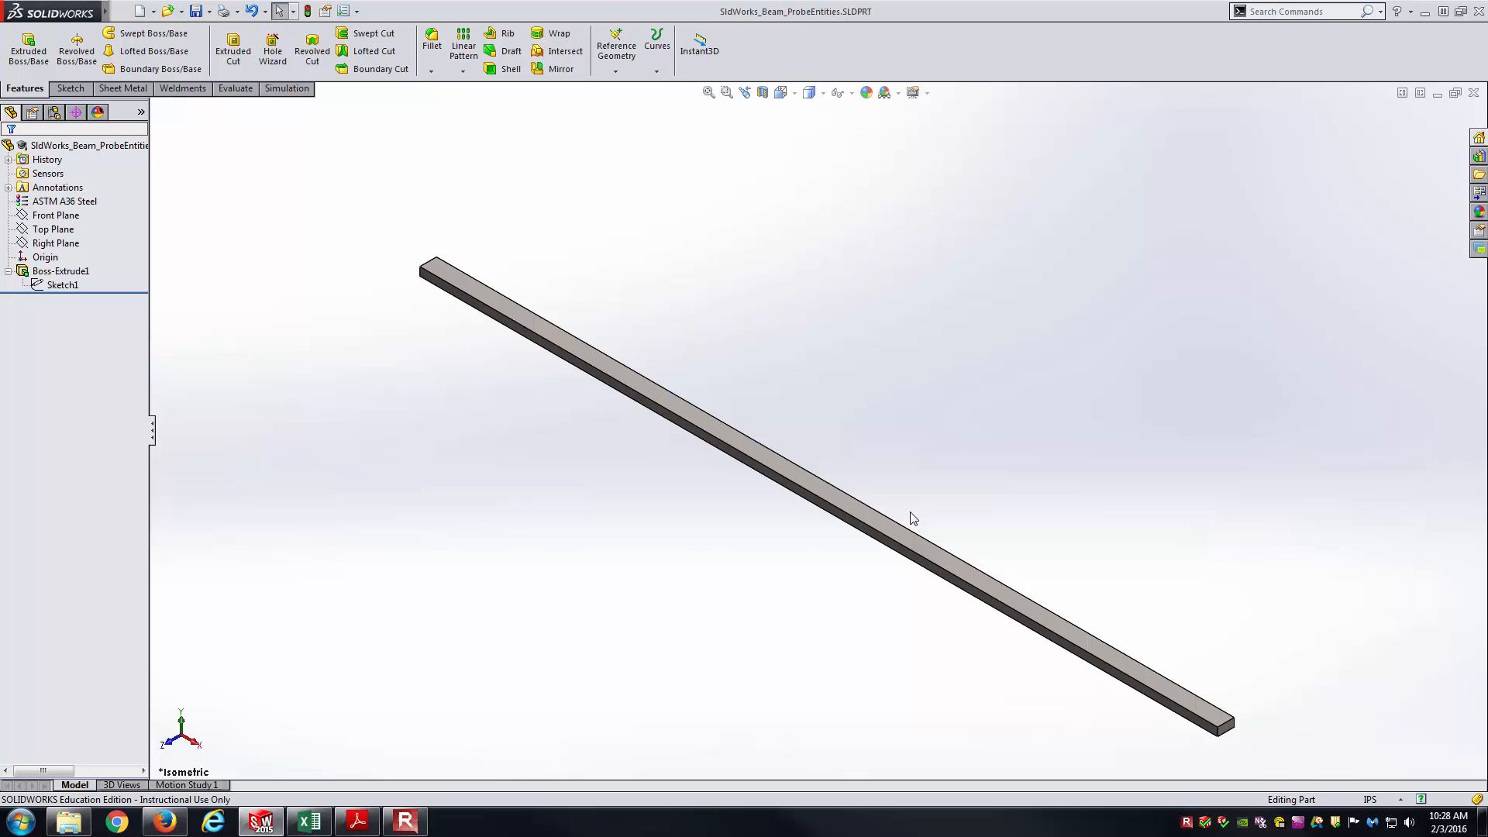
pyautogui.moveTo(281, 514)
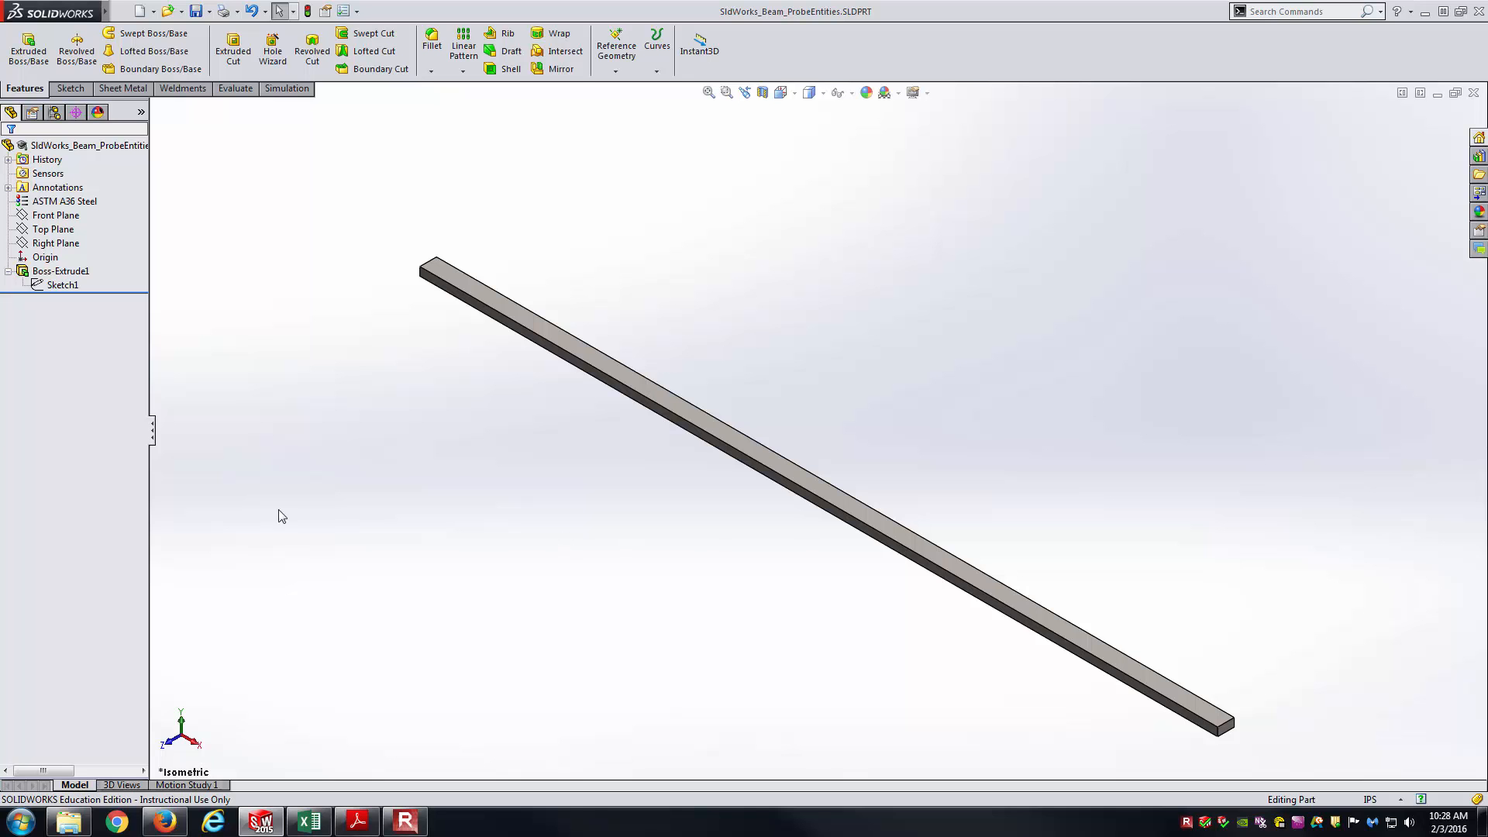
pyautogui.click(7, 270)
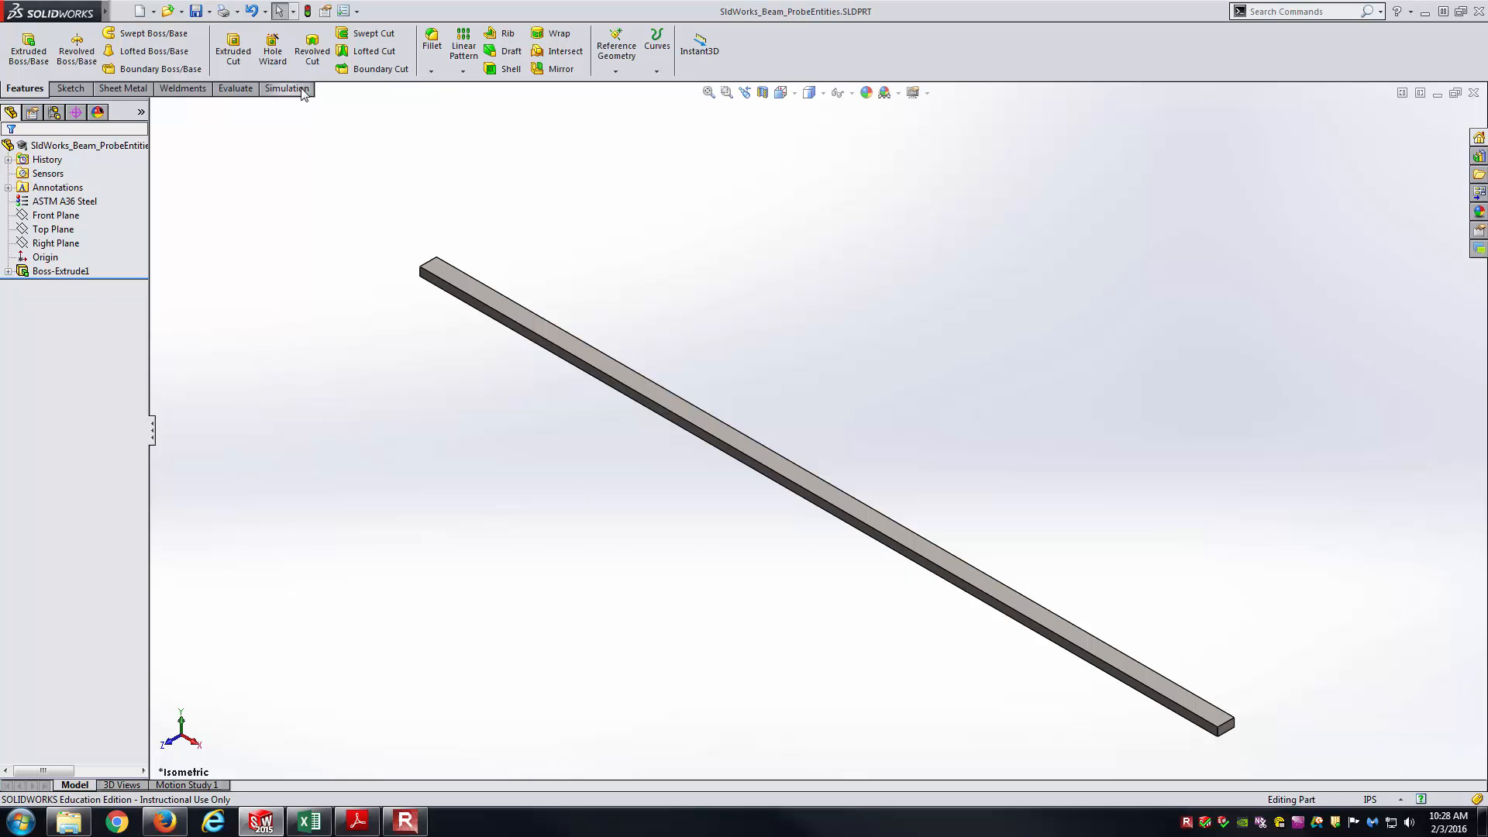
pyautogui.click(285, 88)
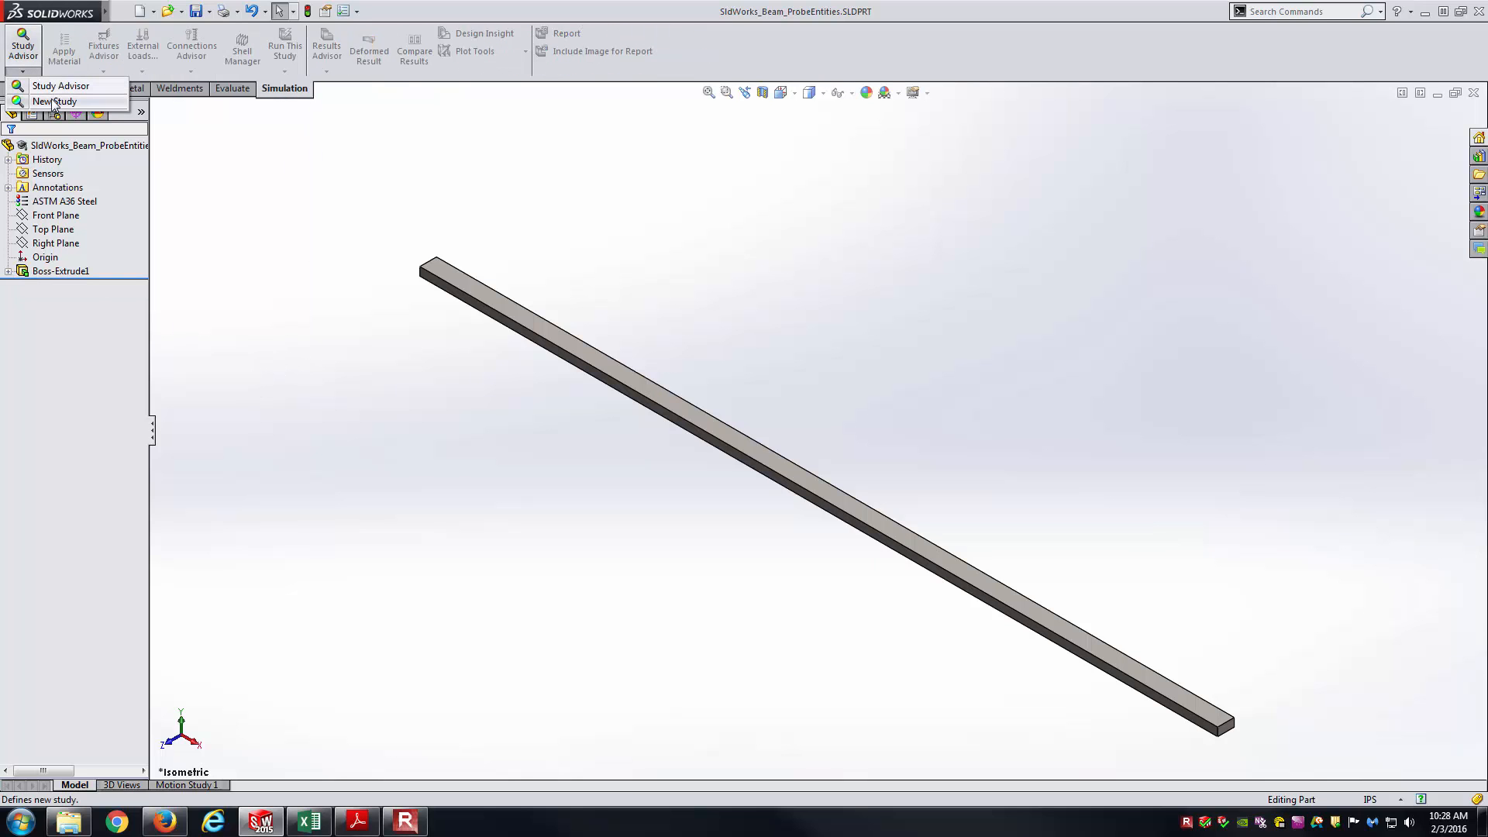
pyautogui.click(54, 102)
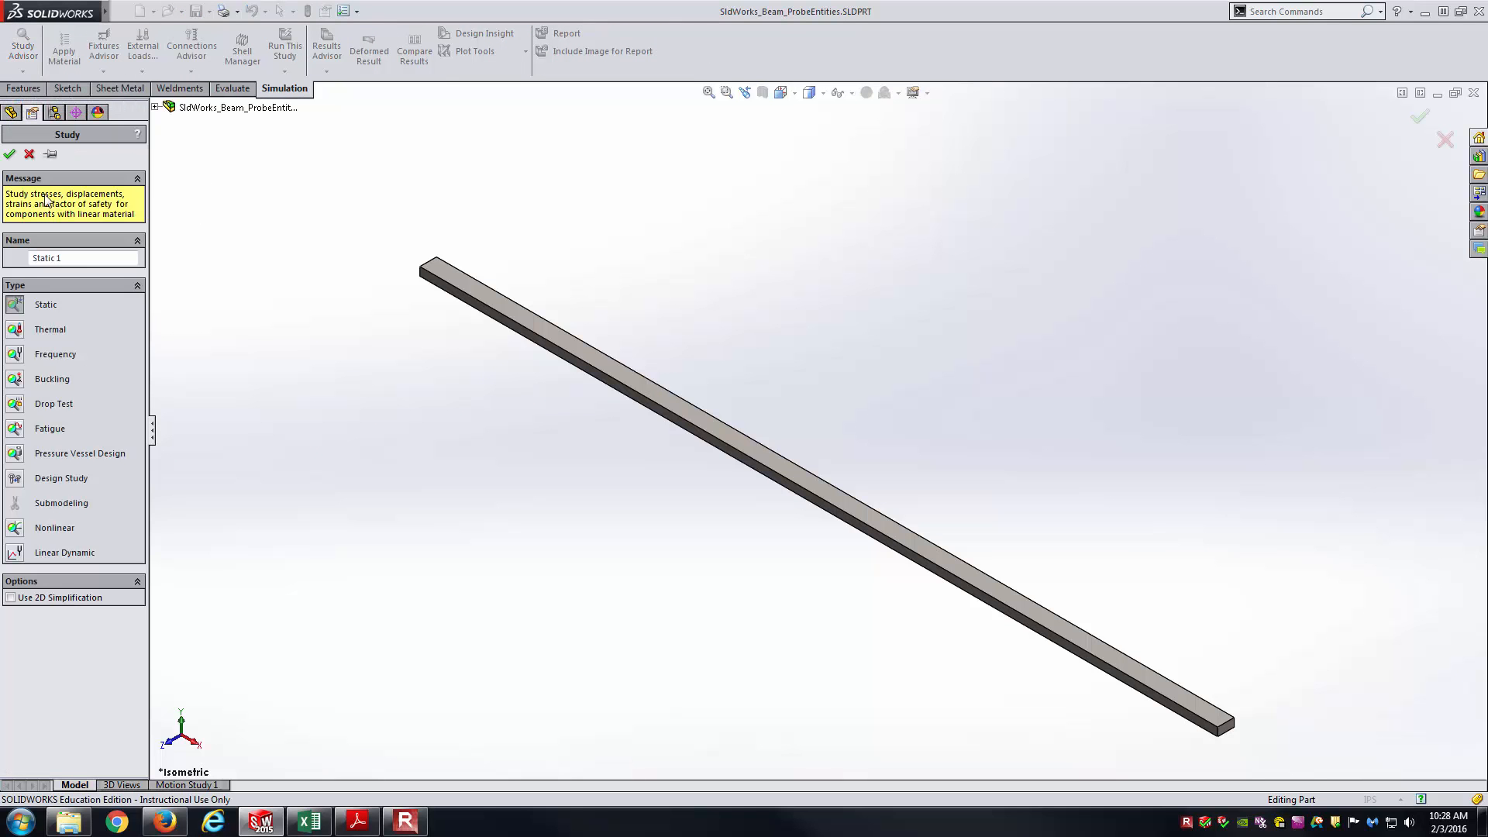
pyautogui.click(10, 154)
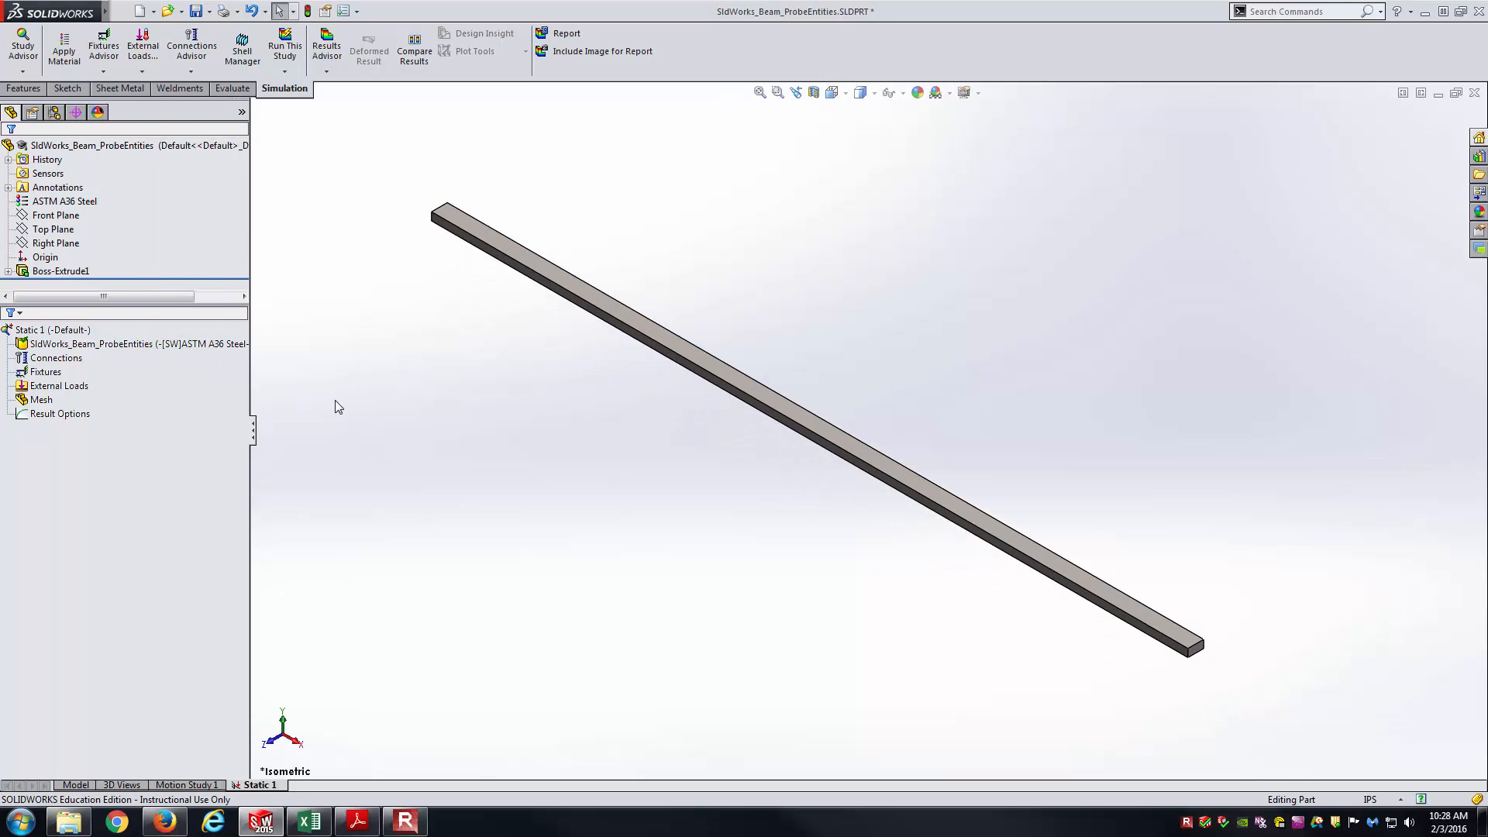
pyautogui.moveTo(94, 202)
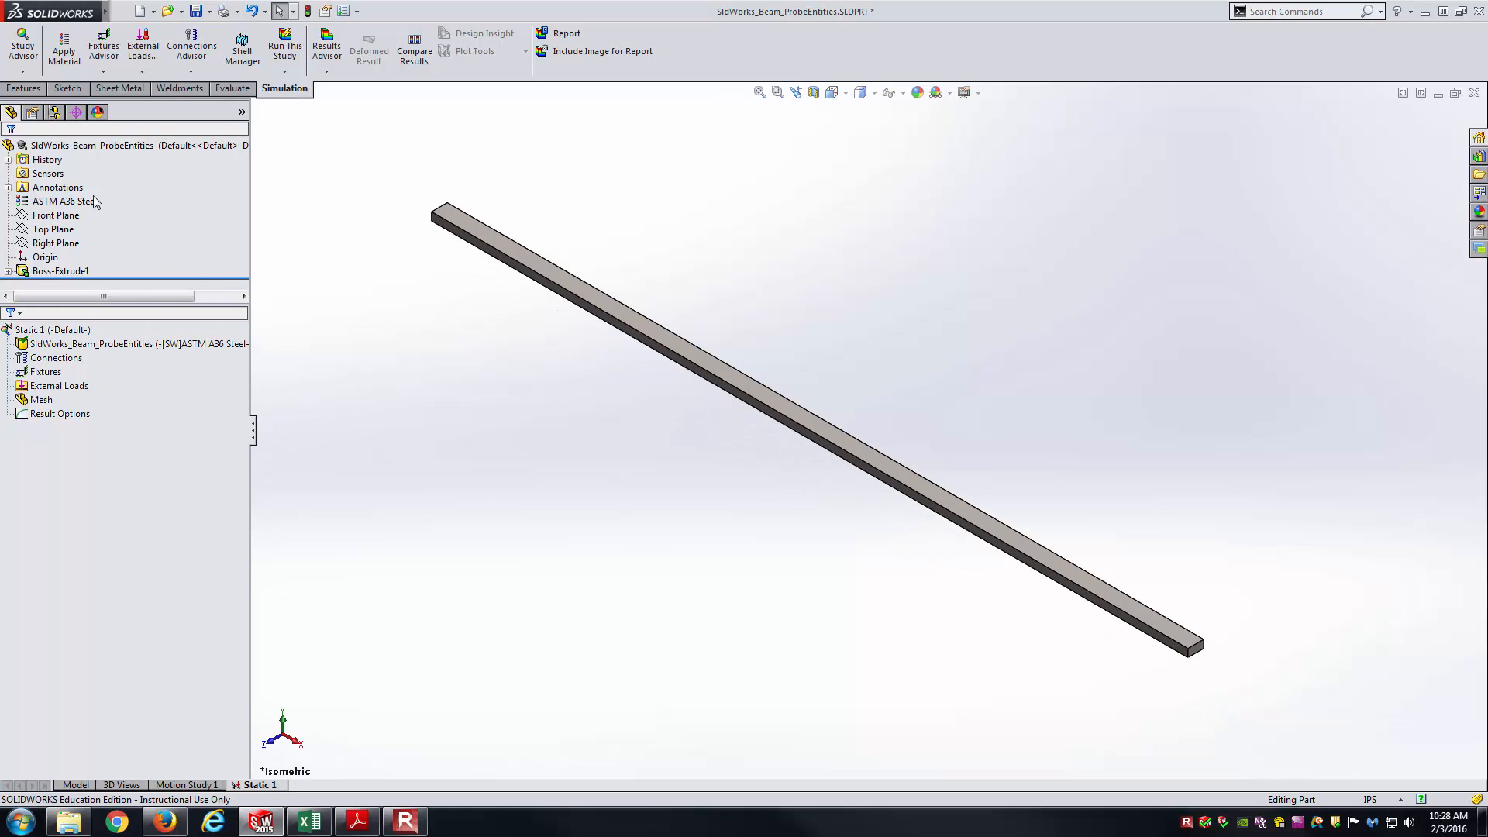
# Select the Fixtures group in the Static 1 study tree
pyautogui.click(138, 342)
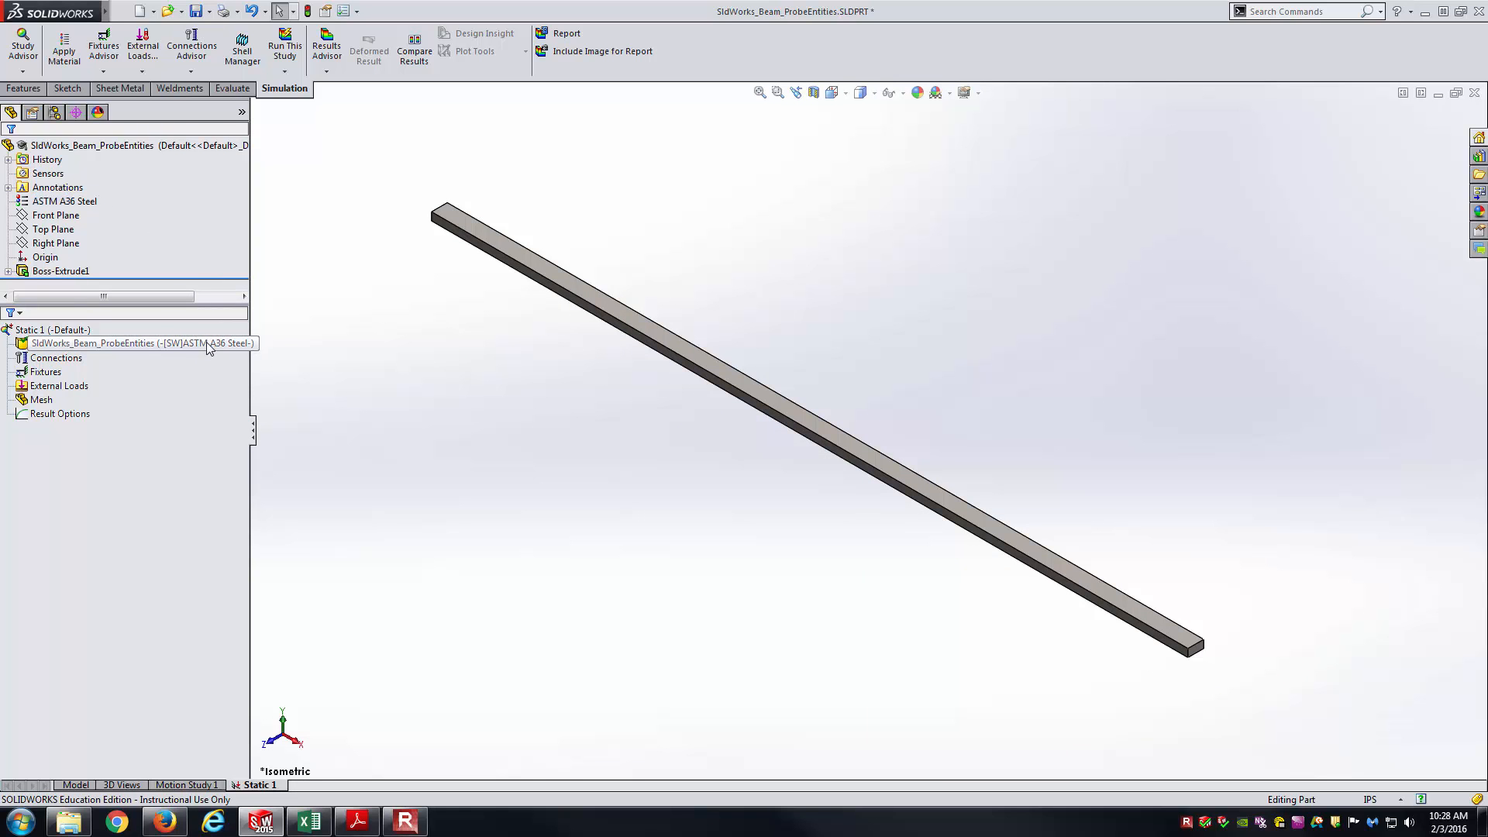
pyautogui.click(141, 343)
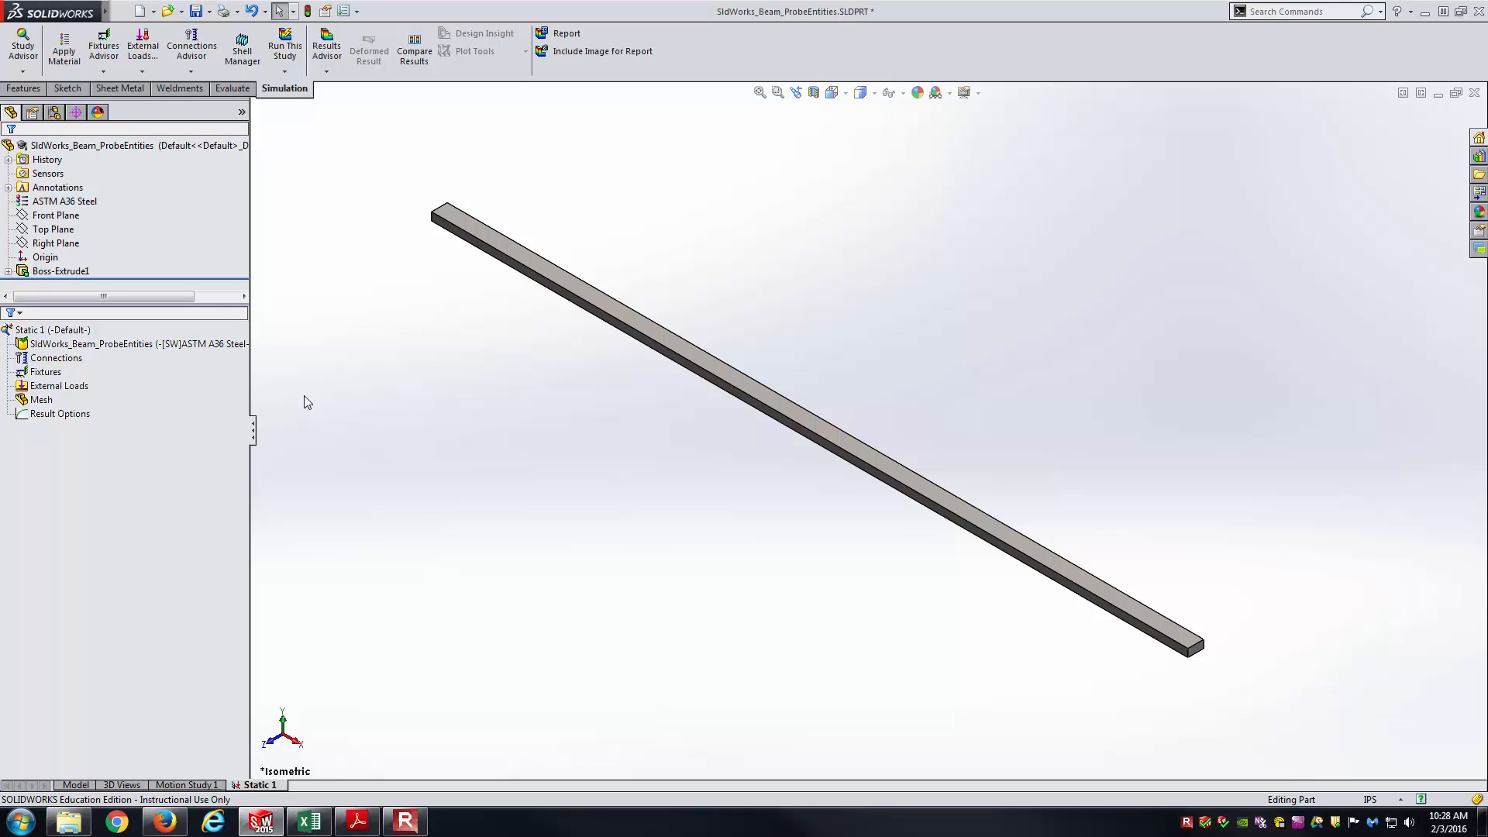
pyautogui.click(44, 370)
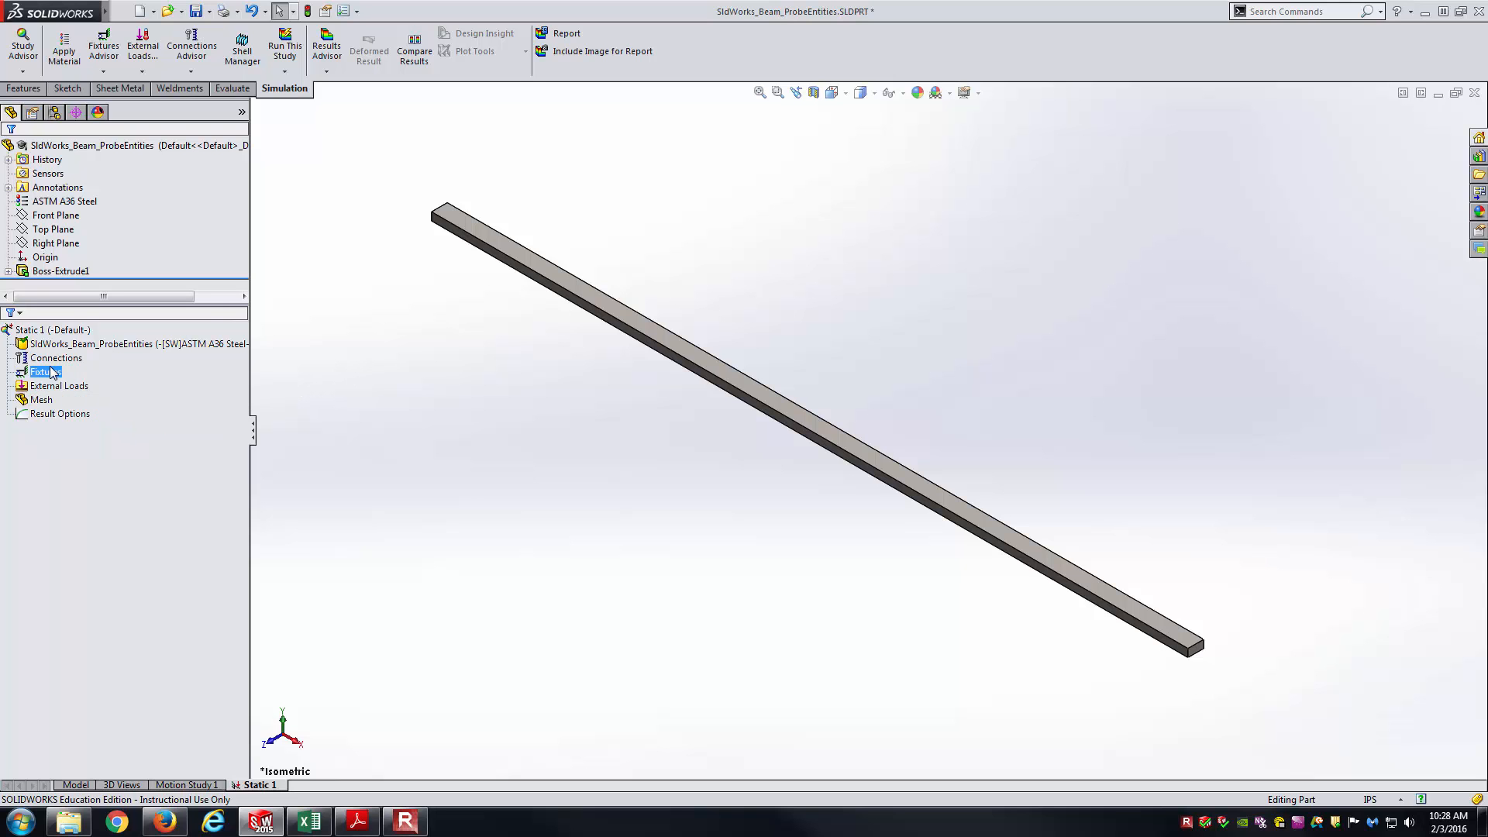
# Add a Fixed Geometry fixture set to Use Reference Geometry
pyautogui.rightClick(44, 371)
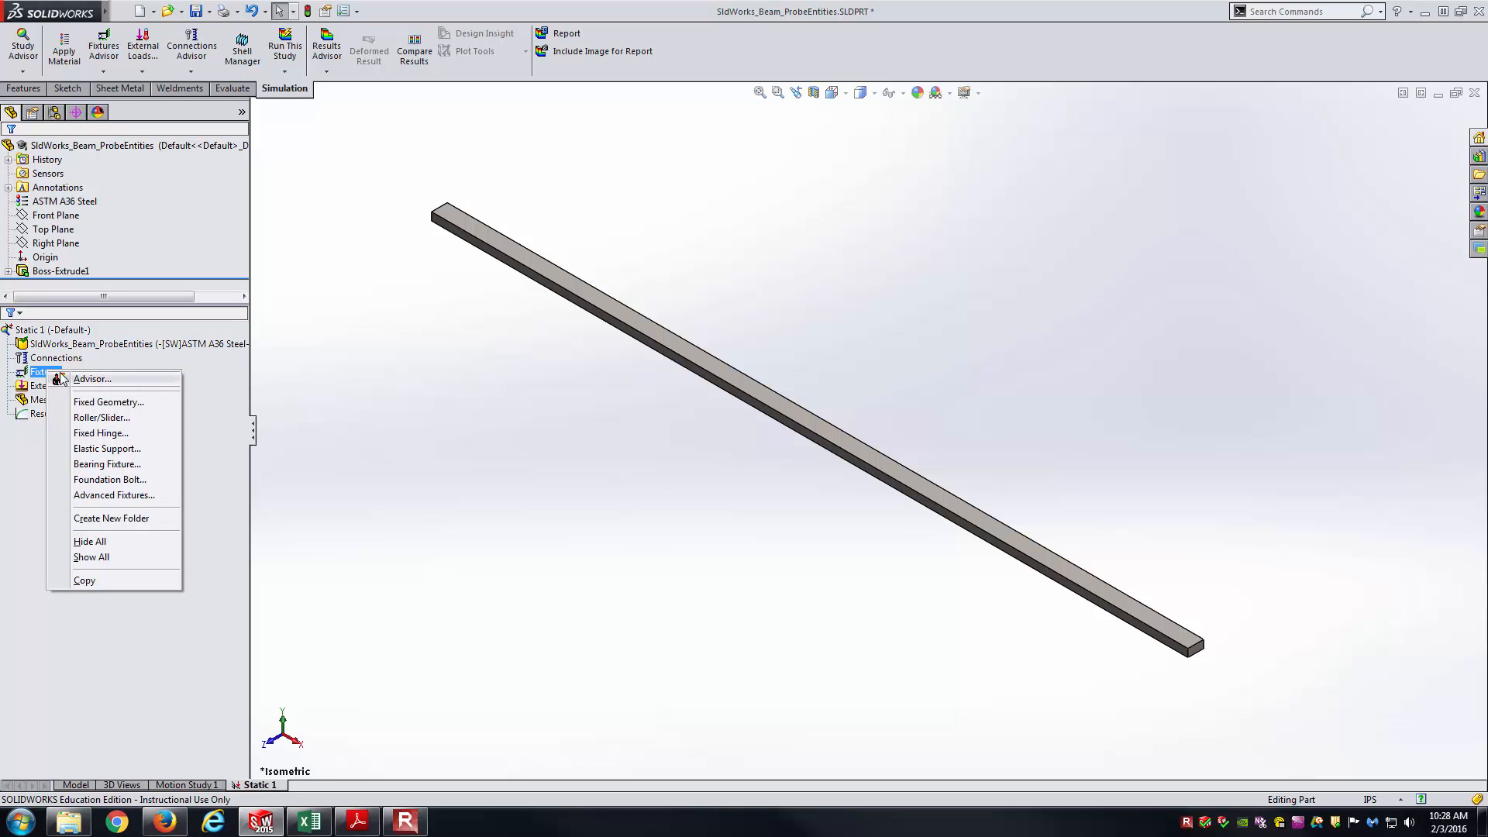
pyautogui.click(398, 403)
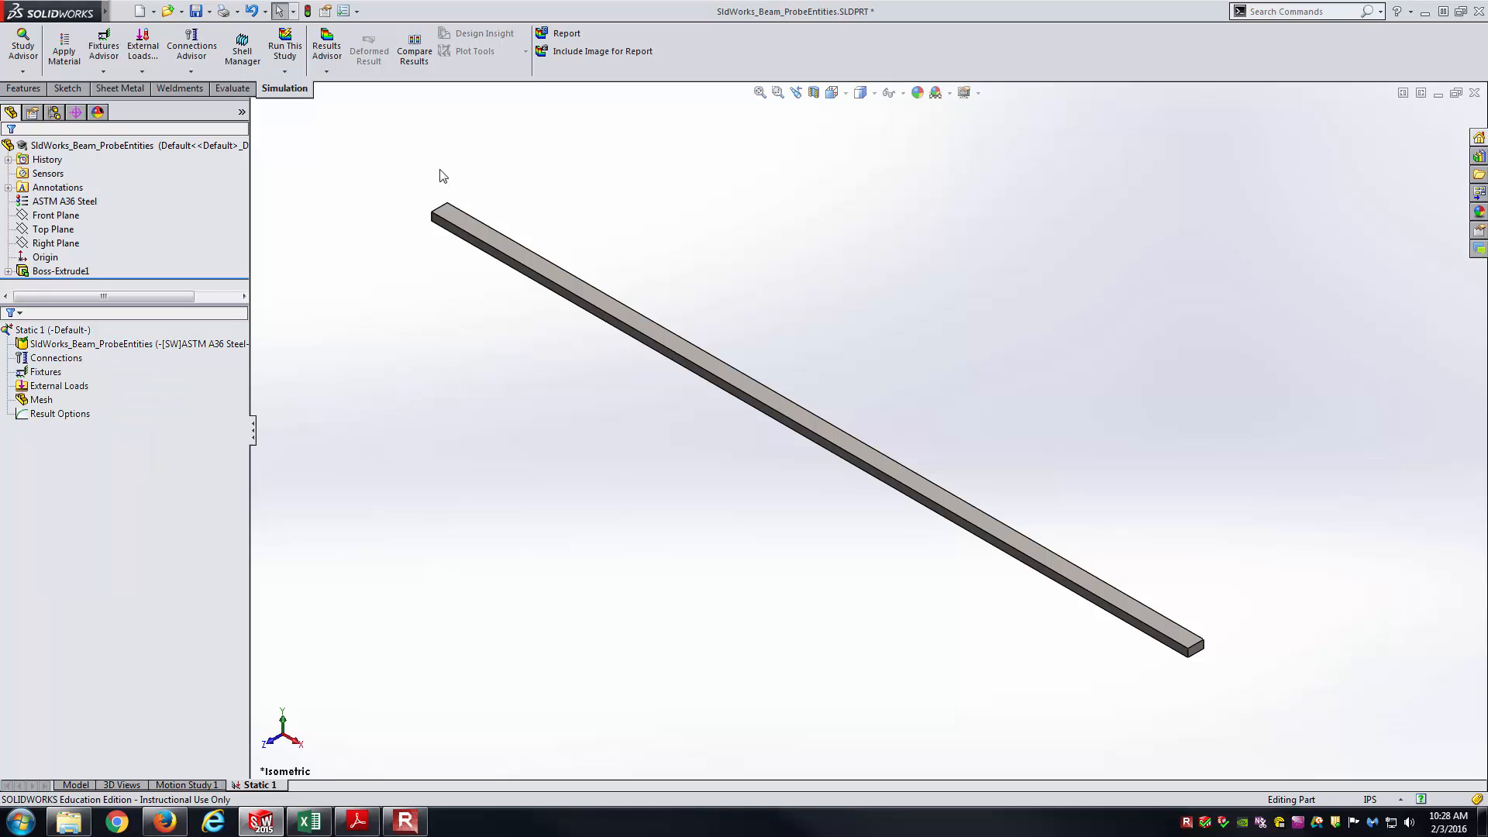
pyautogui.moveTo(1071, 395)
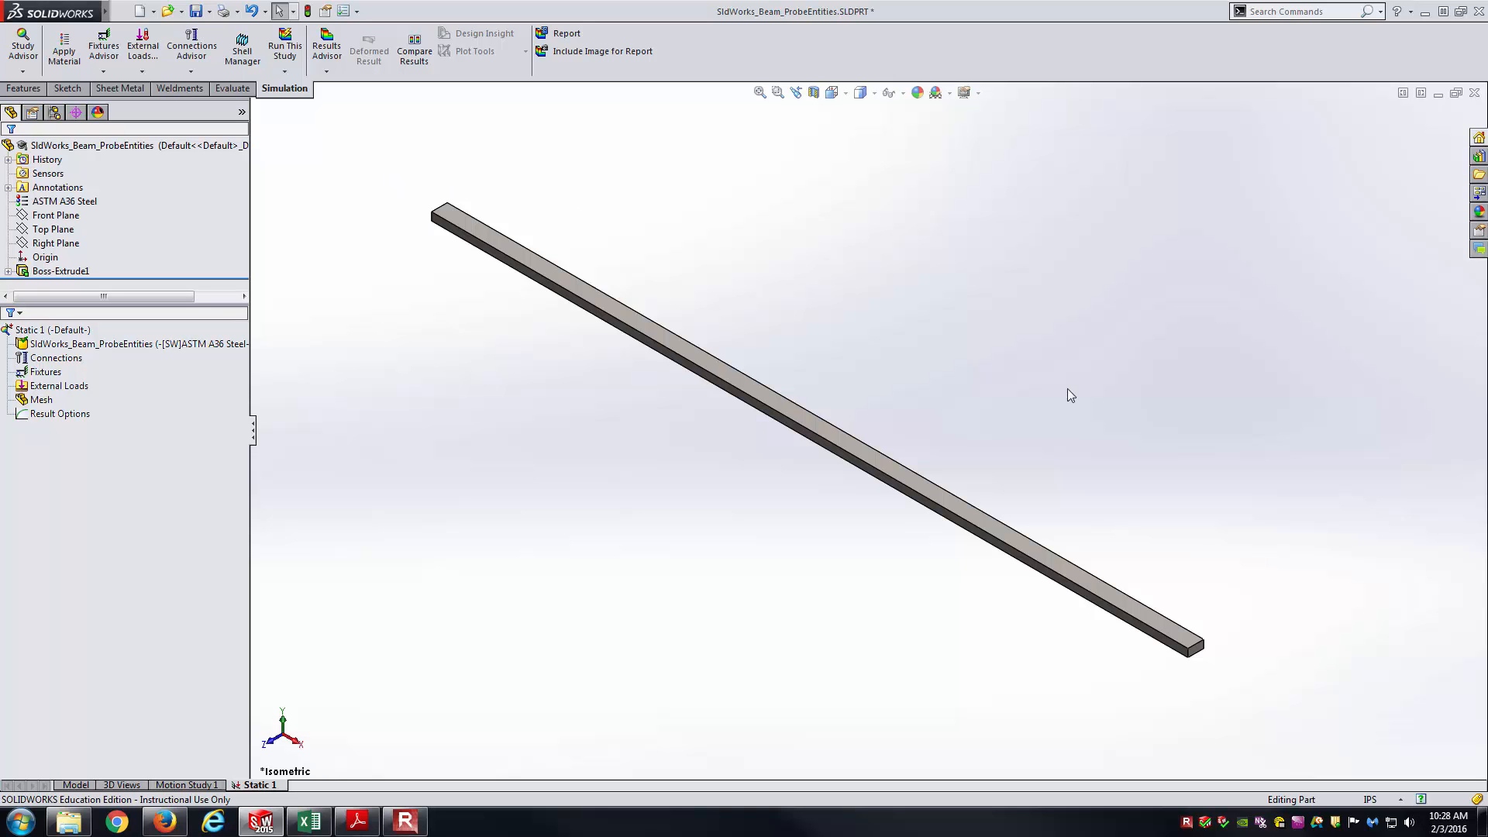
pyautogui.click(45, 370)
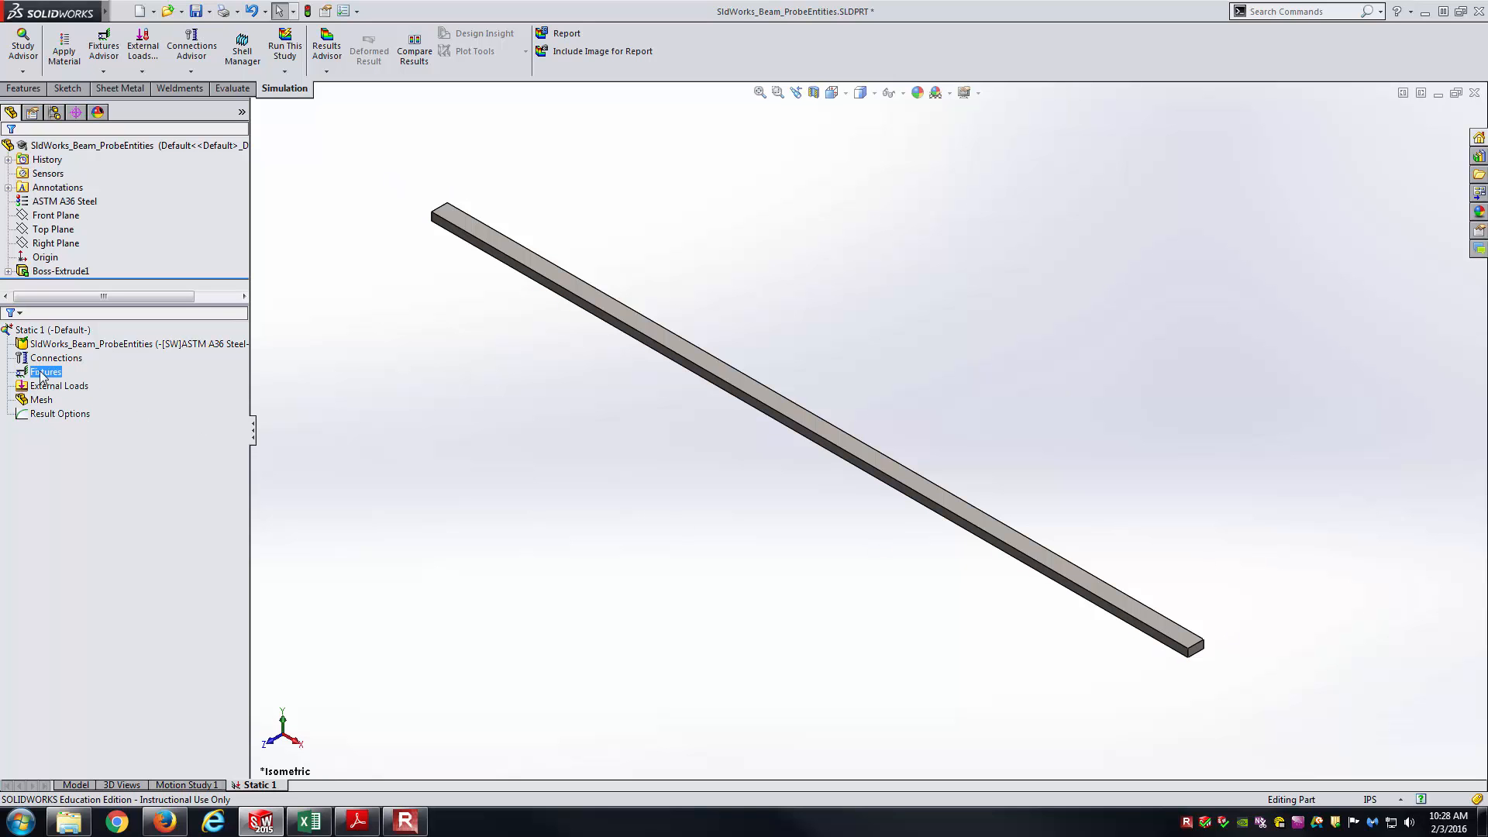
pyautogui.rightClick(45, 370)
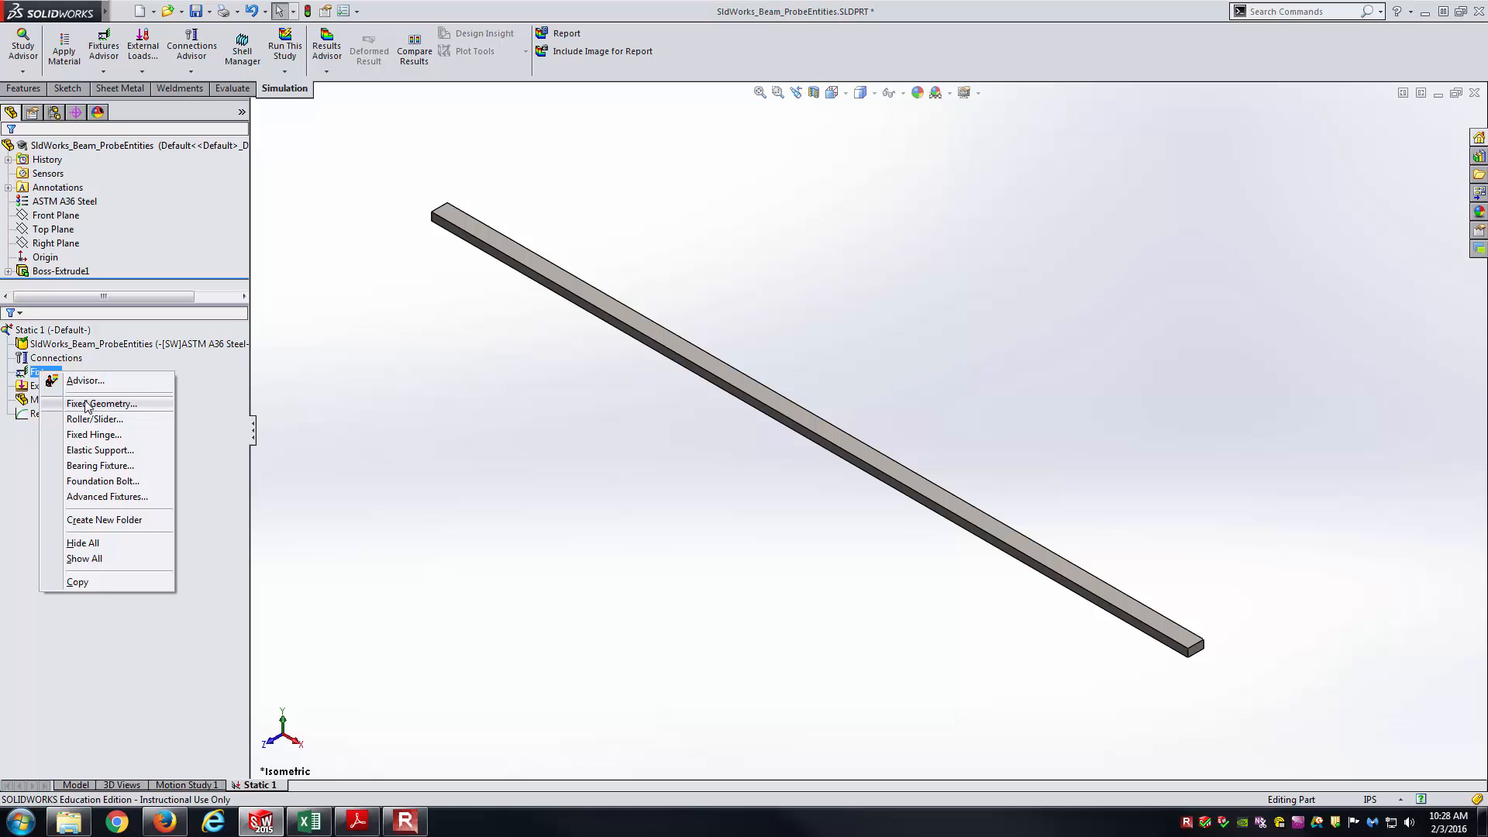
pyautogui.click(99, 403)
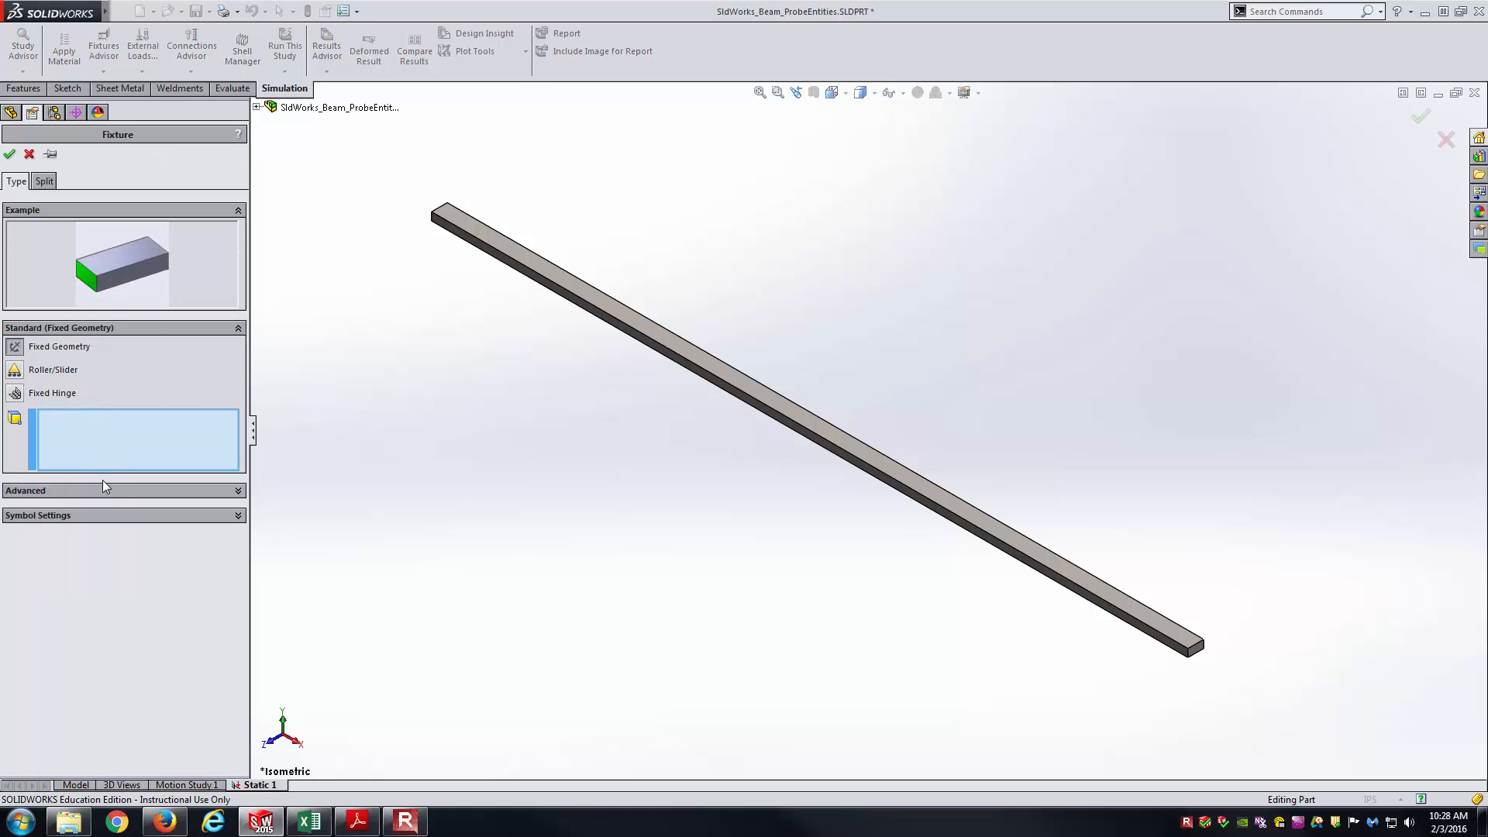
pyautogui.click(15, 418)
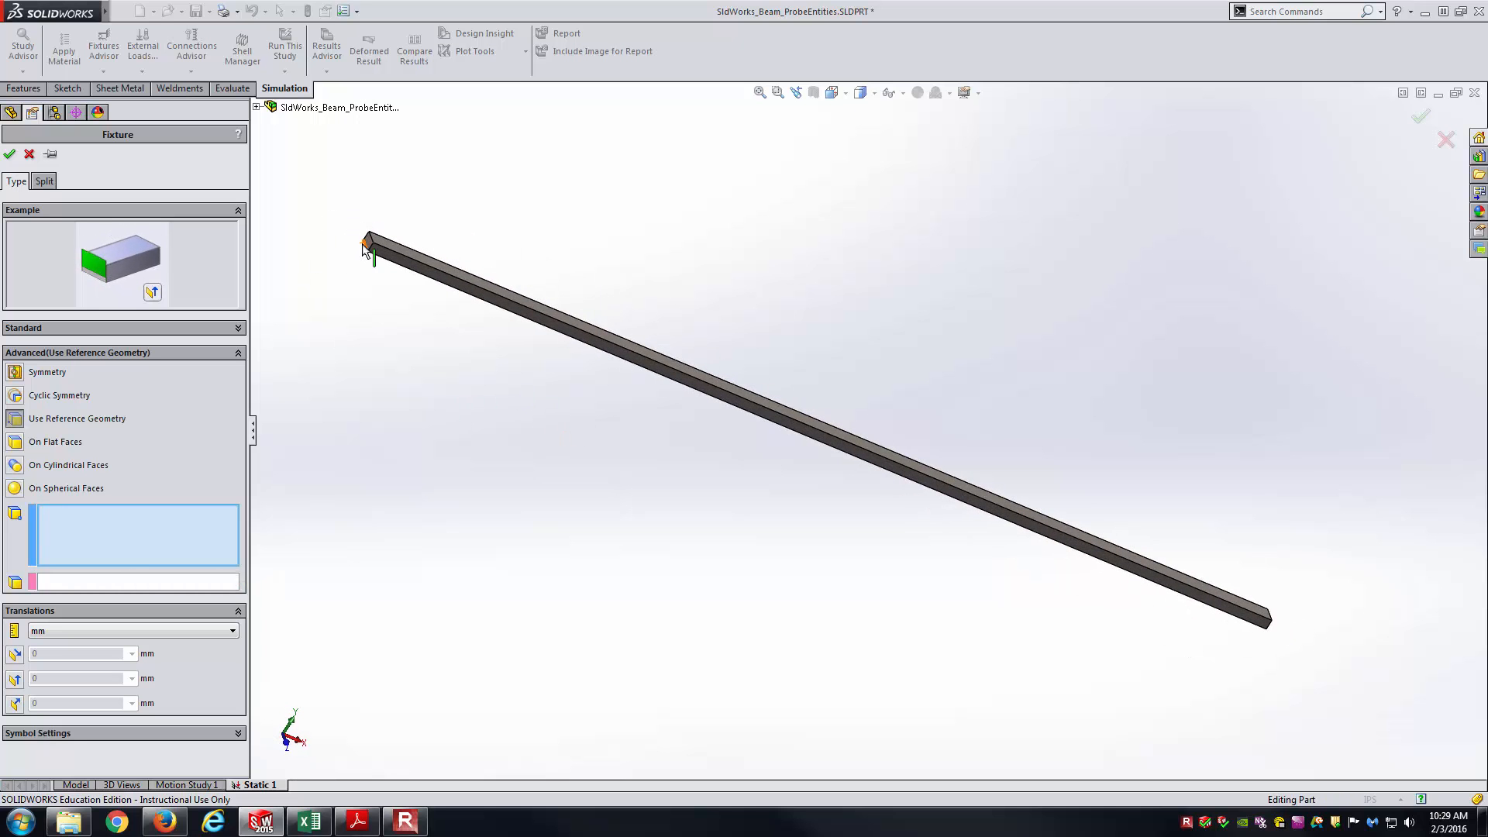
# Fix the beam's left end edge referenced to the Front Plane with zero translations, keeping the fixture tool active
pyautogui.click(546, 304)
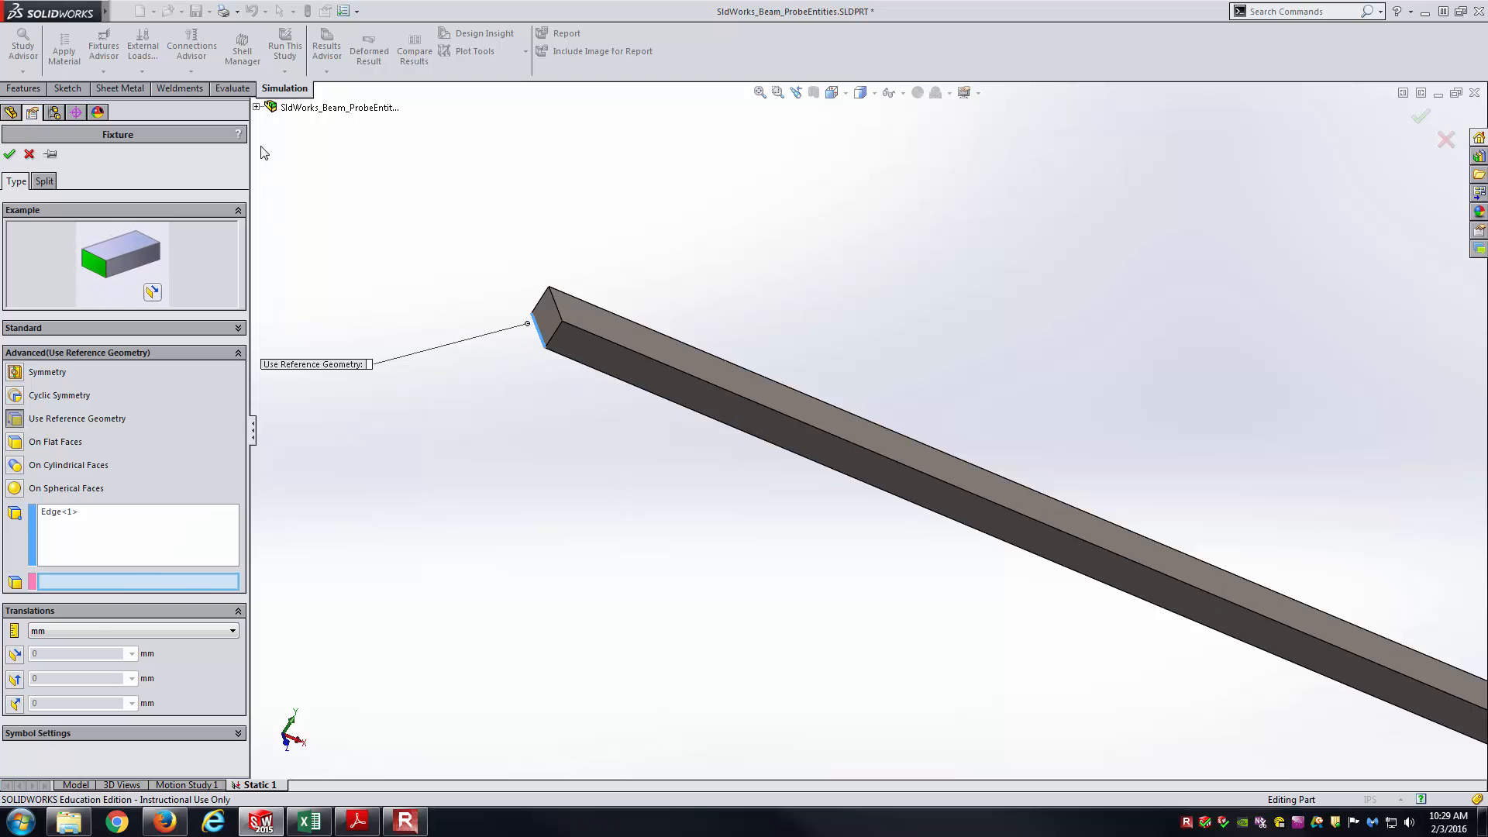
pyautogui.click(318, 177)
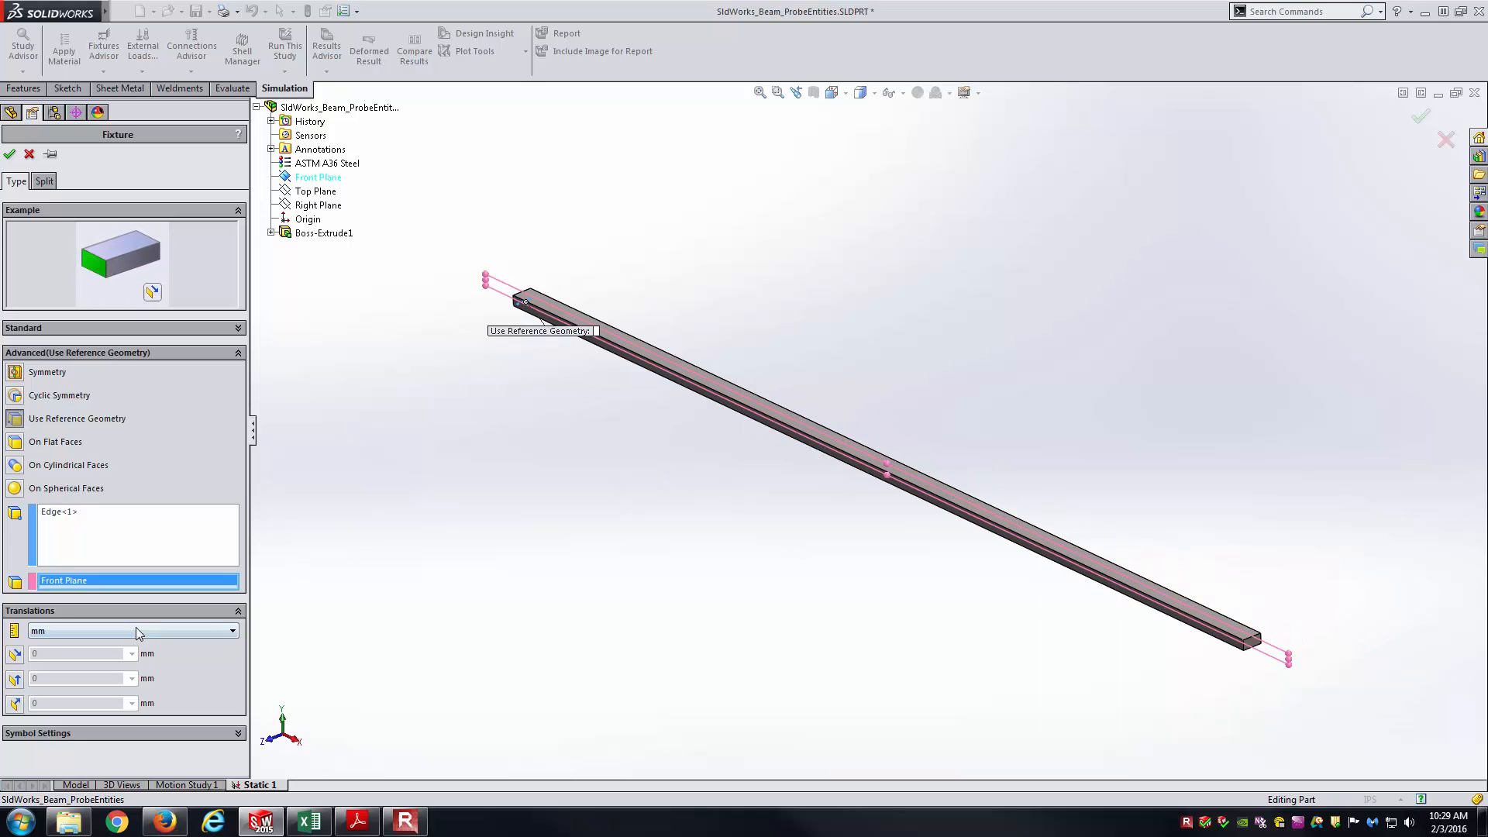
pyautogui.moveTo(67, 660)
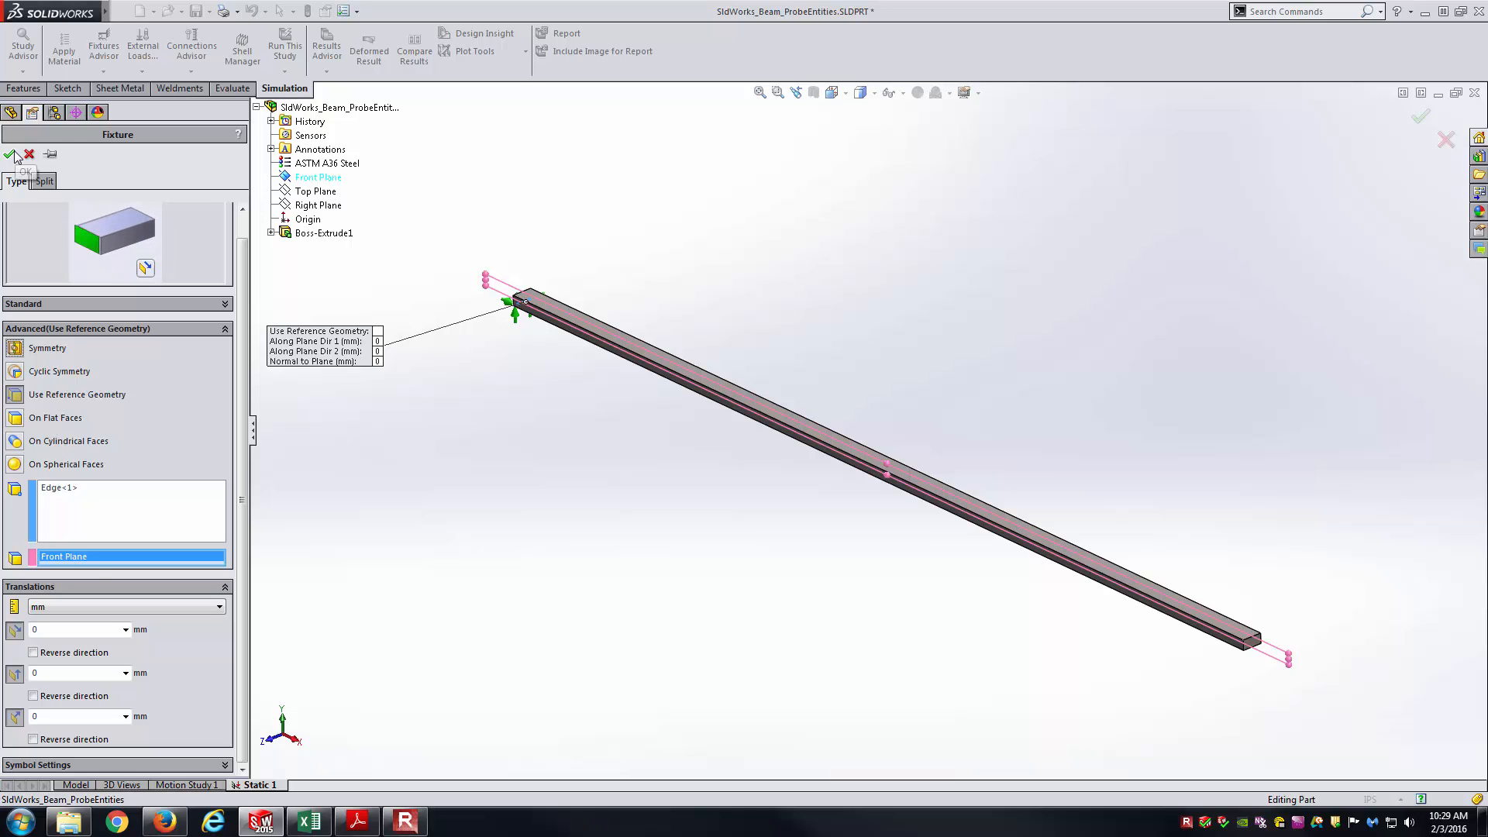
pyautogui.click(14, 154)
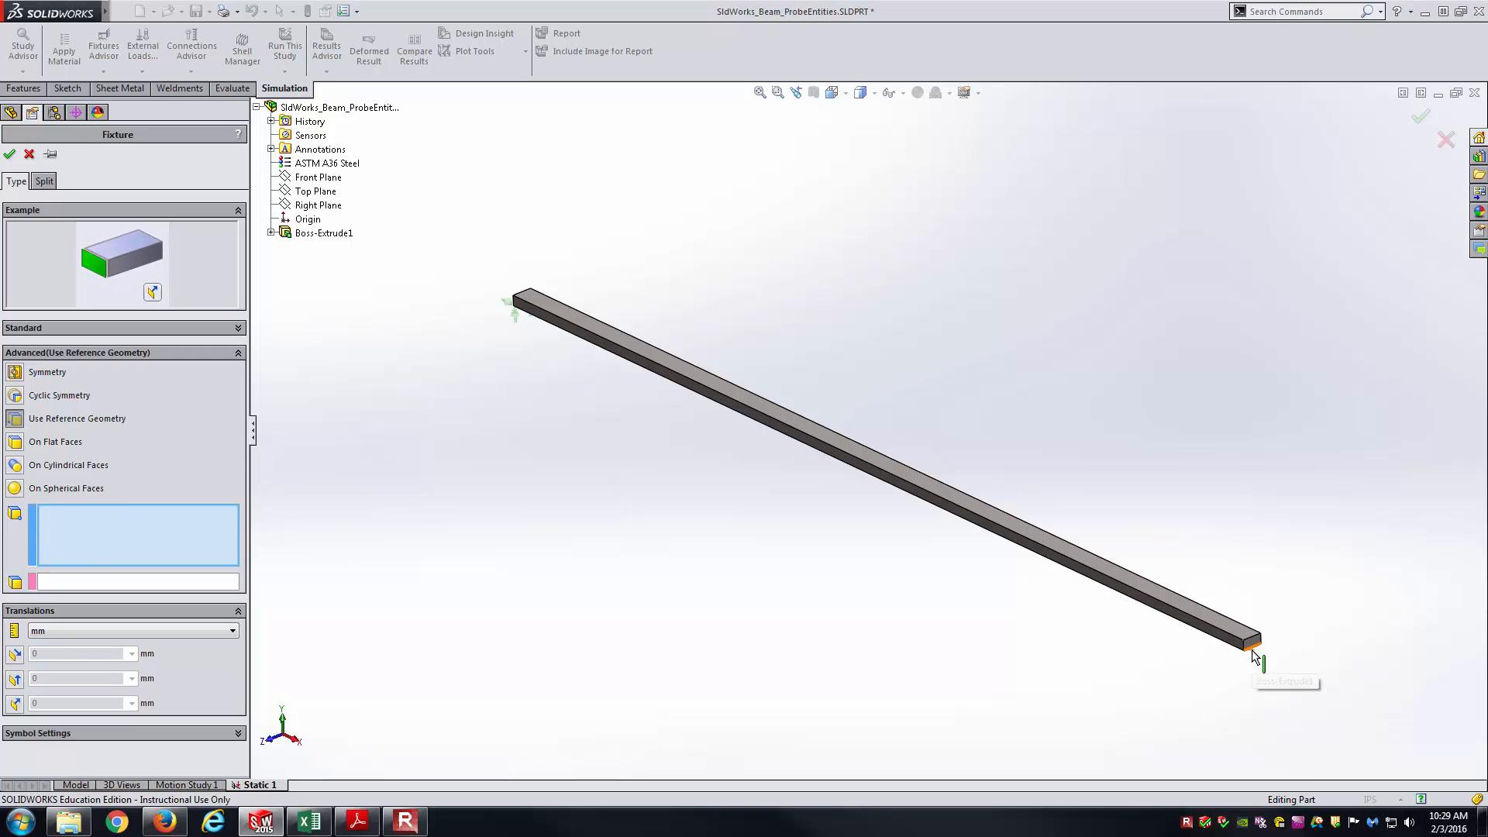
# Select the beam's right end edge and start picking the Front Plane as its reference
pyautogui.click(1252, 640)
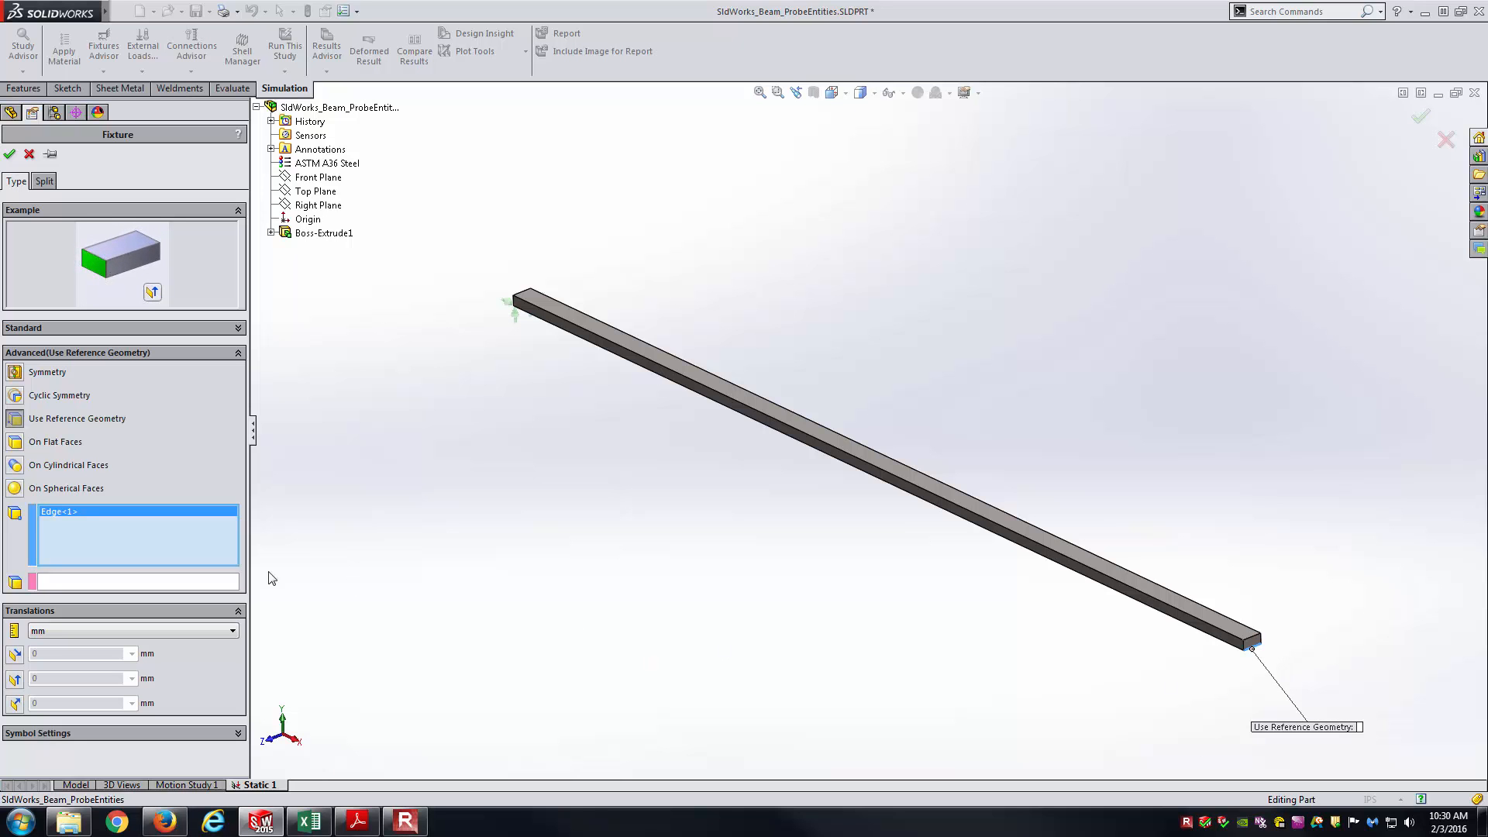
pyautogui.click(317, 176)
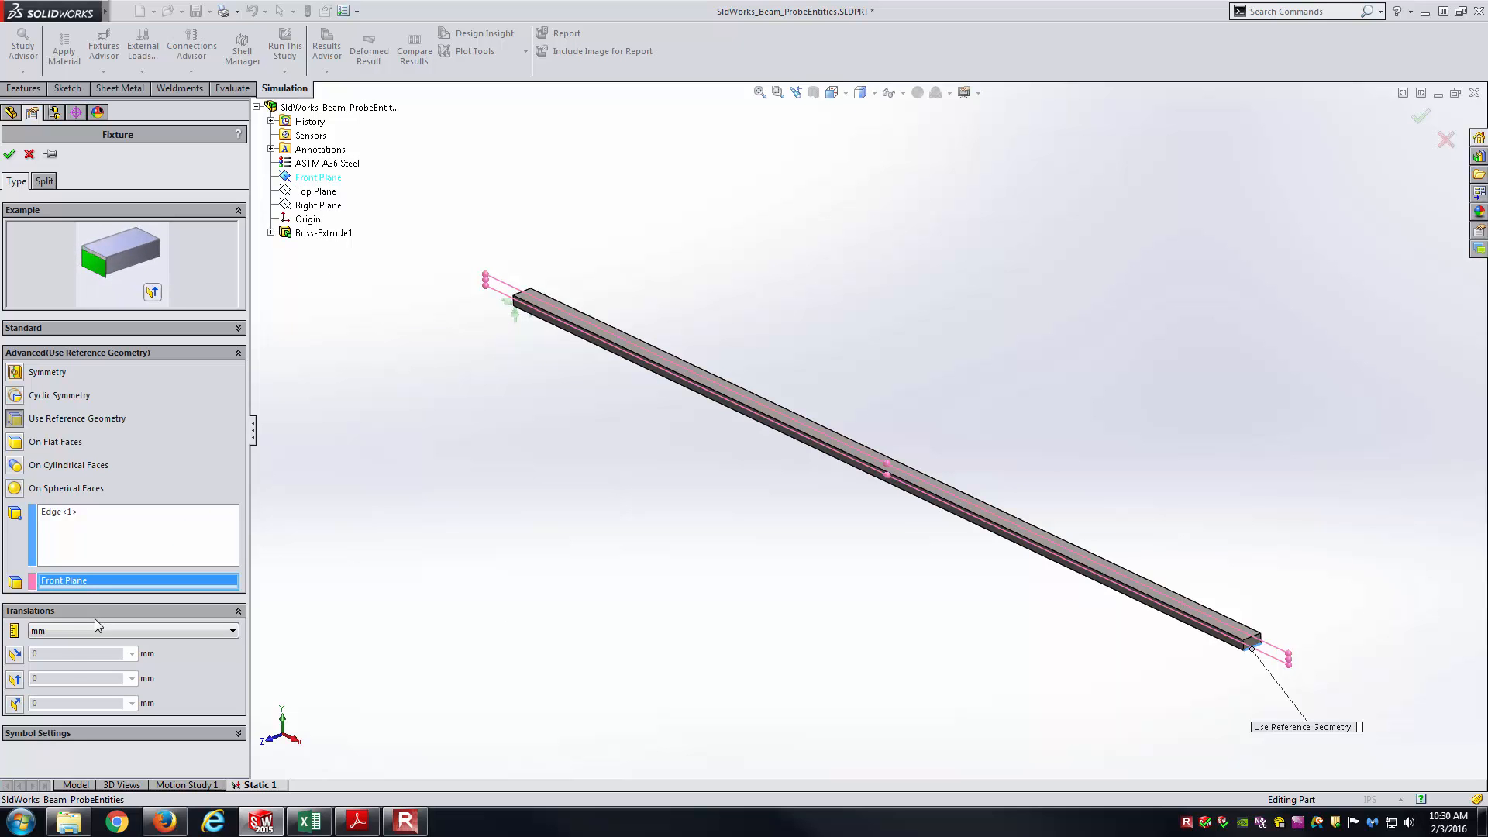
pyautogui.moveTo(50, 665)
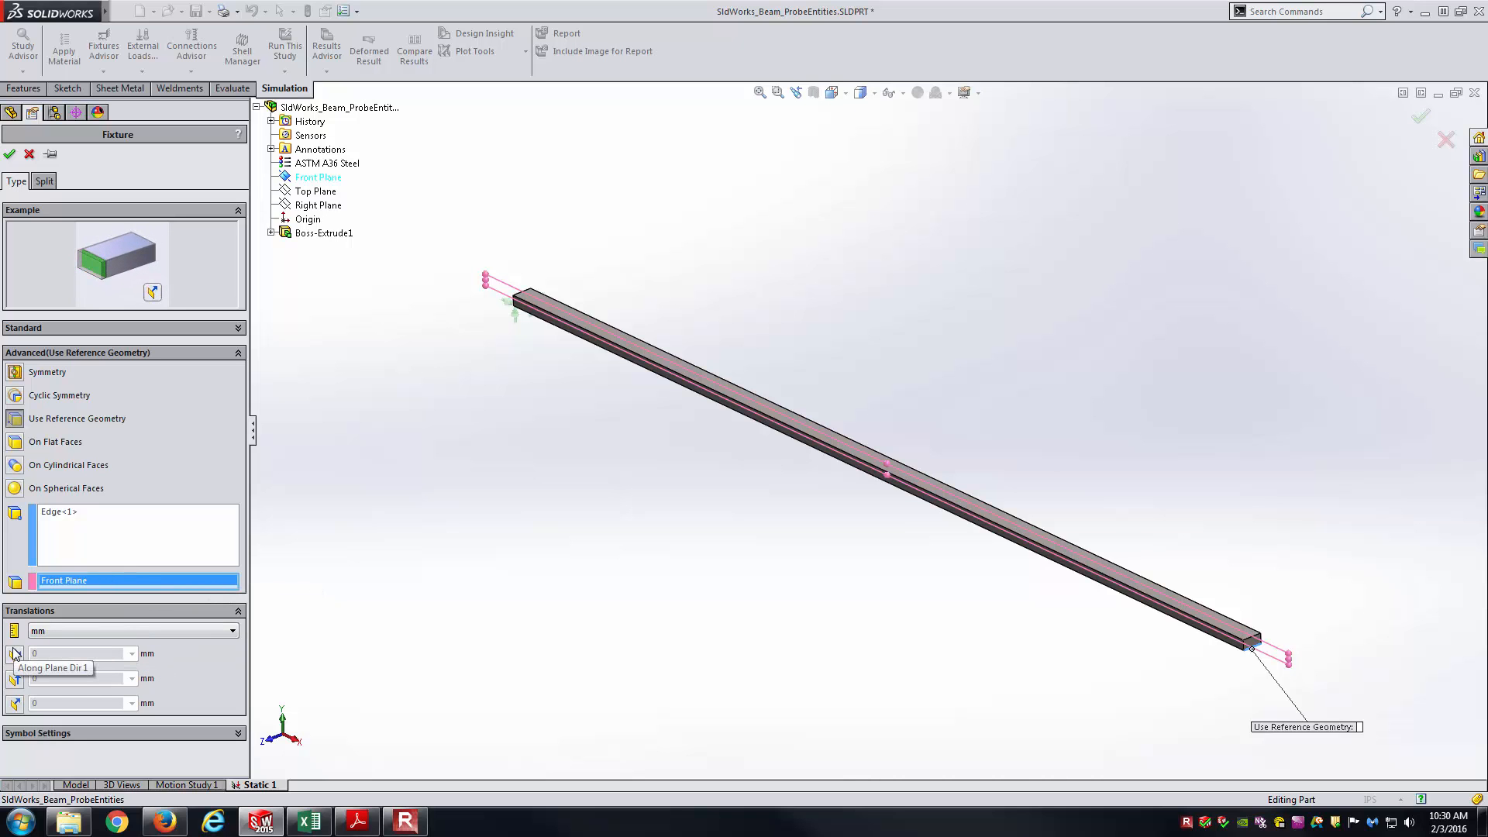
pyautogui.moveTo(15, 678)
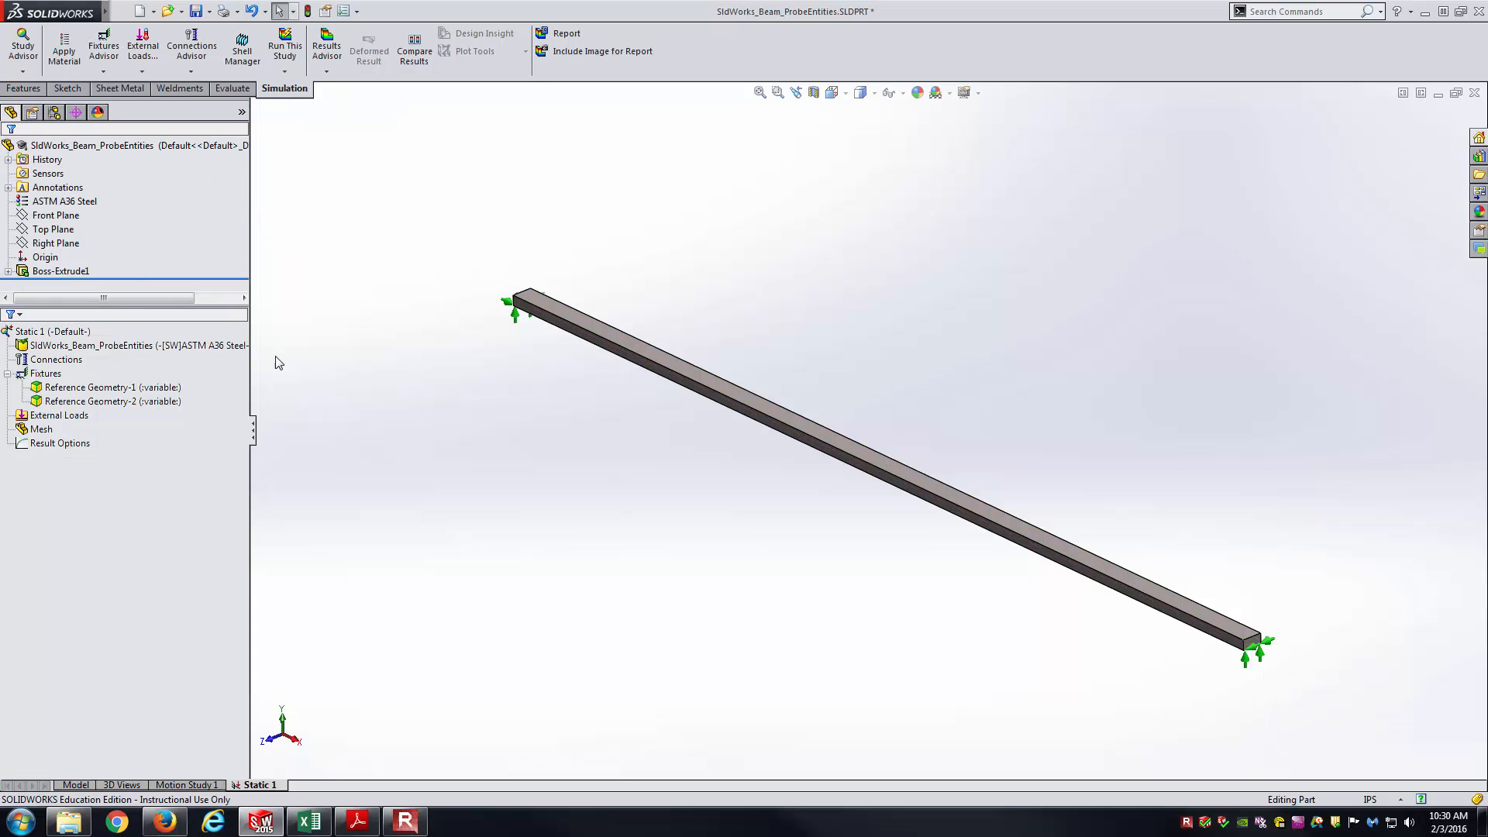
# Add a Force load on the beam's top face directed normal to the Top Plane
pyautogui.click(61, 443)
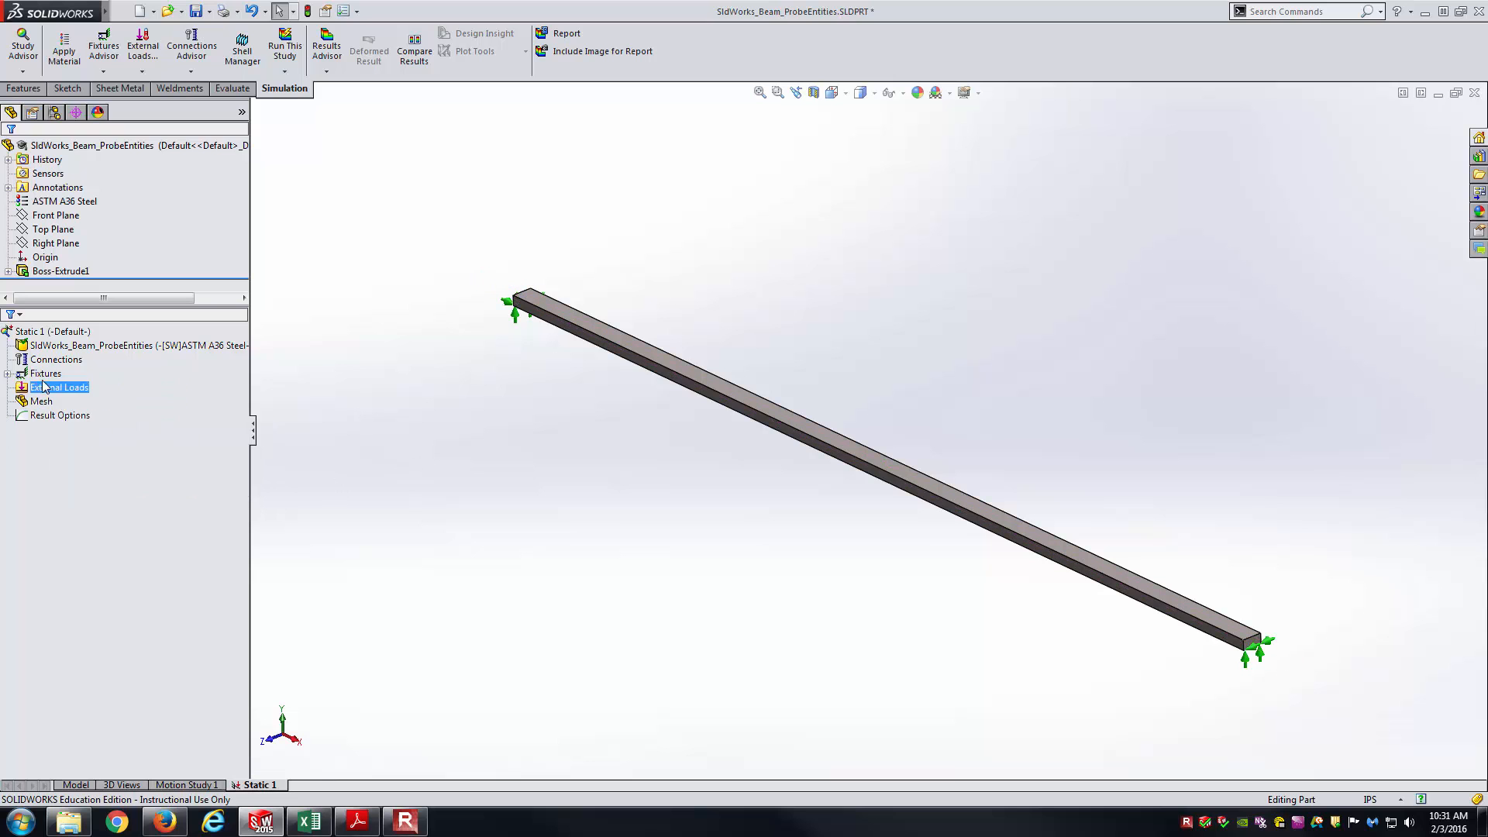
pyautogui.rightClick(60, 388)
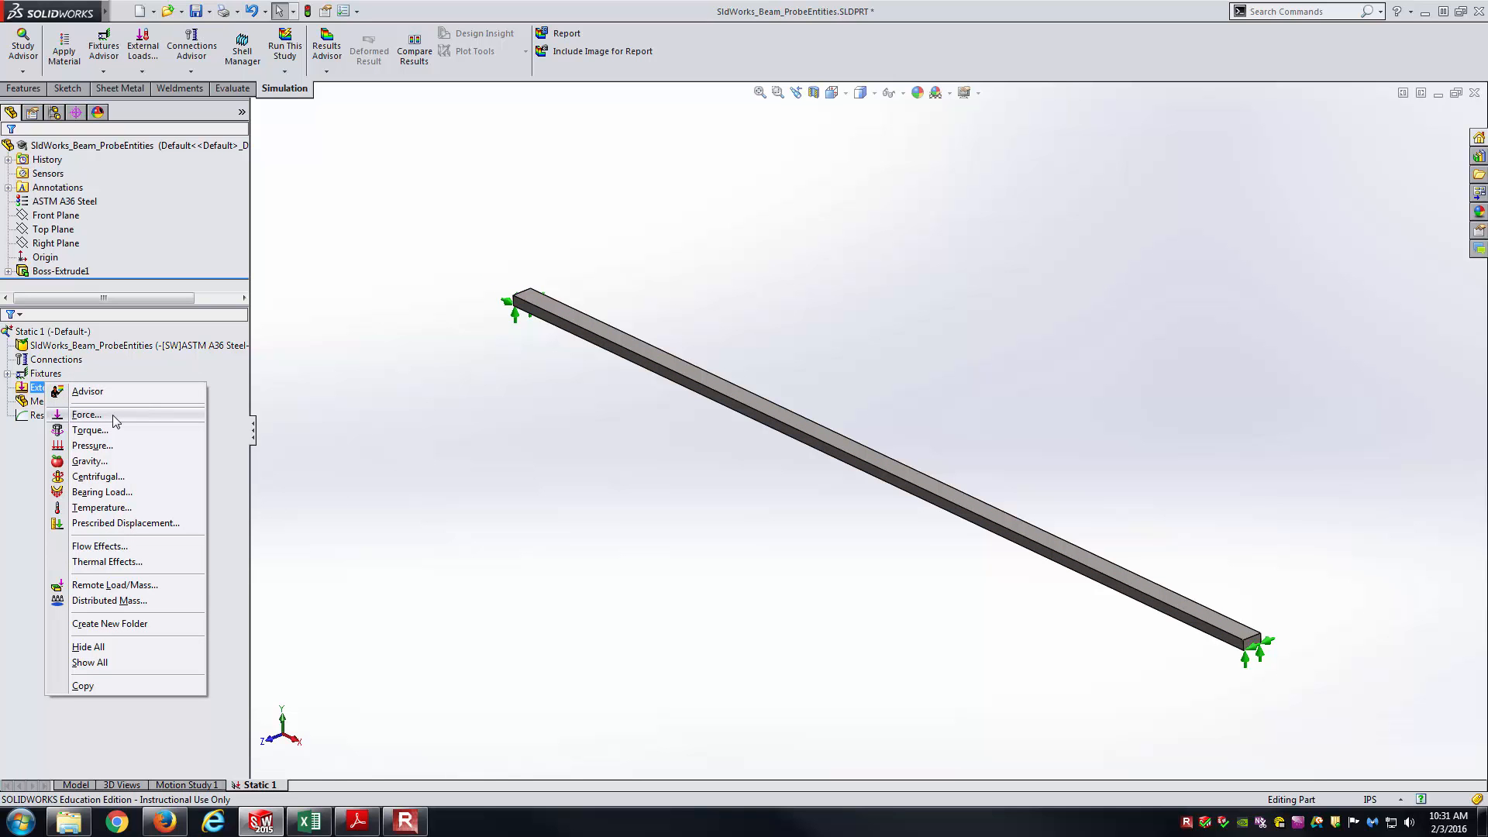
pyautogui.click(87, 416)
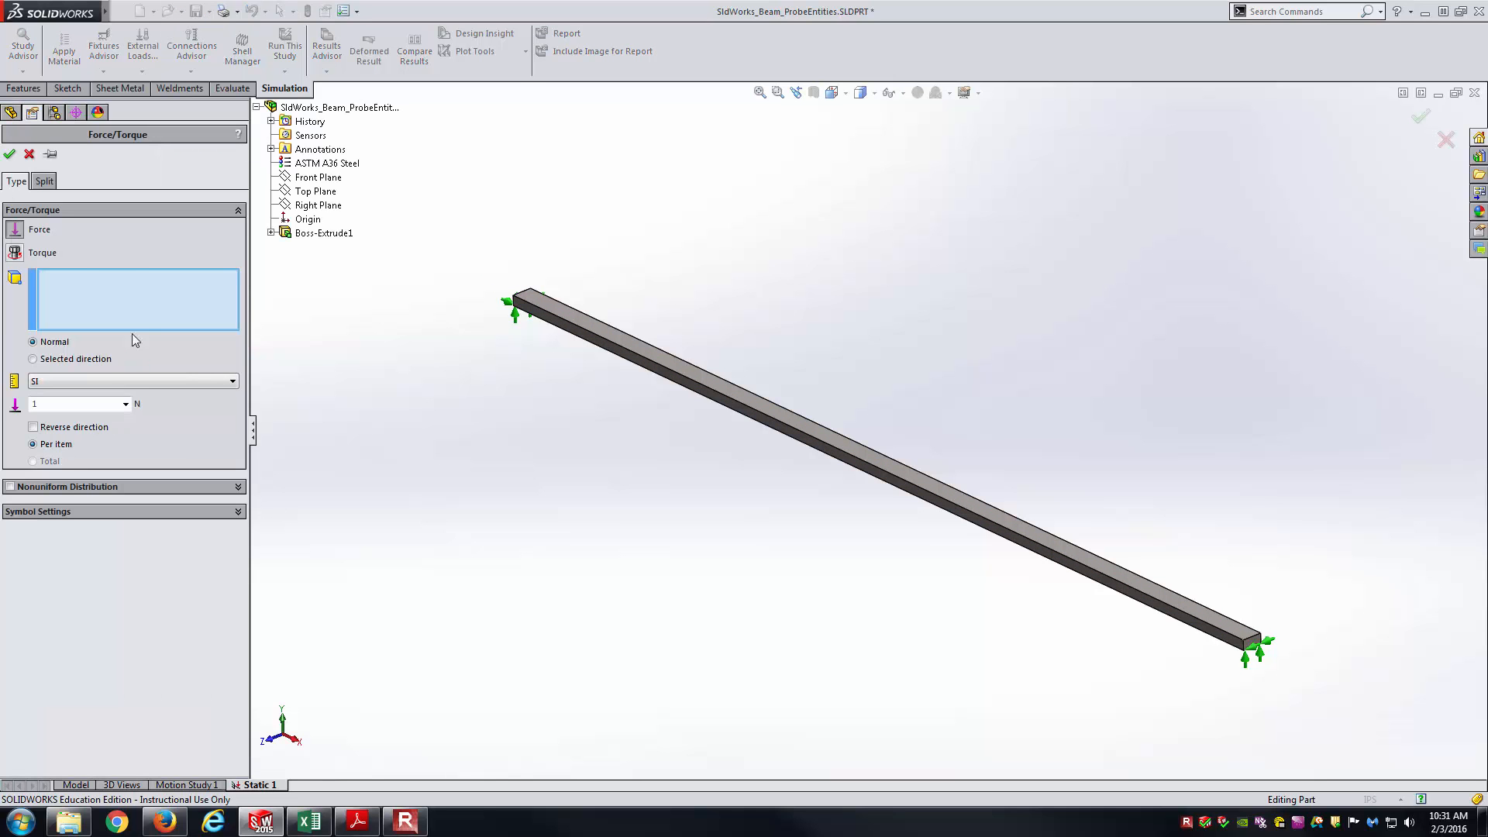
pyautogui.moveTo(133, 316)
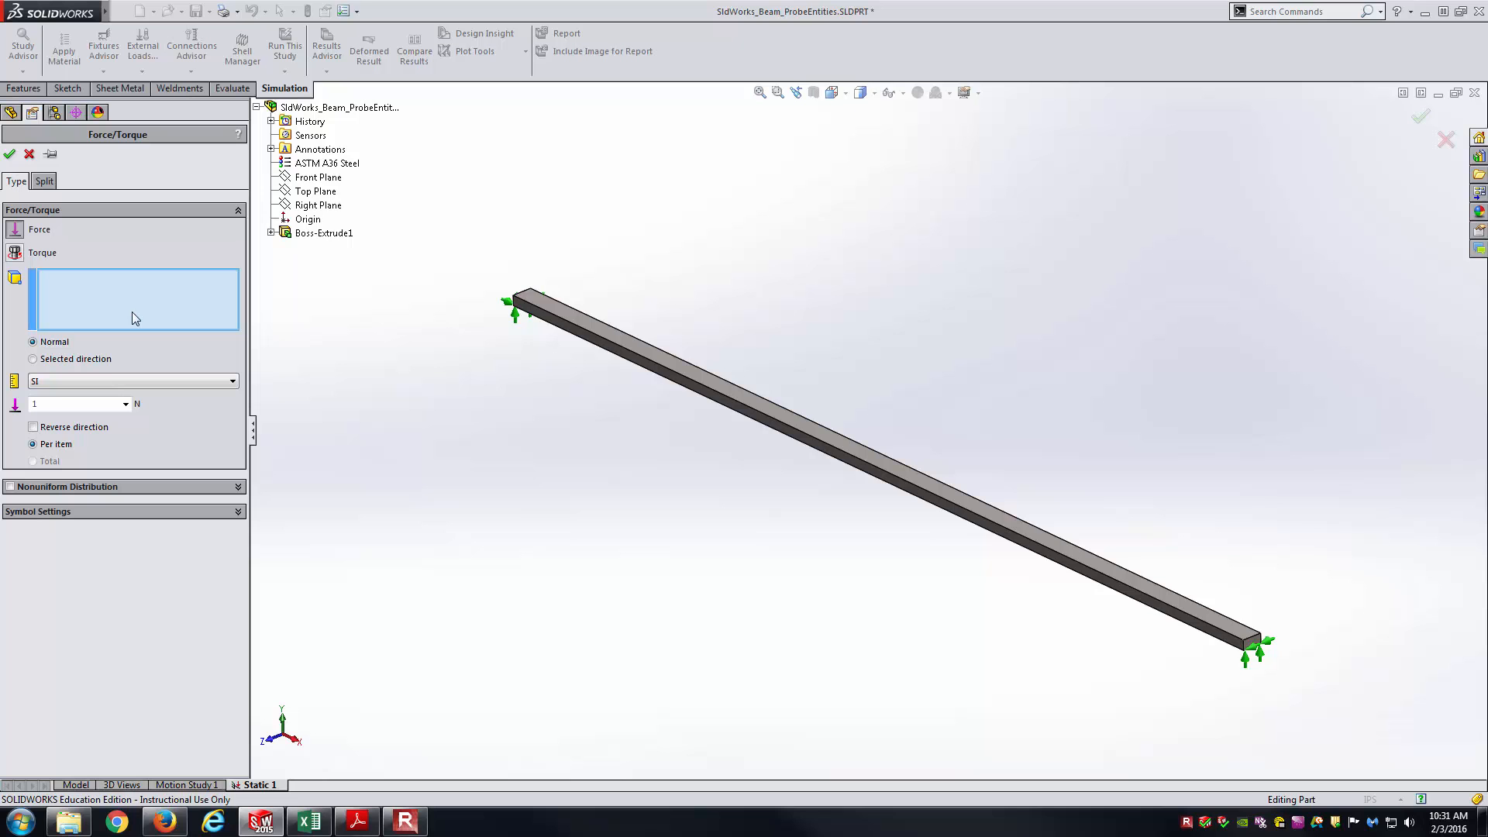
pyautogui.click(607, 331)
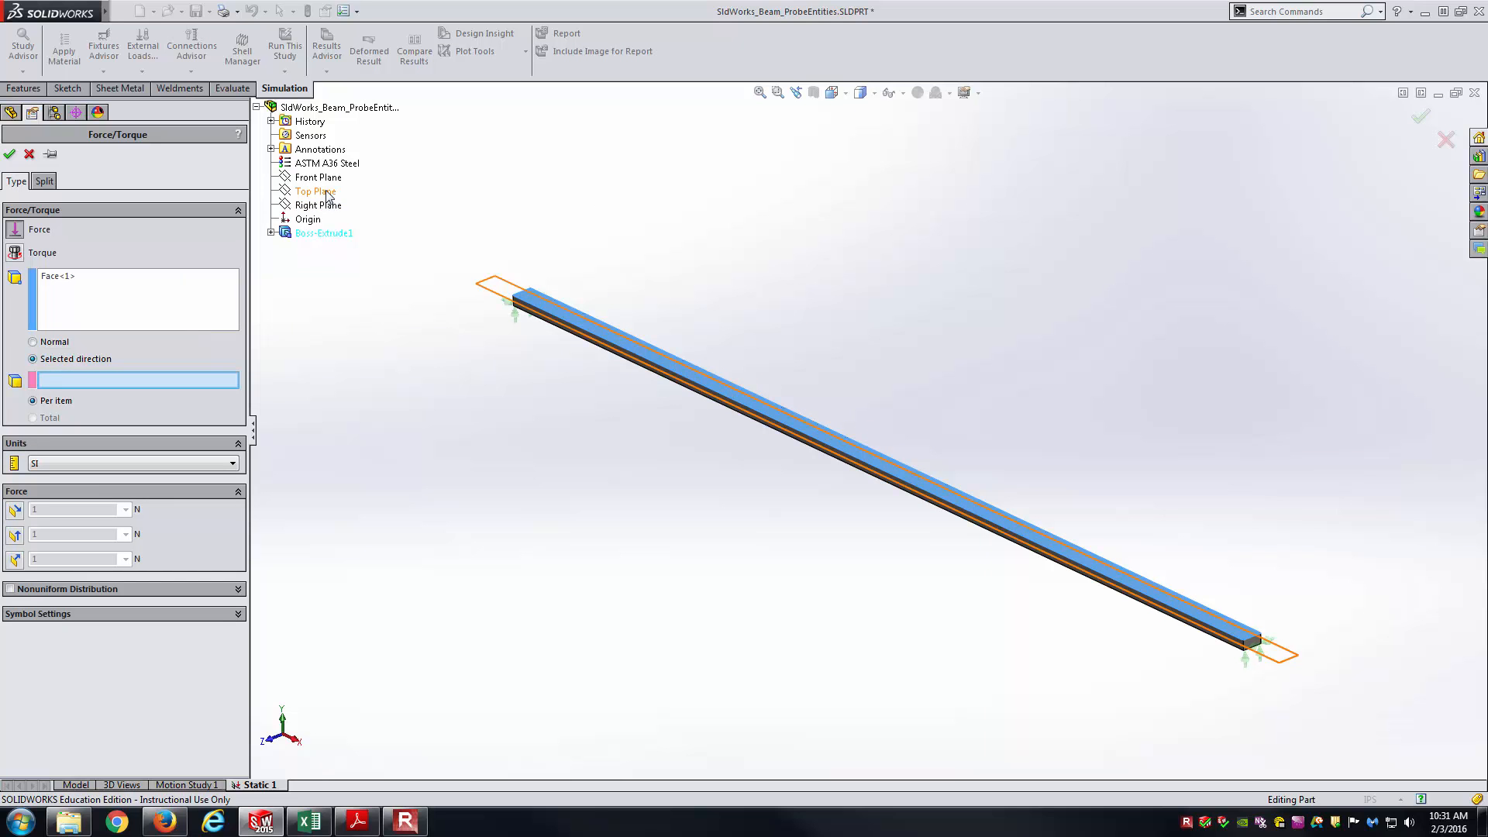
pyautogui.click(314, 191)
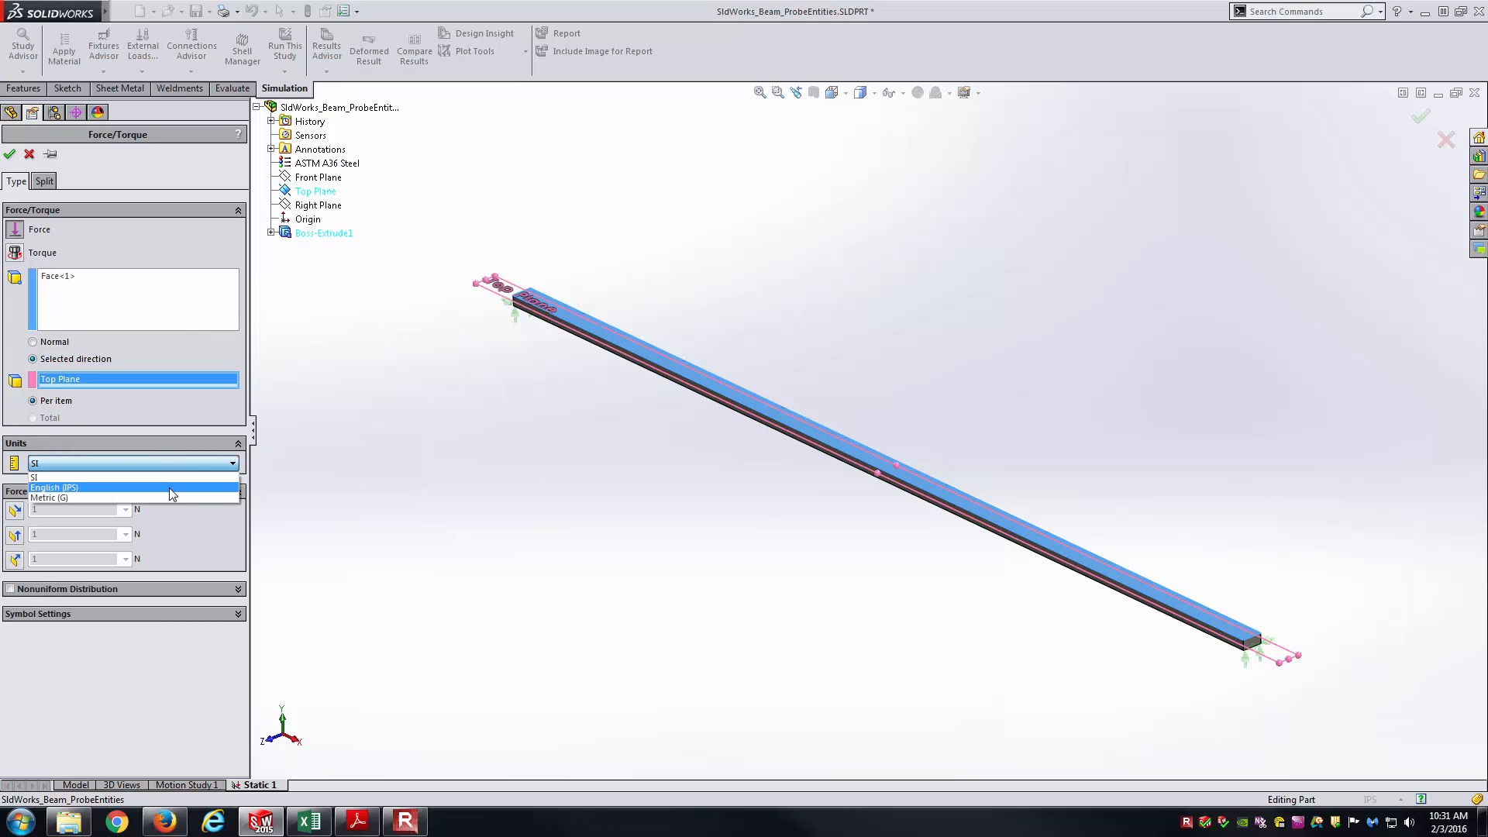
# Set the force to 8 lbf in English (IPS) units, reversed to point downward, and apply it
pyautogui.click(54, 486)
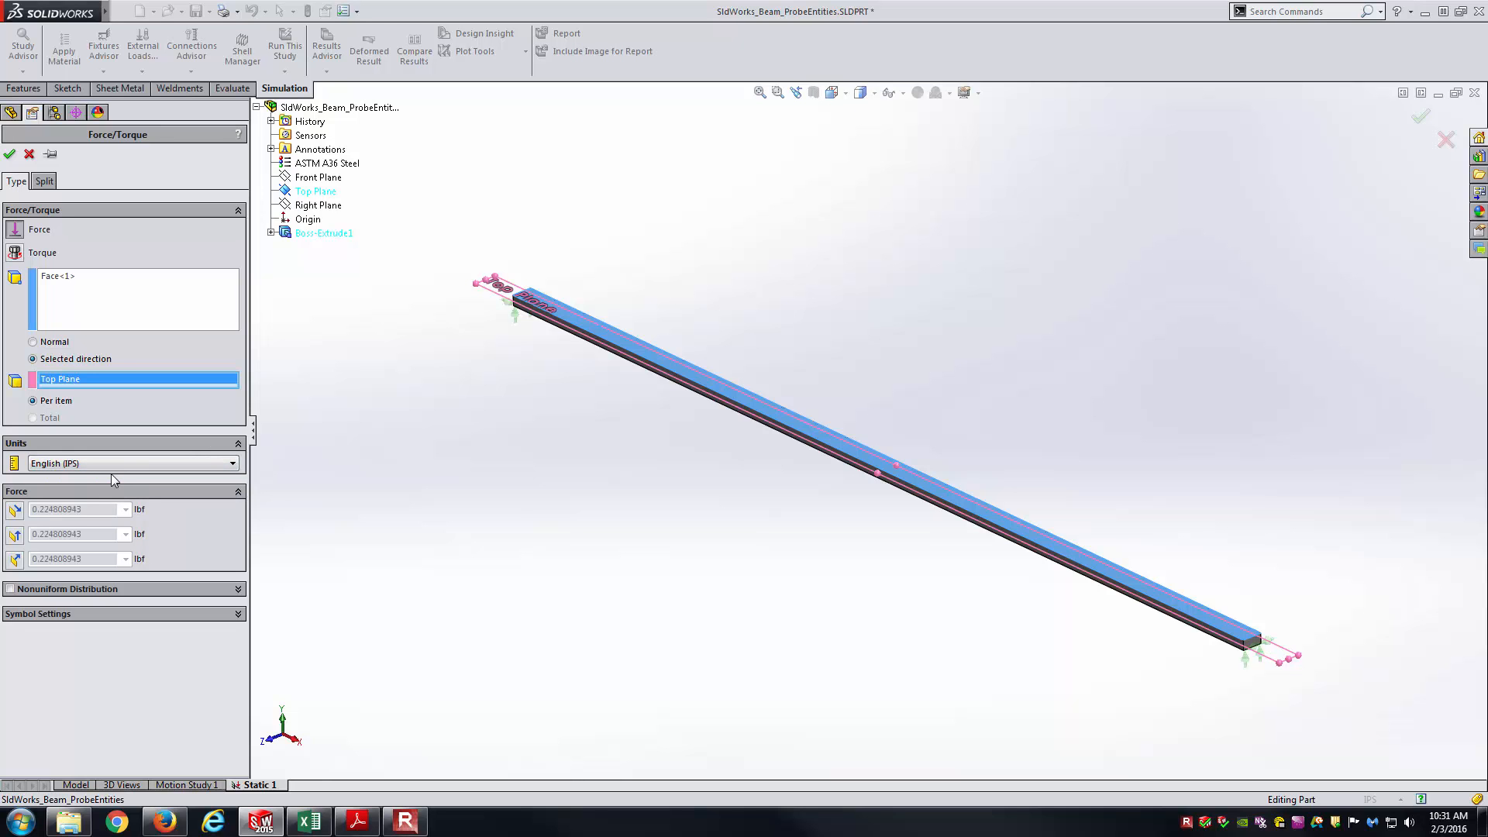
pyautogui.moveTo(107, 398)
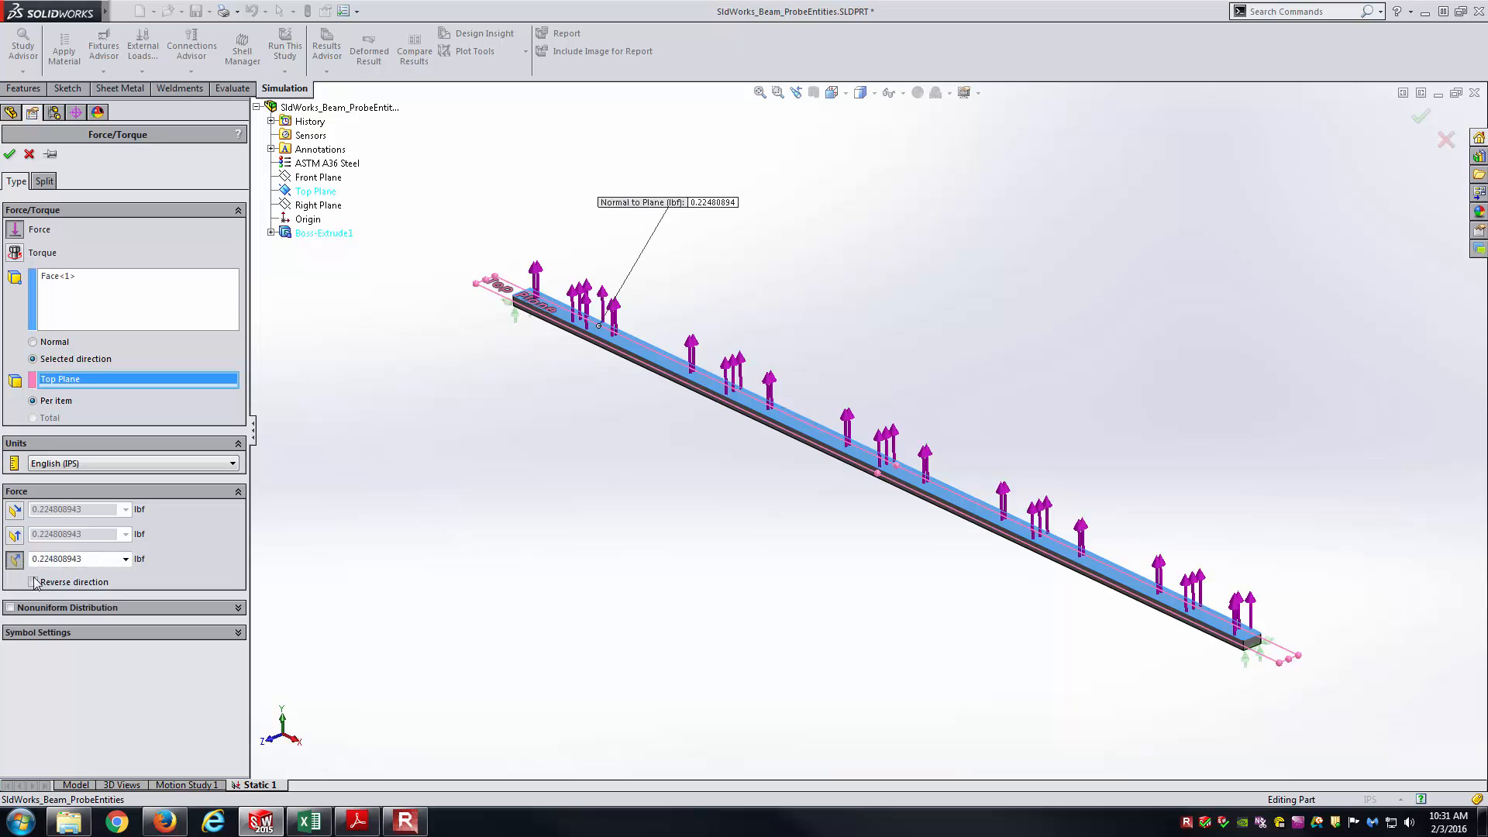
pyautogui.click(32, 582)
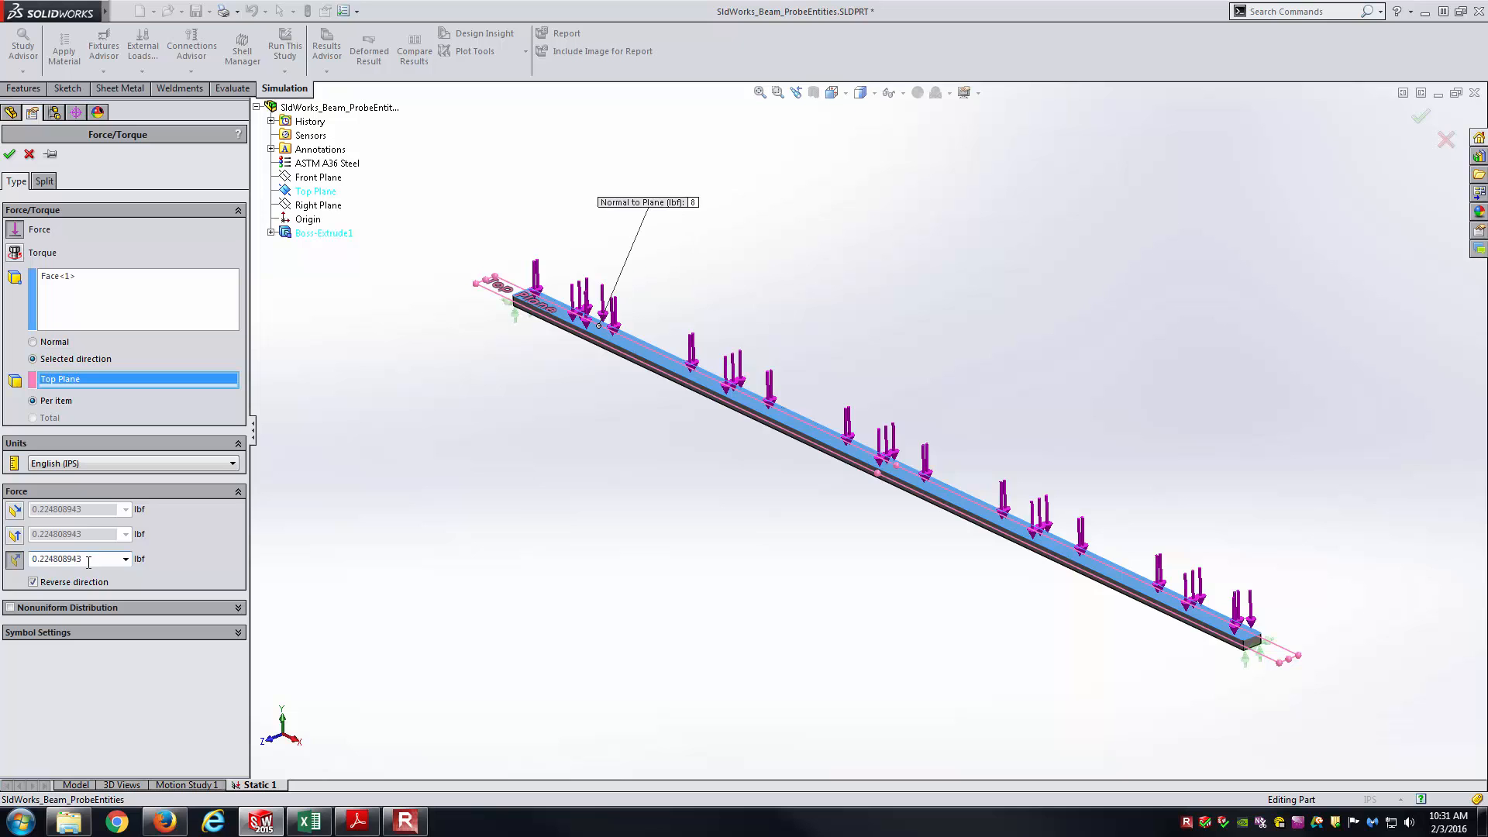
pyautogui.write('8')
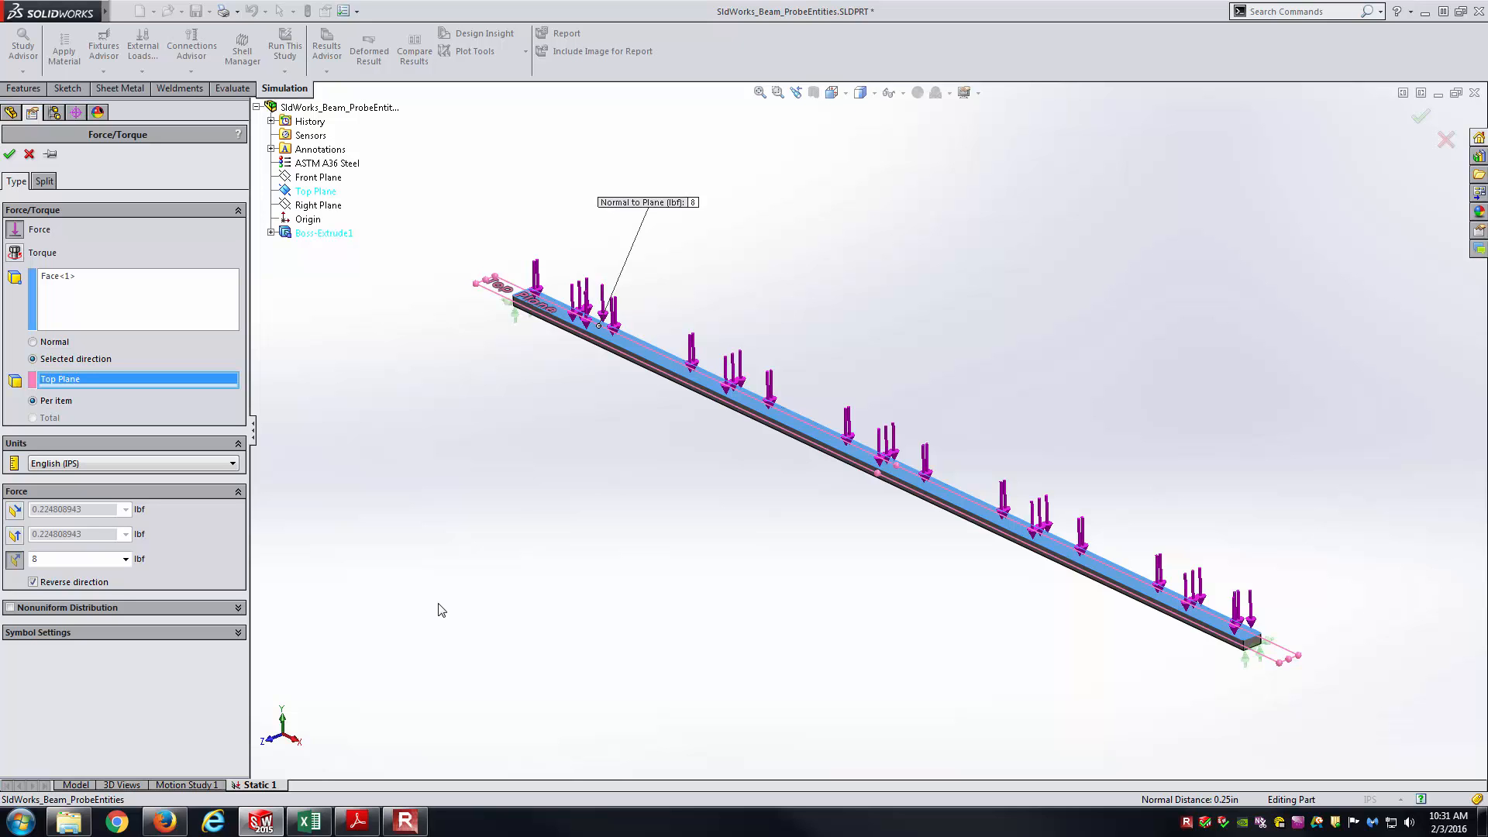
pyautogui.click(76, 557)
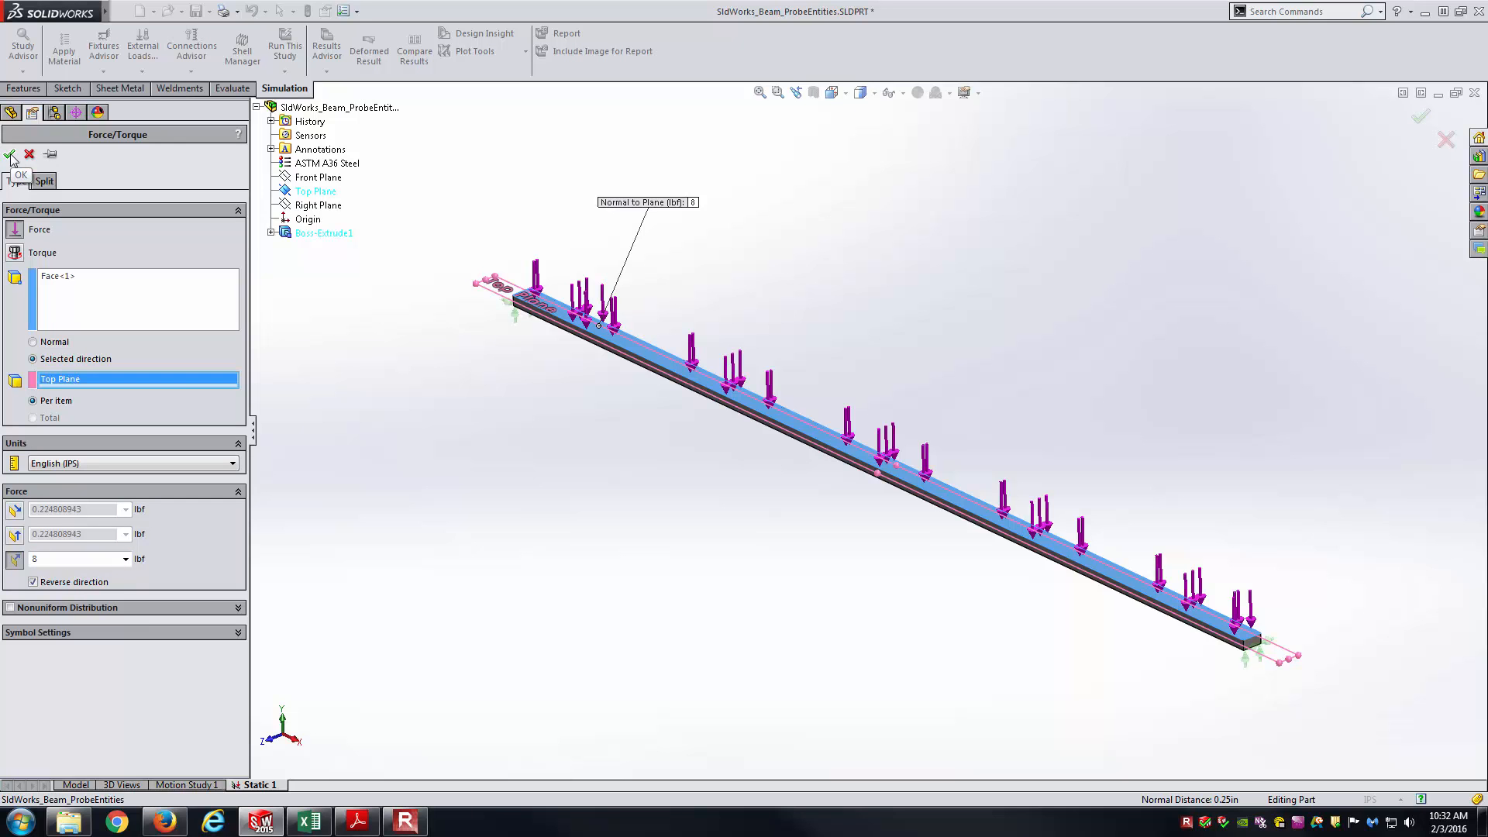
pyautogui.click(11, 154)
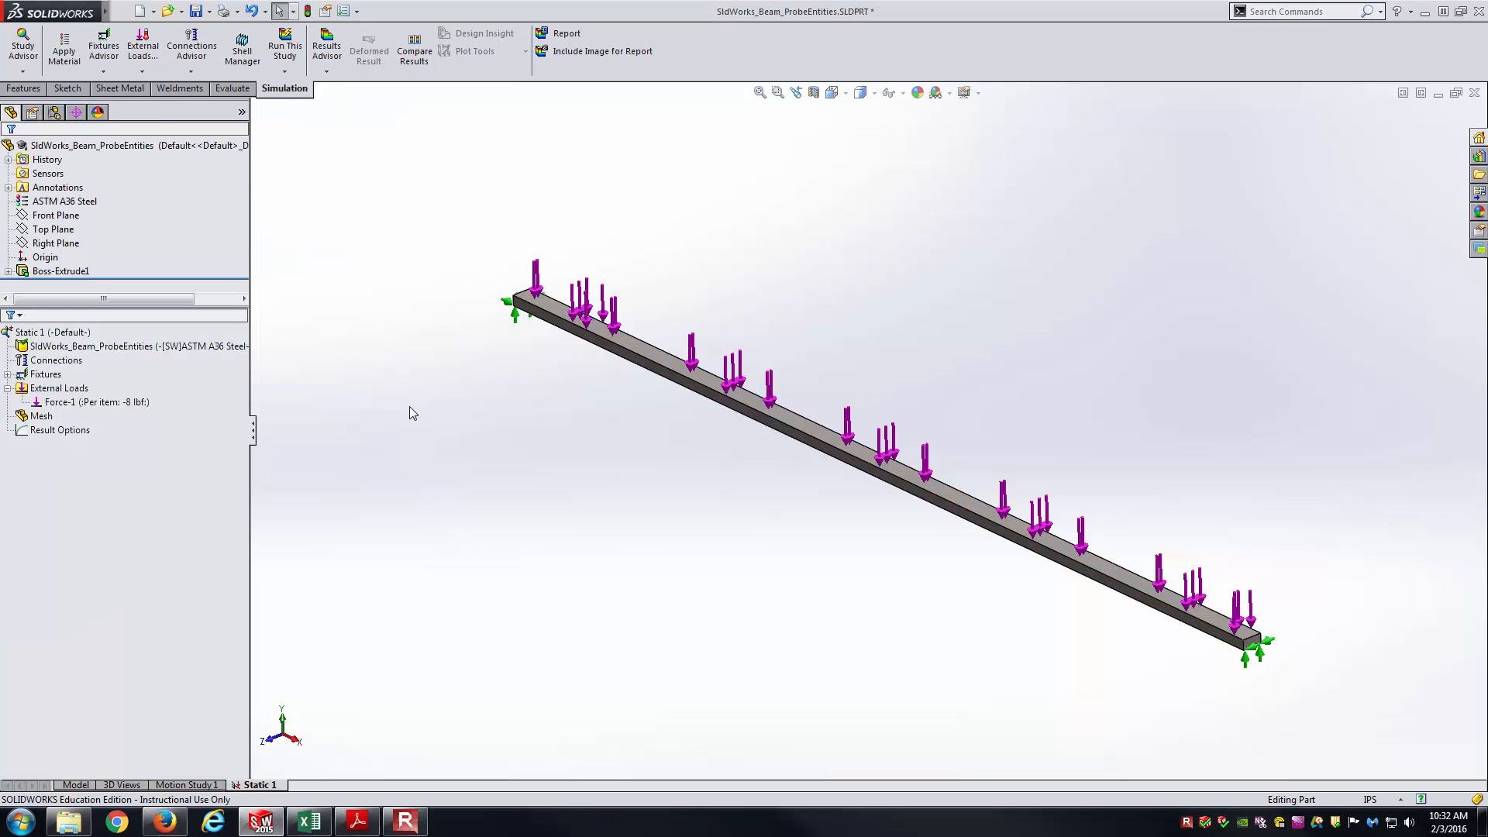
pyautogui.moveTo(387, 428)
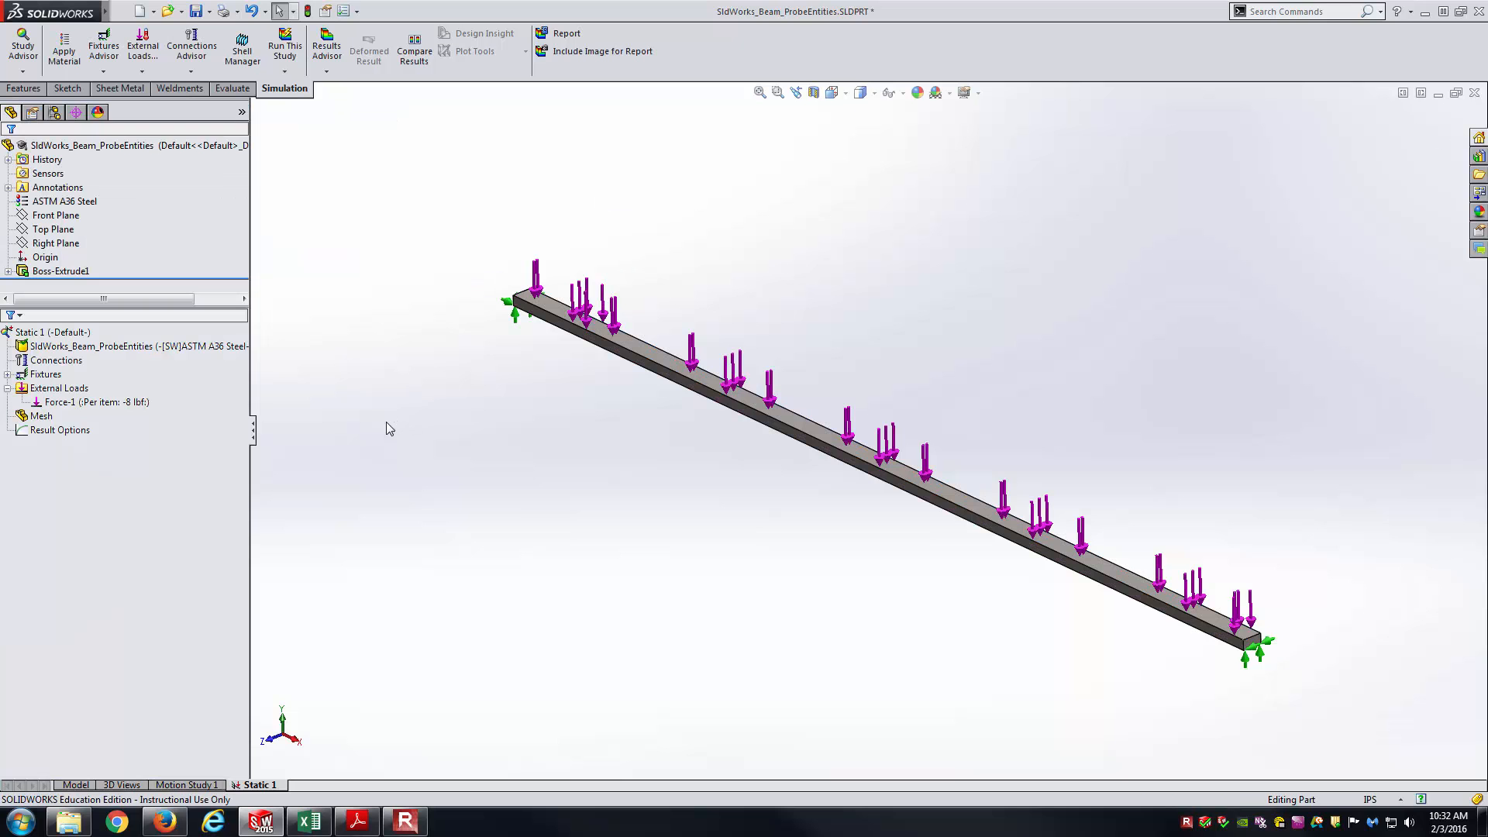
# Mesh and run the study, then display the Displacement1 result plot
pyautogui.rightClick(42, 415)
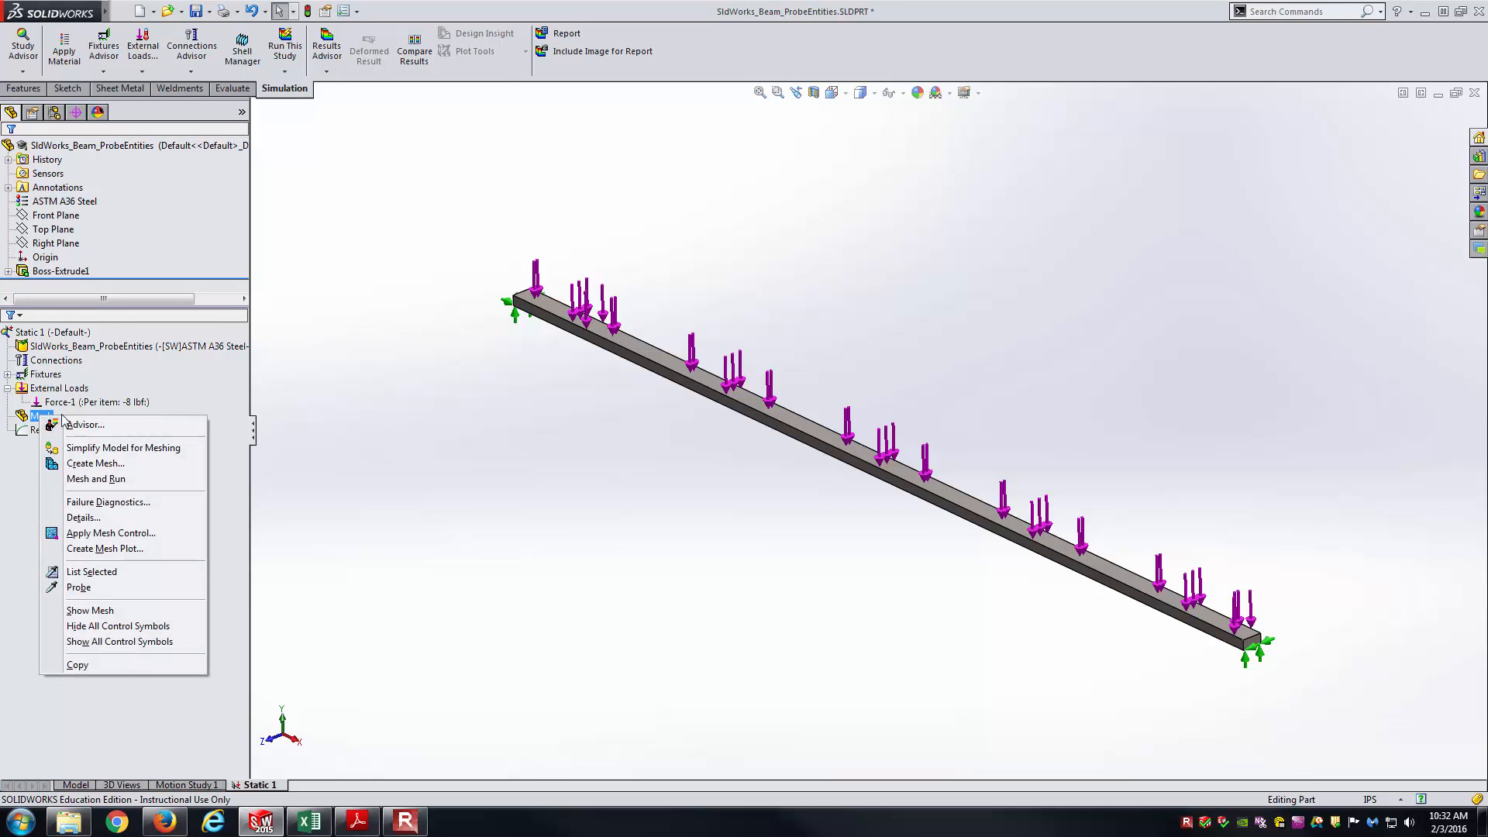
pyautogui.click(94, 463)
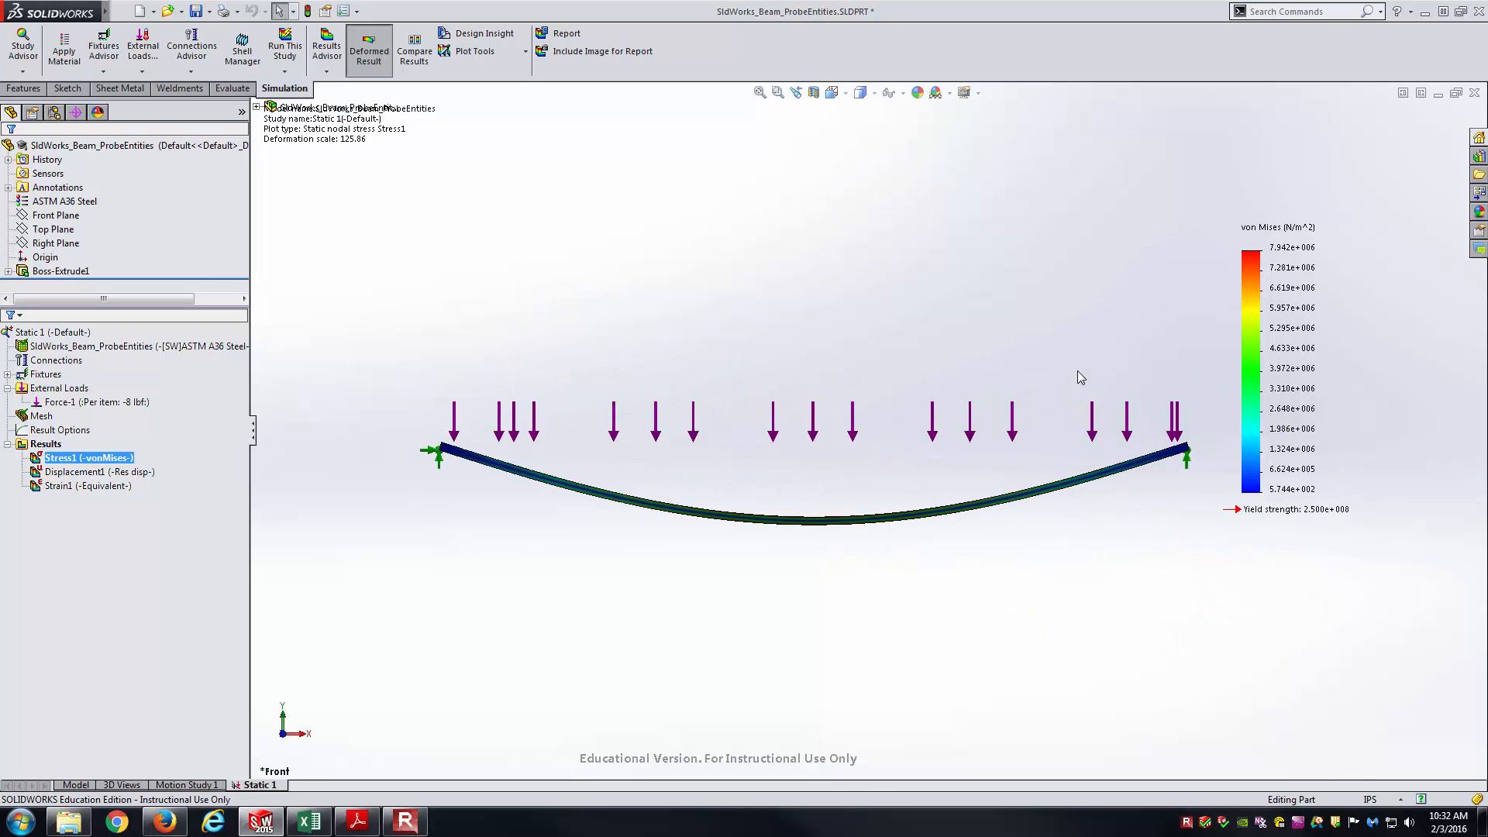
pyautogui.moveTo(1006, 361)
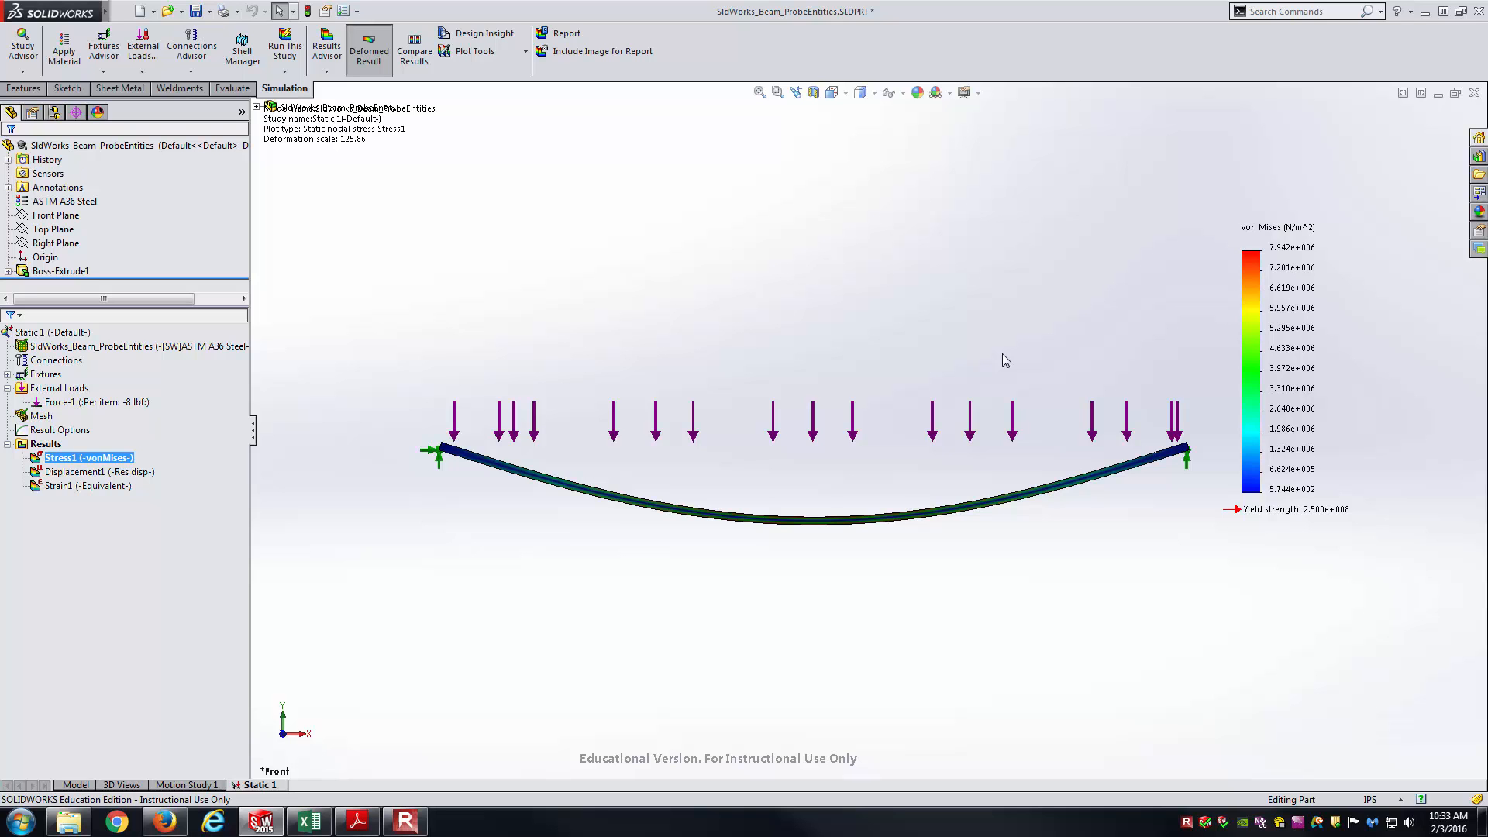
pyautogui.moveTo(660, 428)
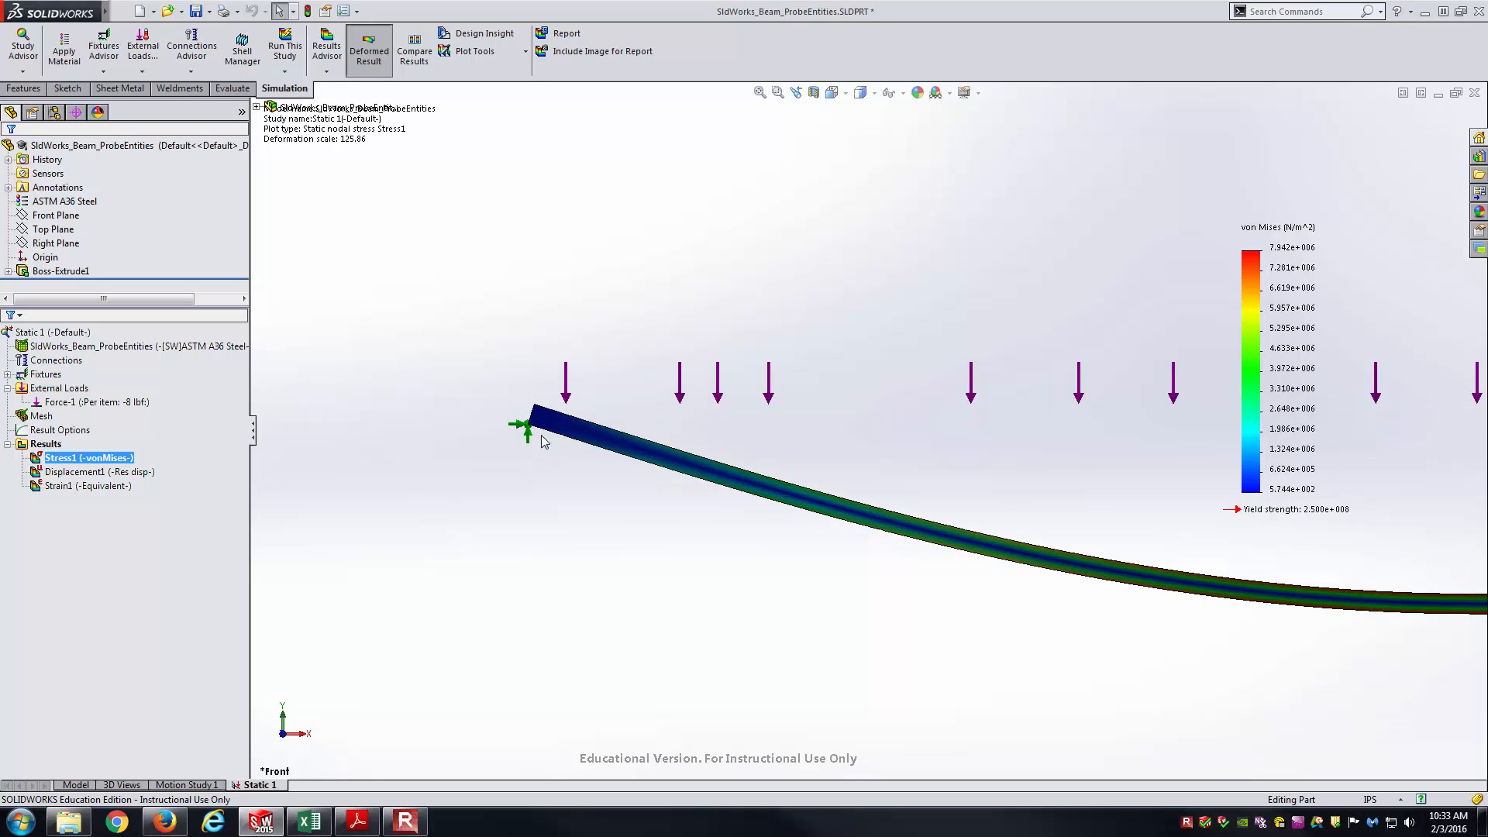
pyautogui.moveTo(585, 419)
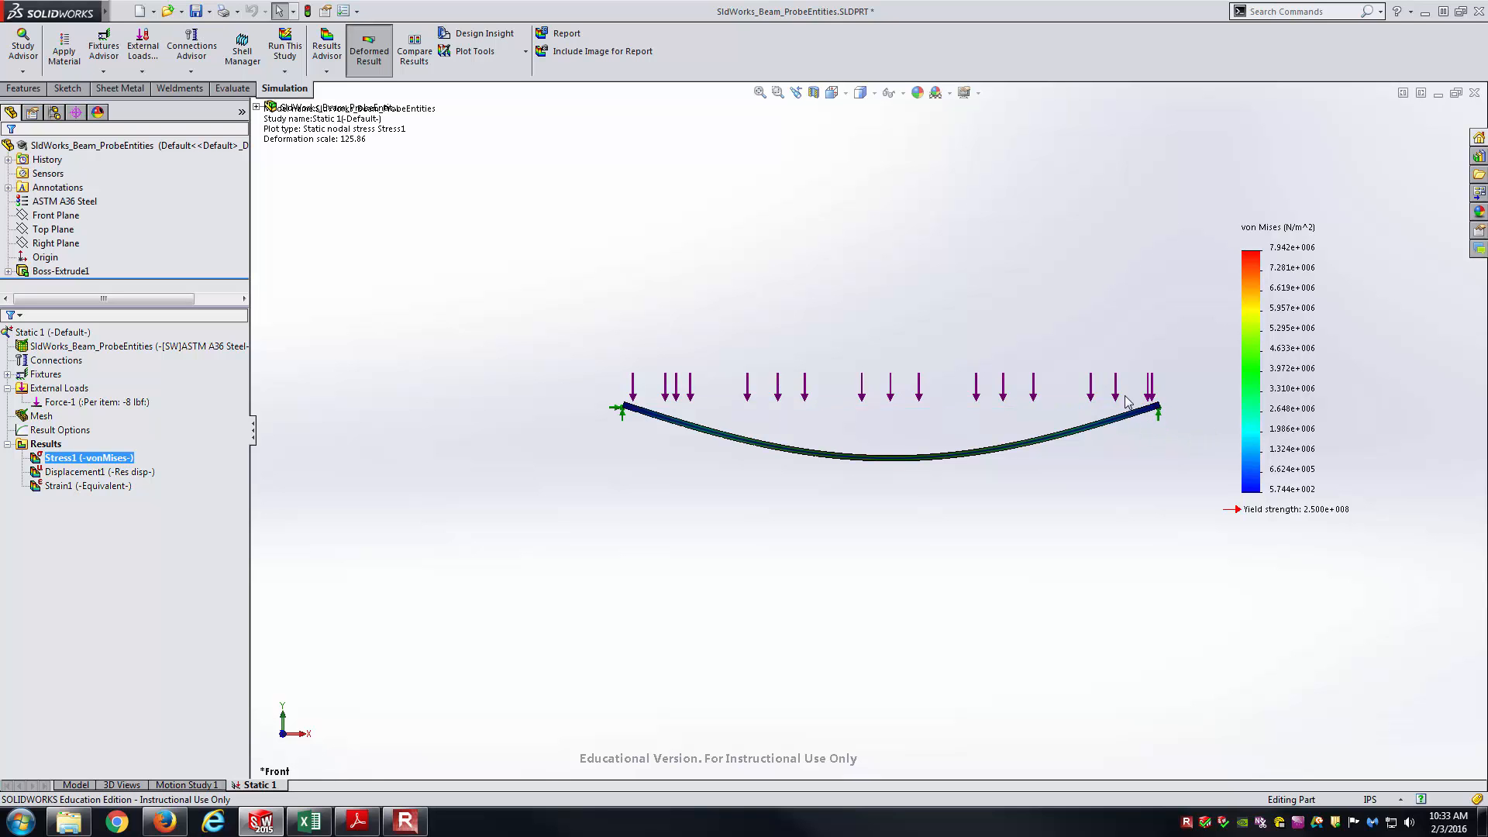
pyautogui.moveTo(580, 329)
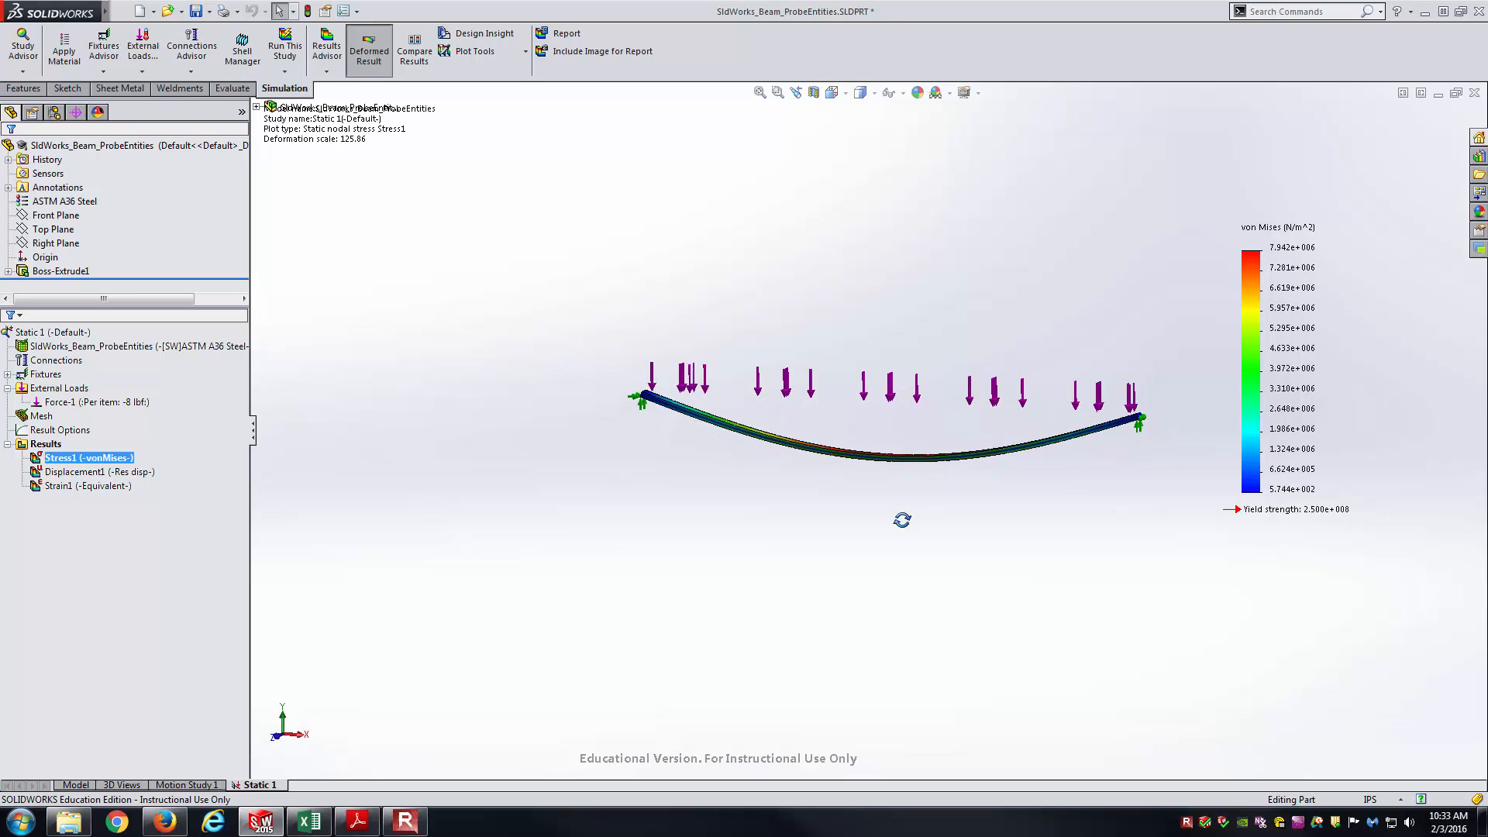
pyautogui.click(93, 471)
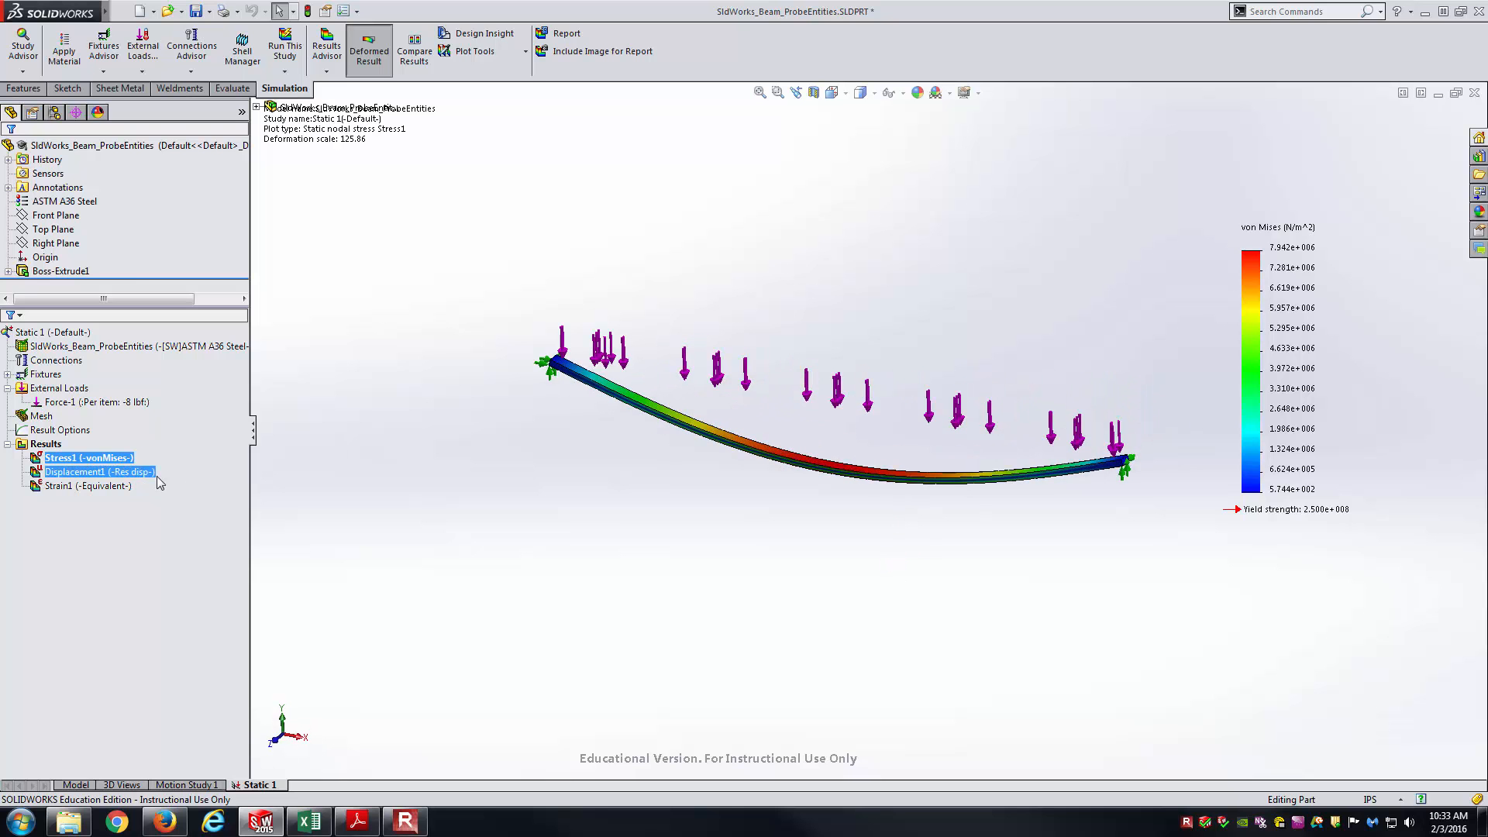
pyautogui.doubleClick(99, 471)
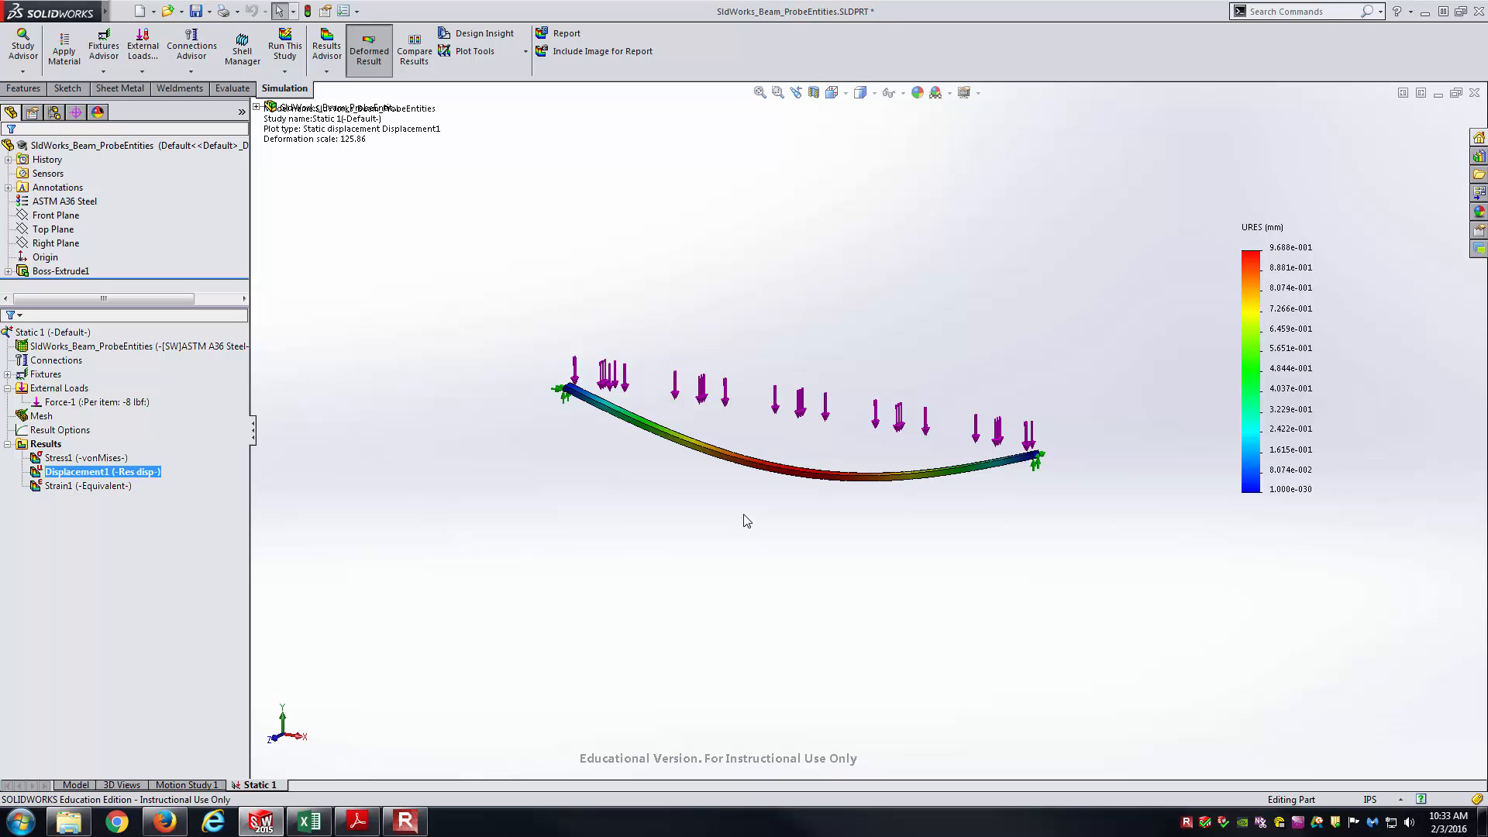
pyautogui.moveTo(626, 552)
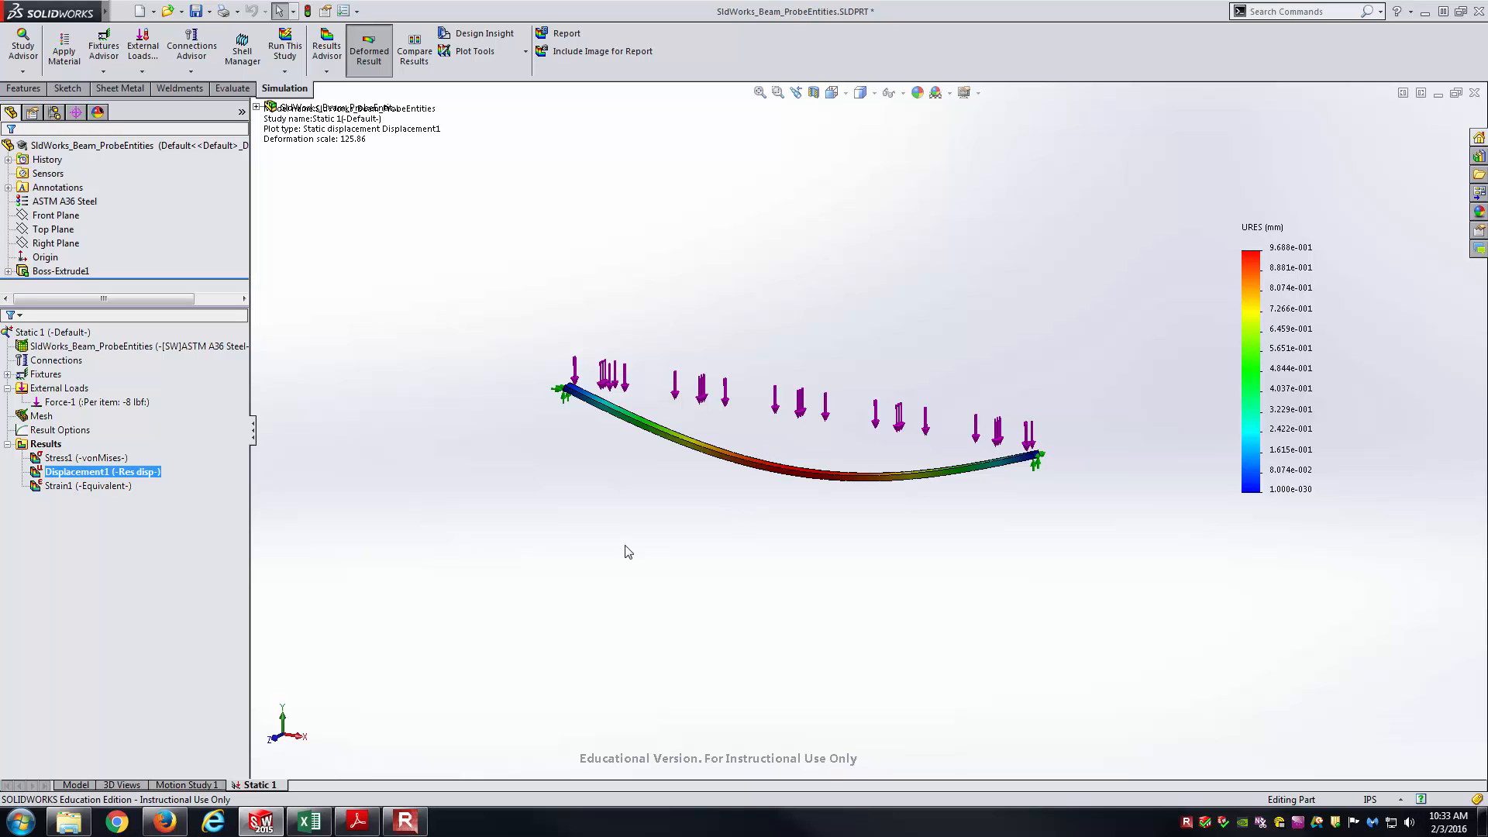
# Switch to the Excel workbook with the theoretical elastic curve chart
pyautogui.click(307, 821)
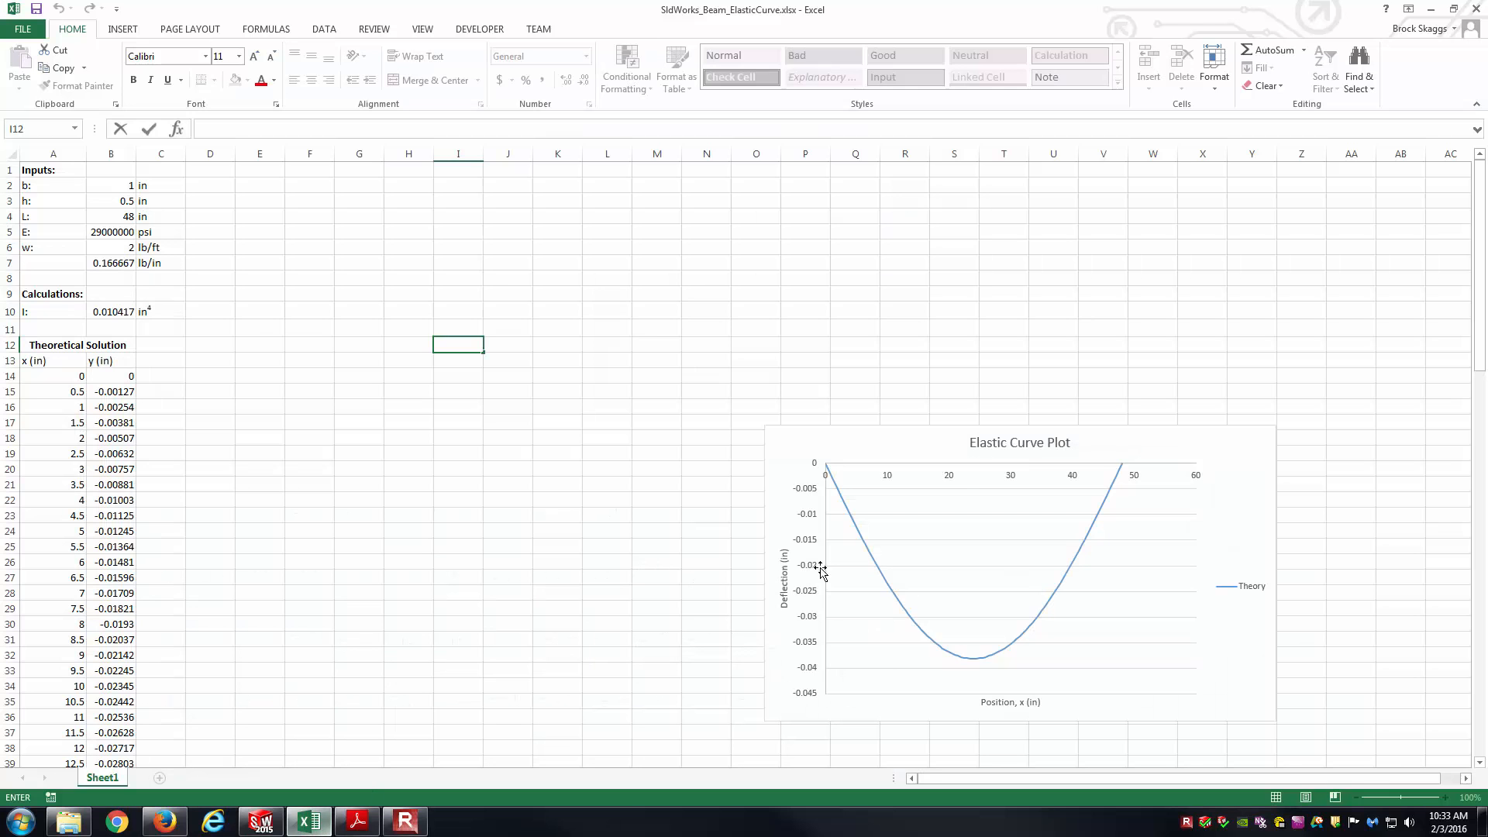
pyautogui.moveTo(203, 383)
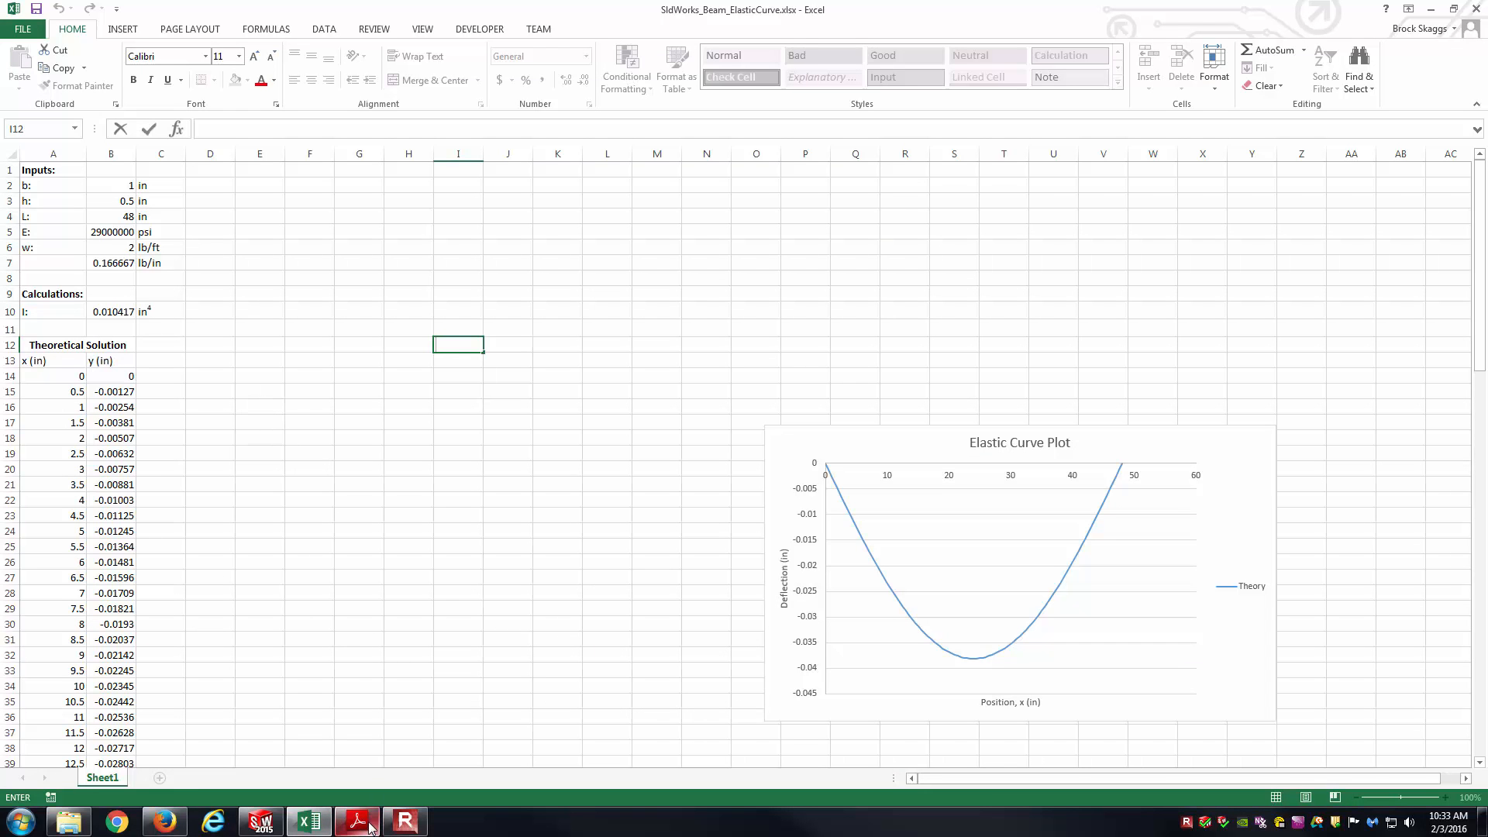
# Bring up the Lab 9 Derivation Example PDF in Adobe Reader
pyautogui.click(356, 822)
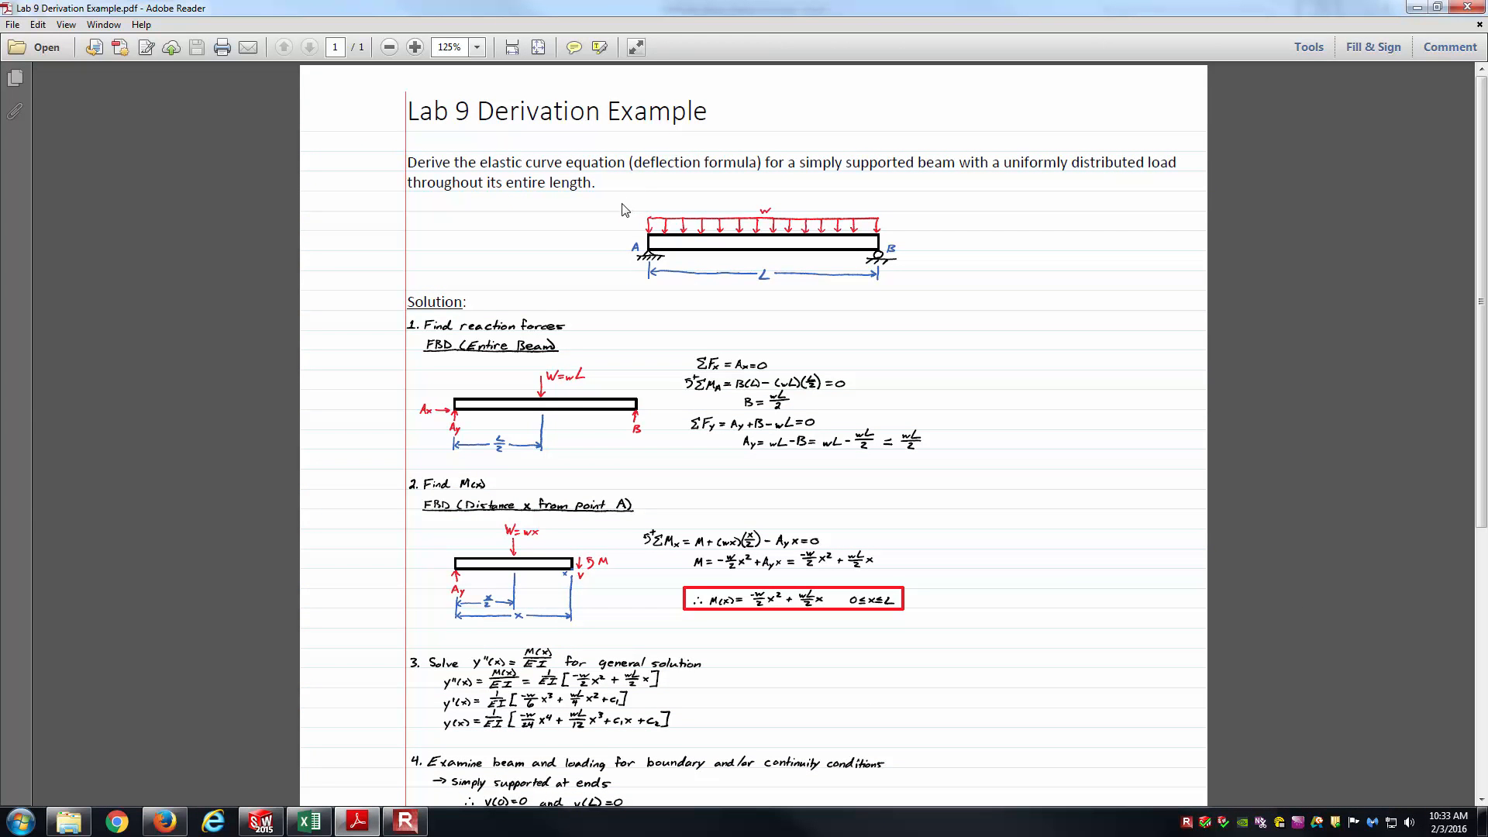
pyautogui.moveTo(618, 223)
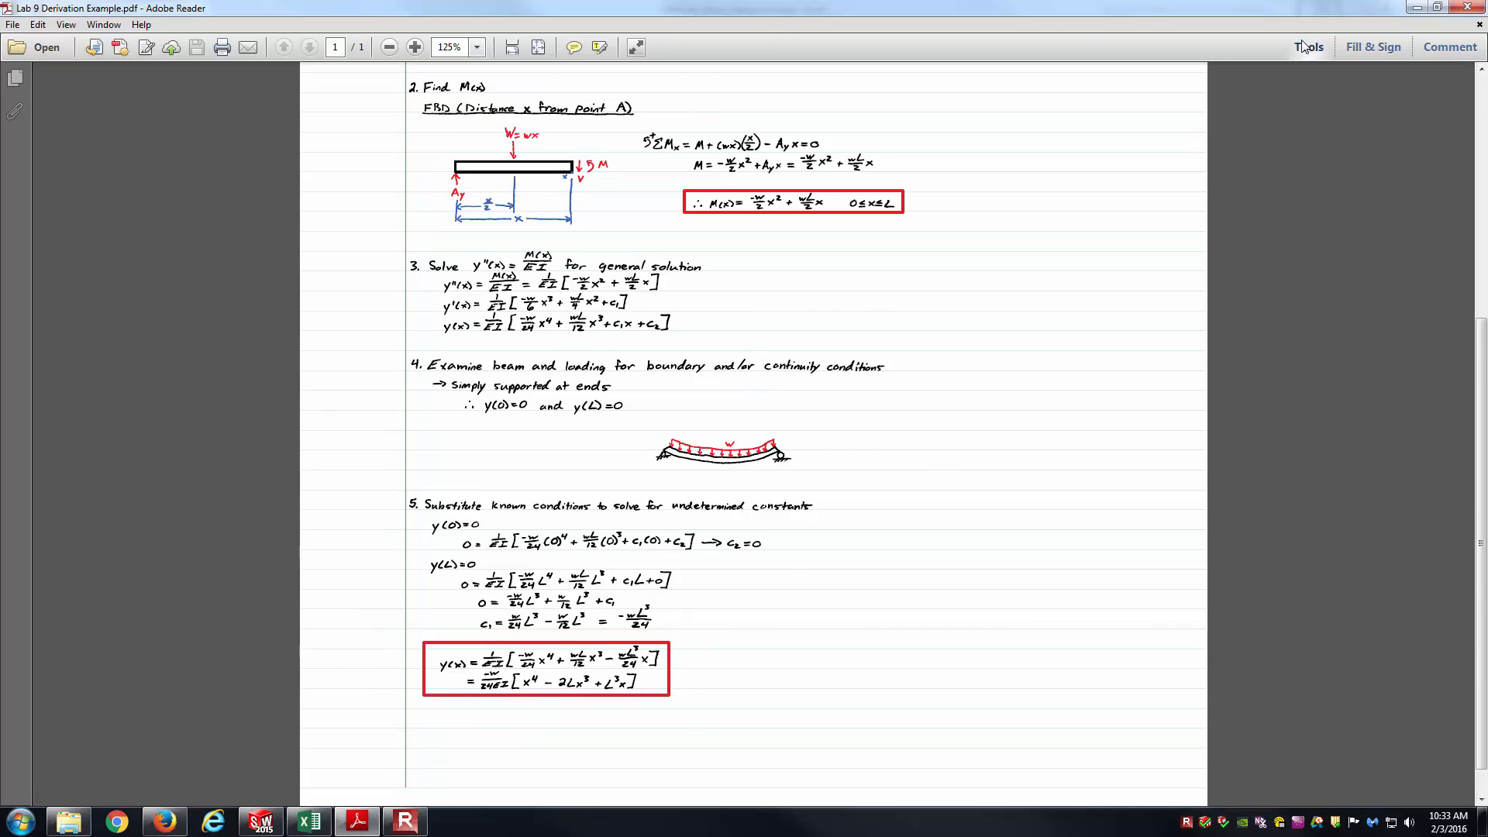
pyautogui.moveTo(1197, 154)
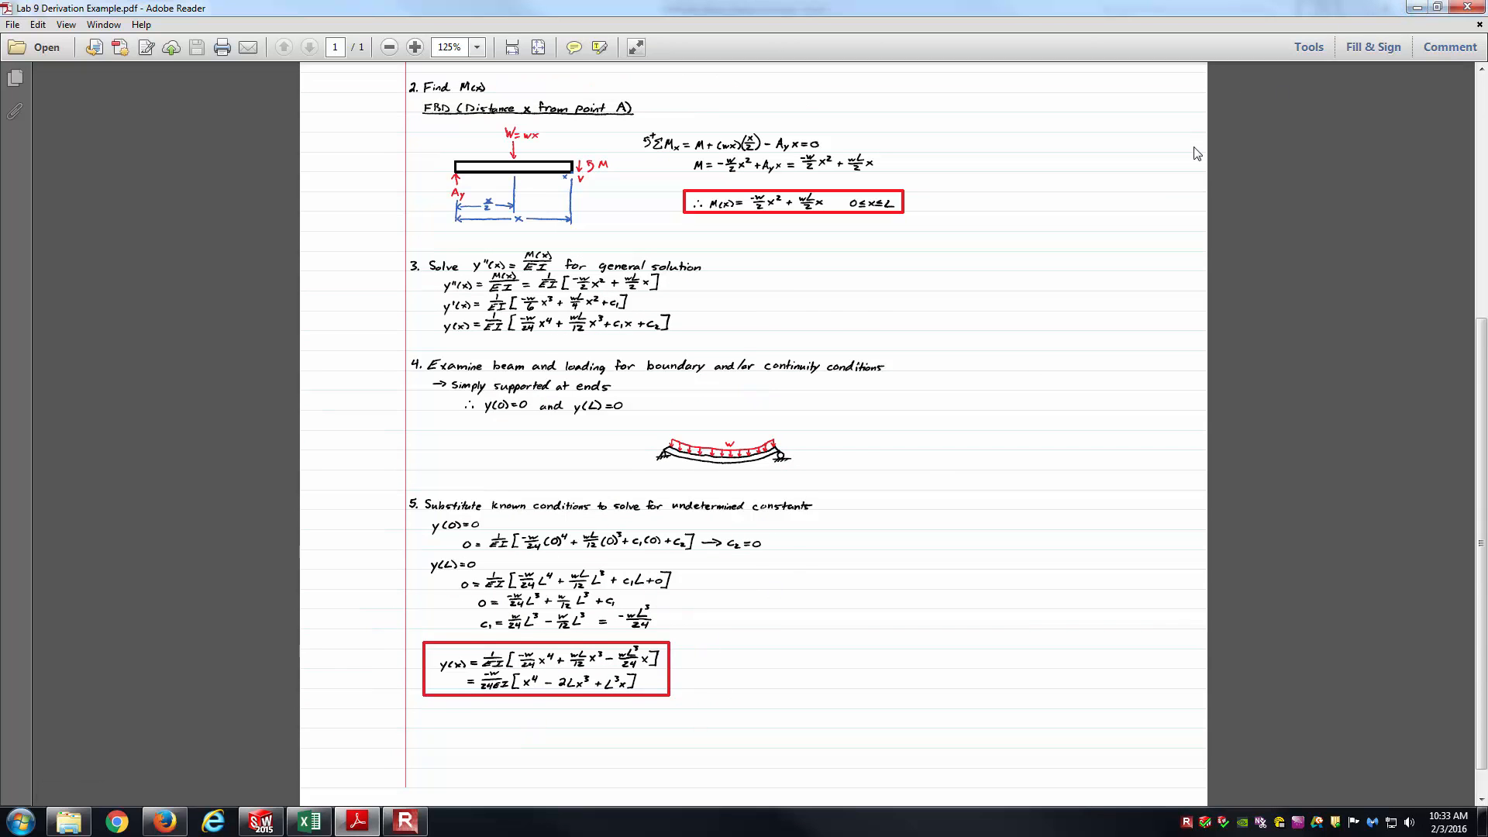
pyautogui.moveTo(475, 611)
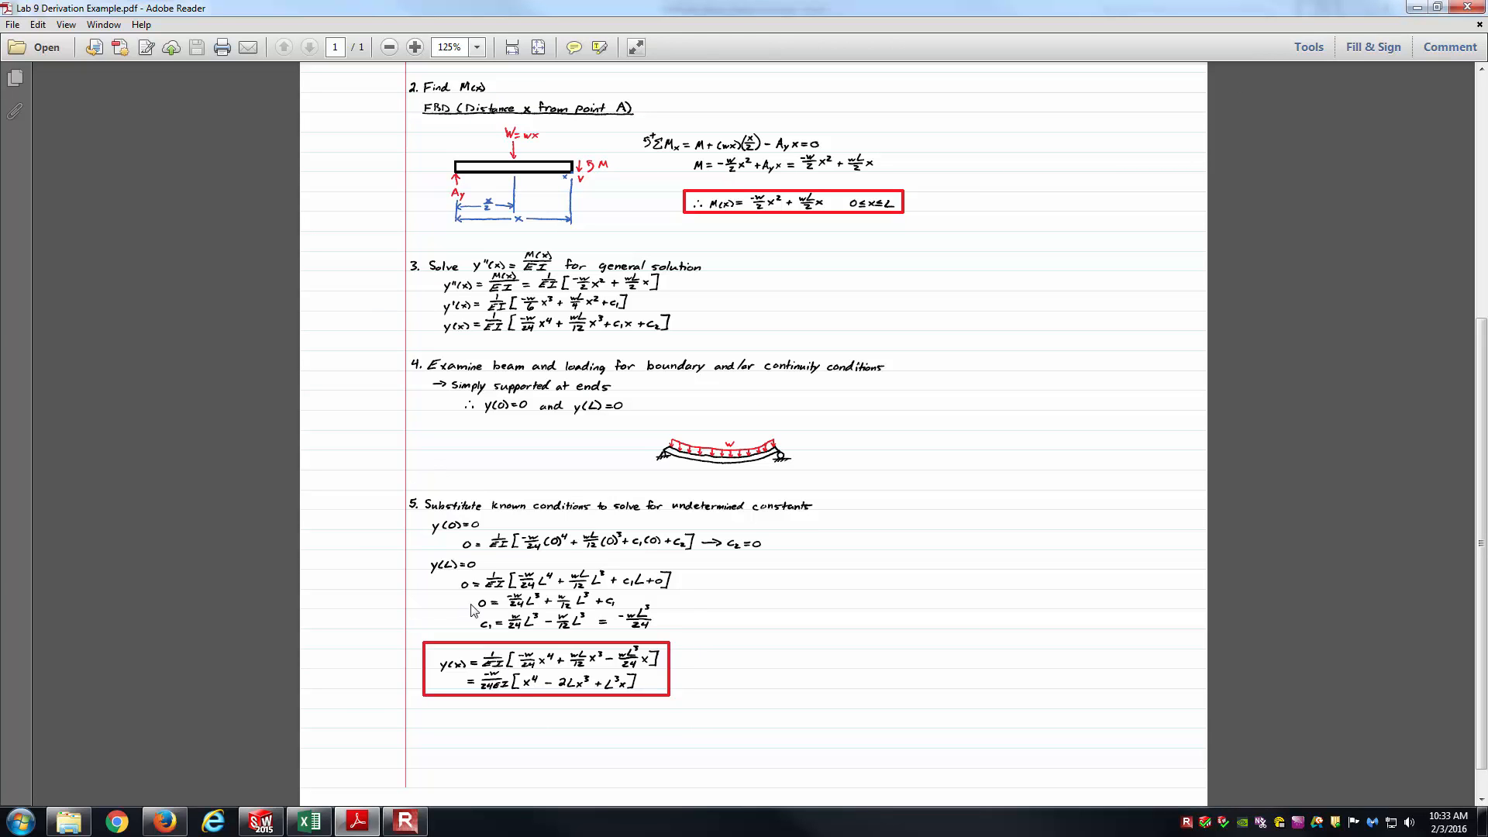
pyautogui.moveTo(315, 718)
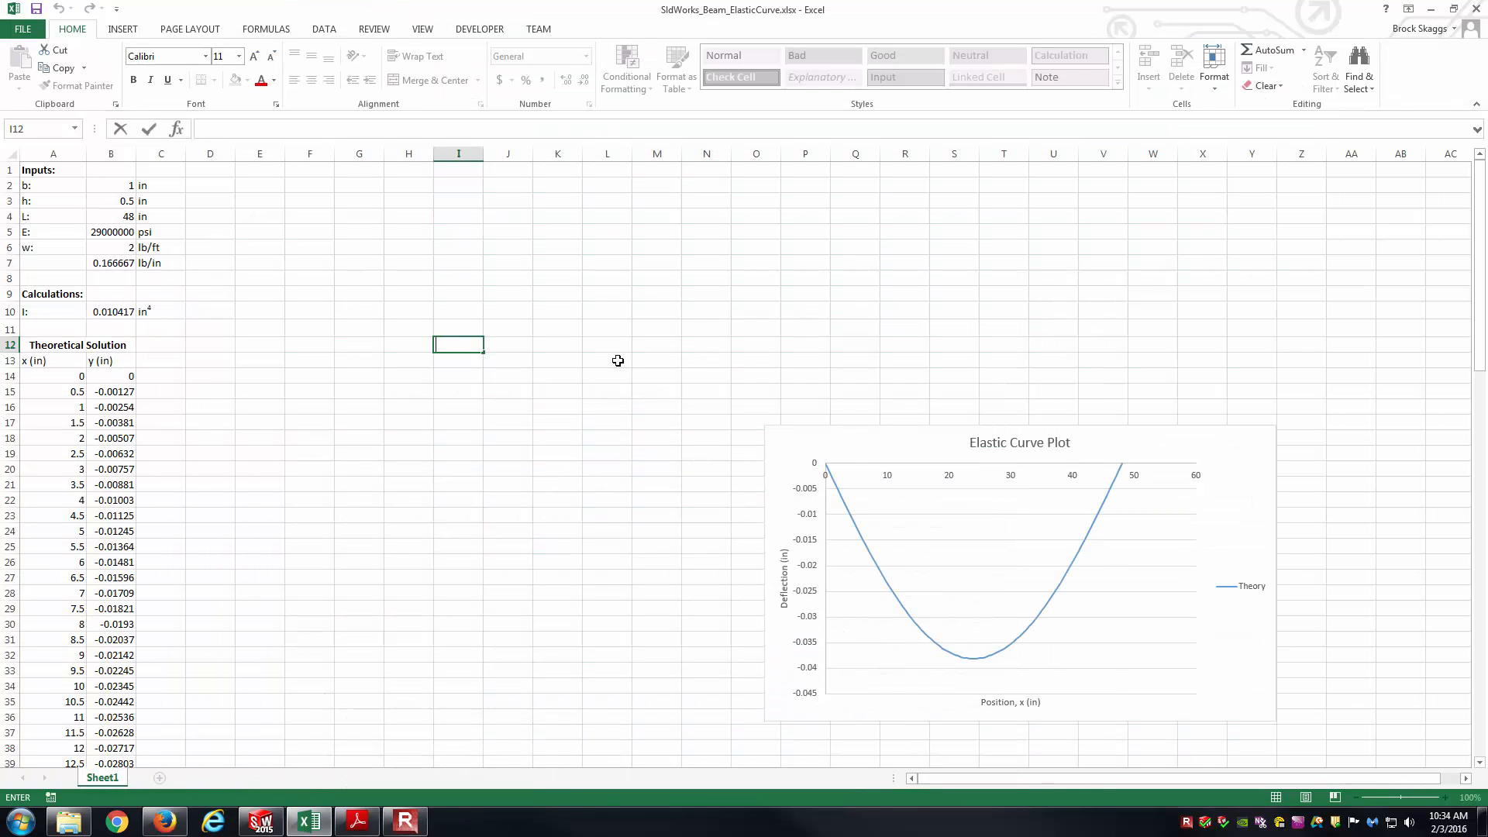
pyautogui.moveTo(256, 424)
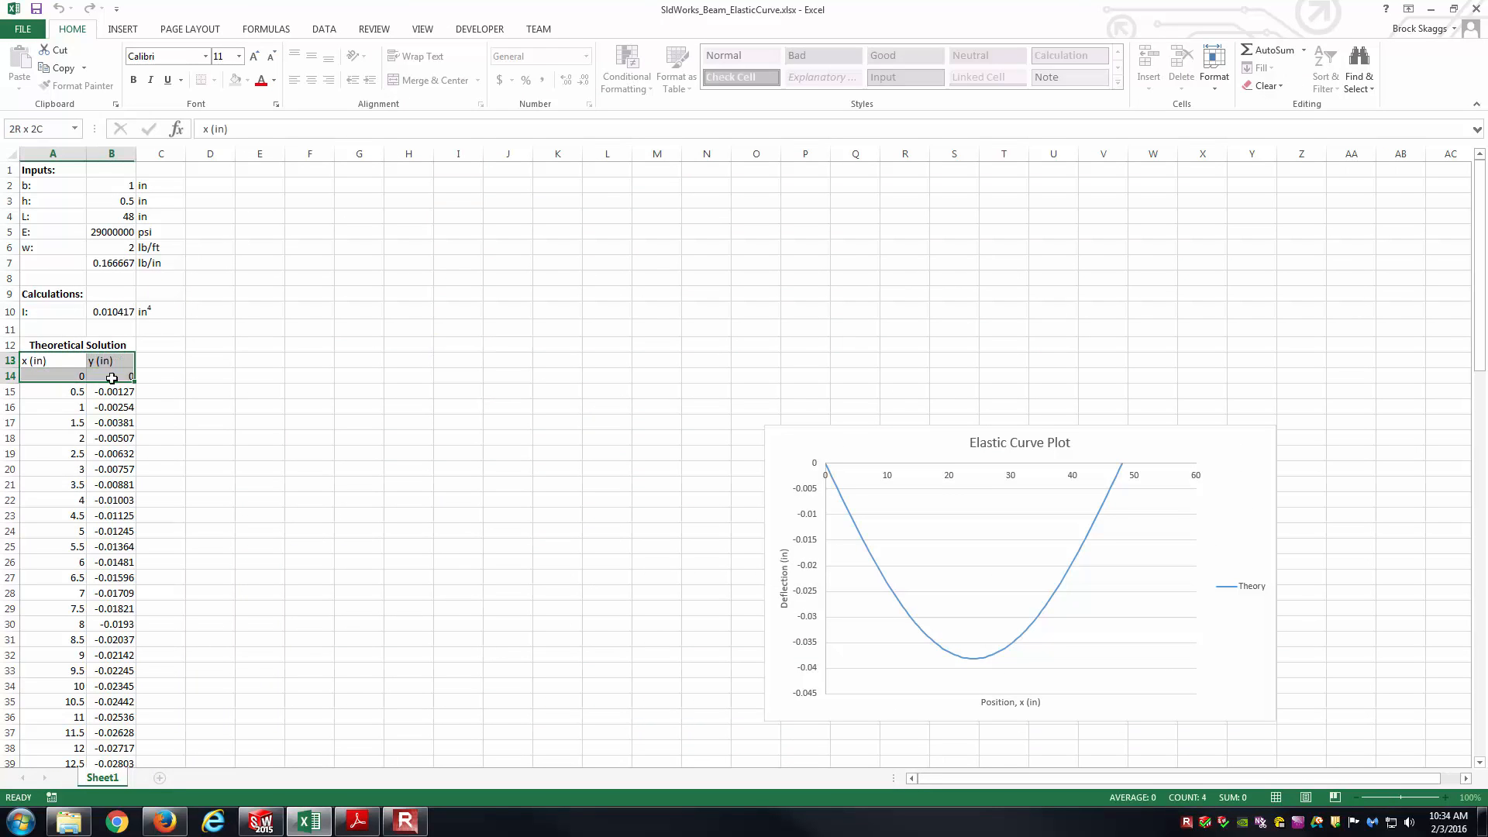
pyautogui.click(259, 515)
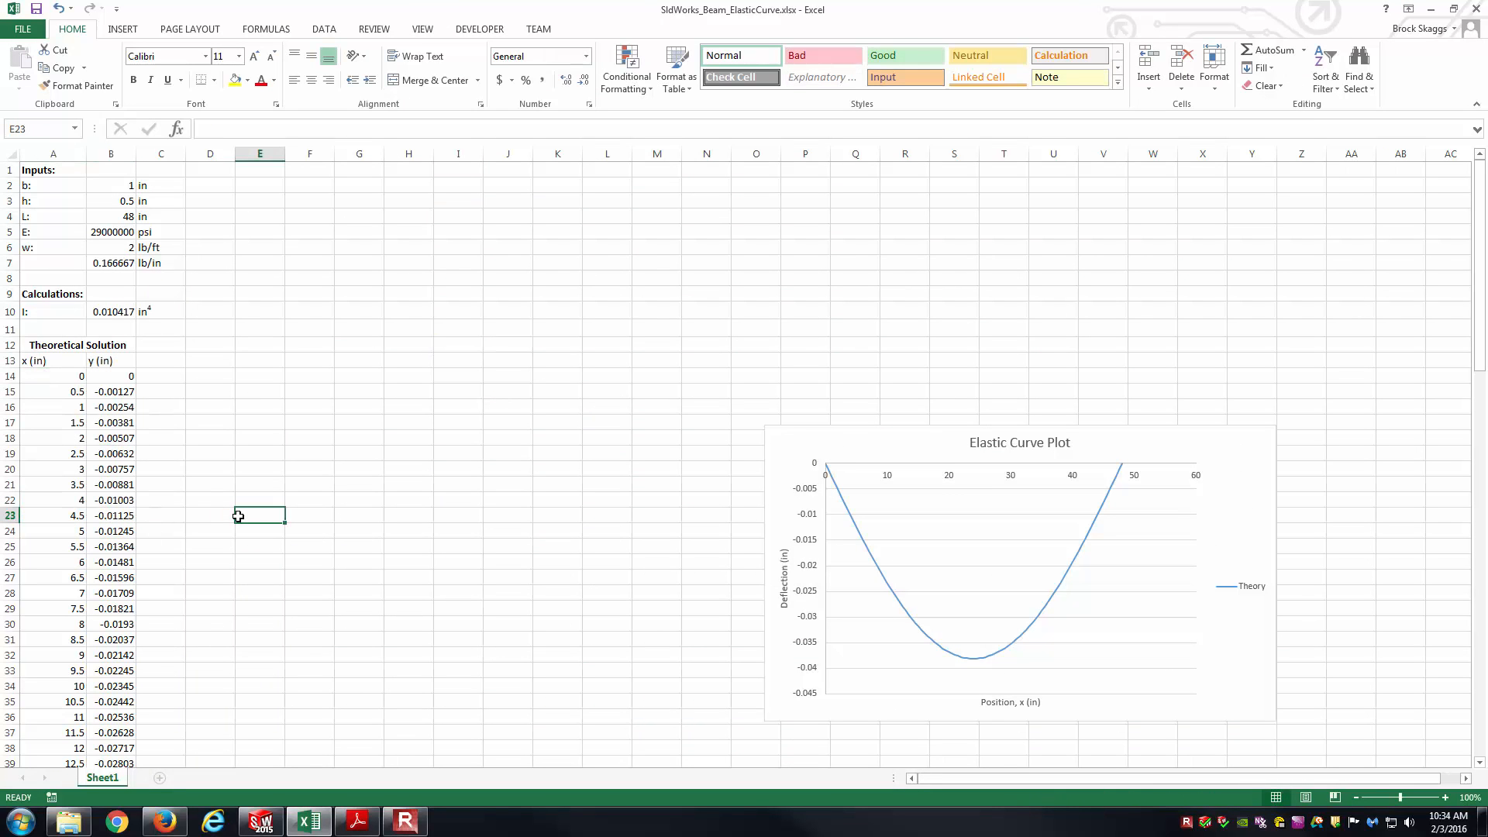
pyautogui.moveTo(807, 523)
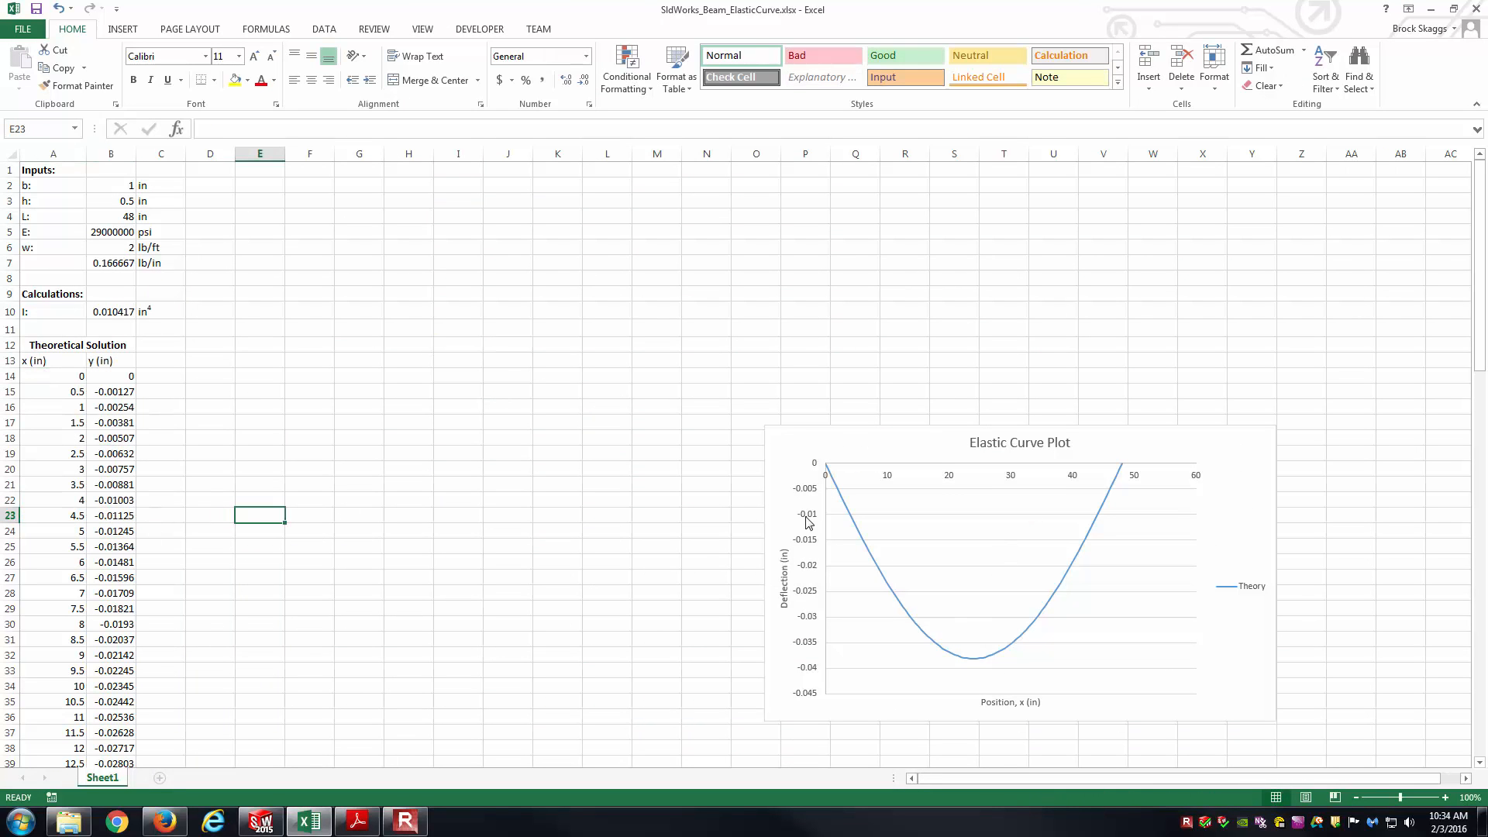
pyautogui.moveTo(736, 538)
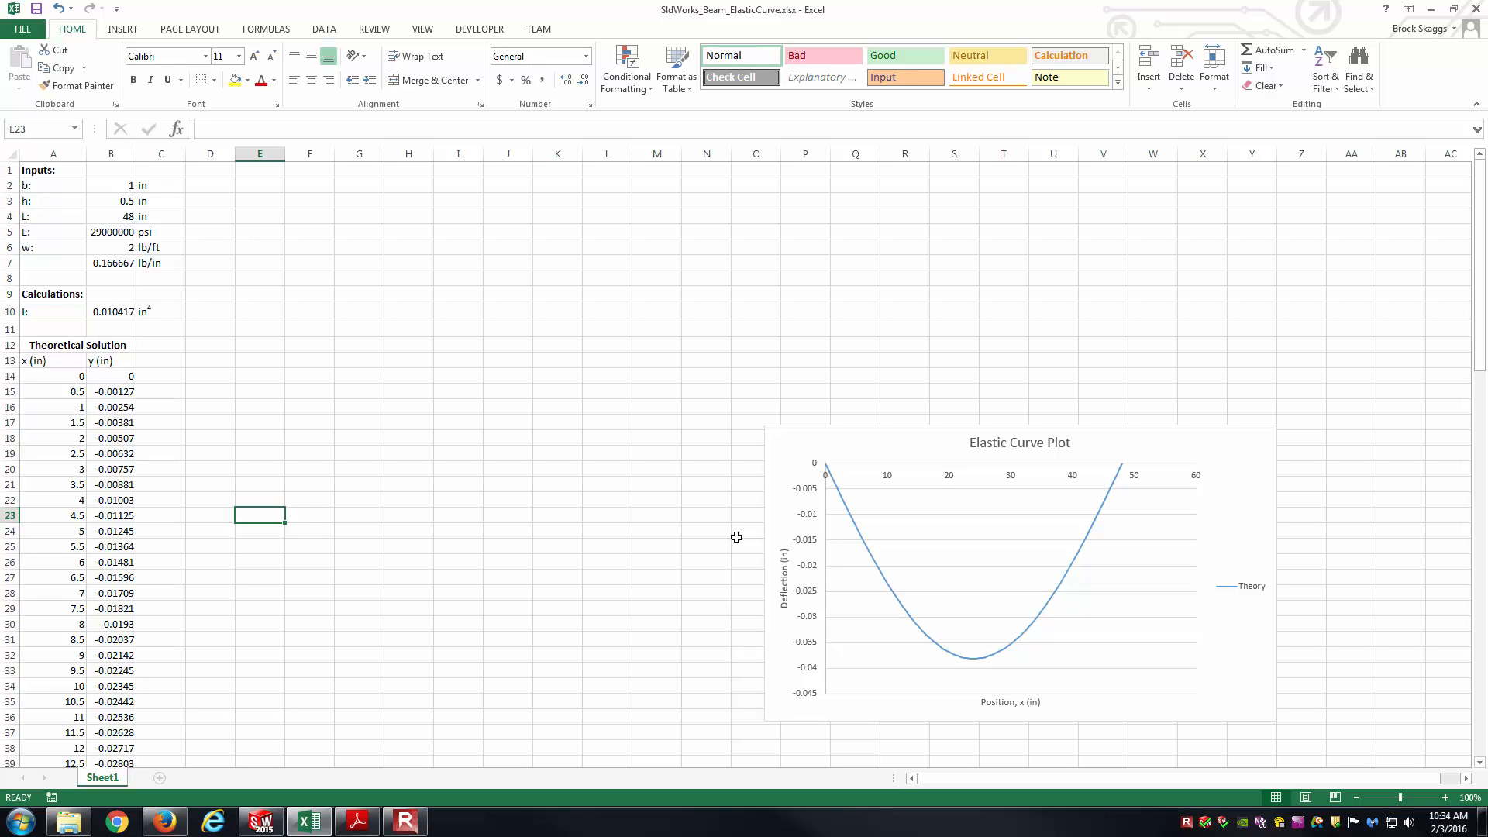
pyautogui.moveTo(698, 527)
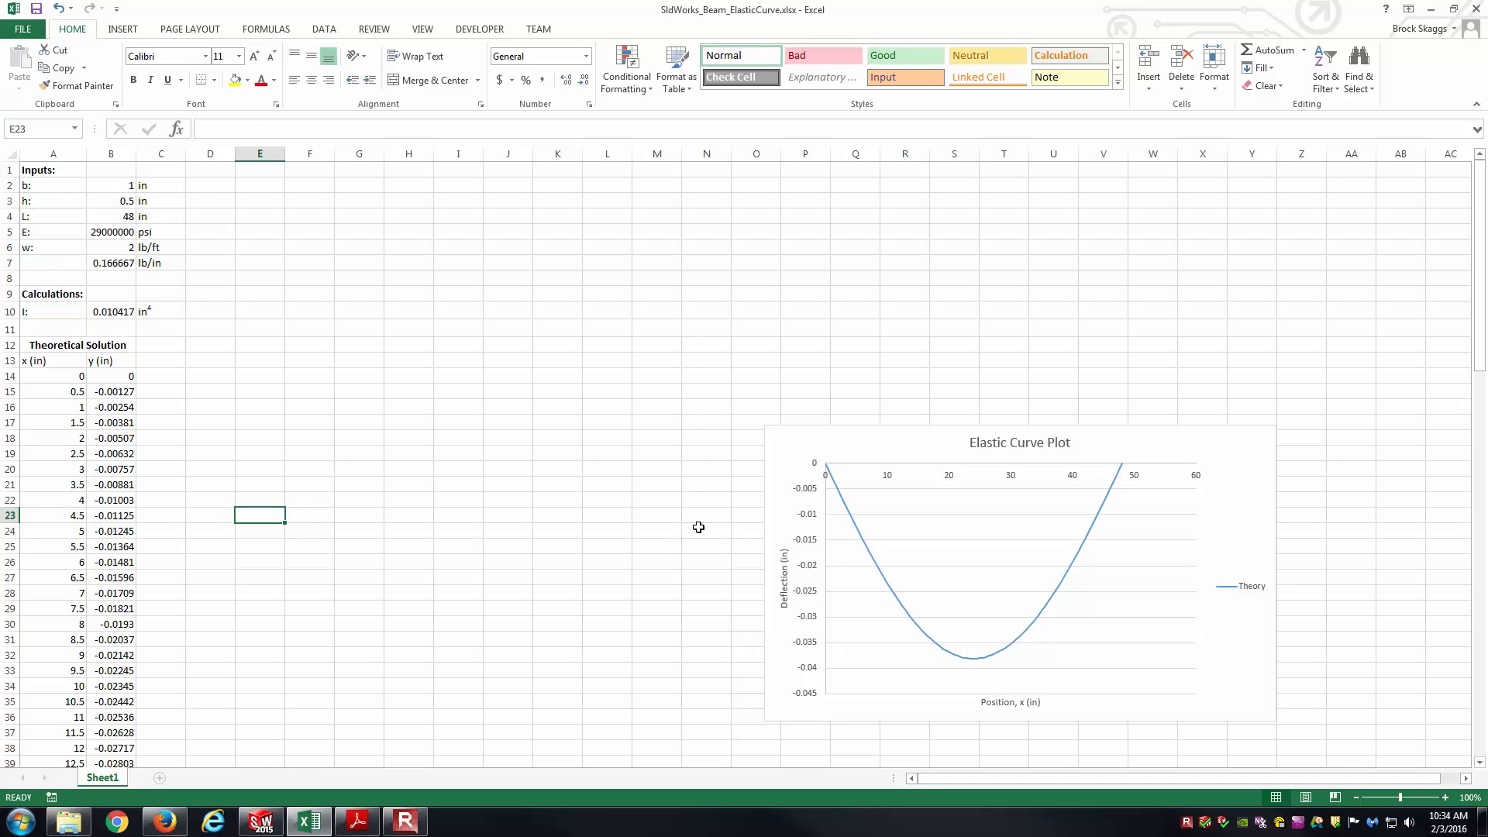
pyautogui.moveTo(695, 527)
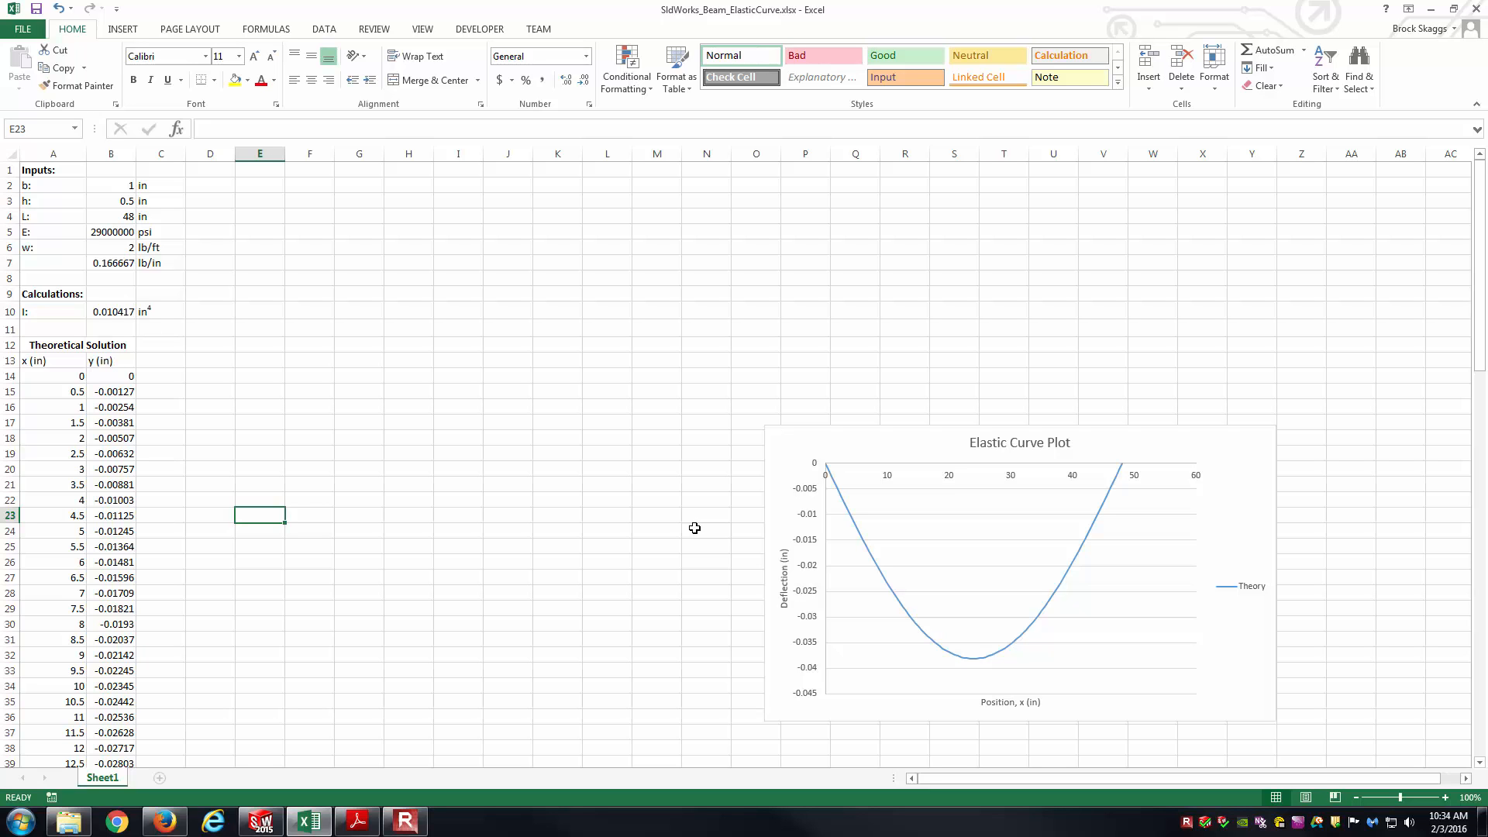
pyautogui.click(398, 486)
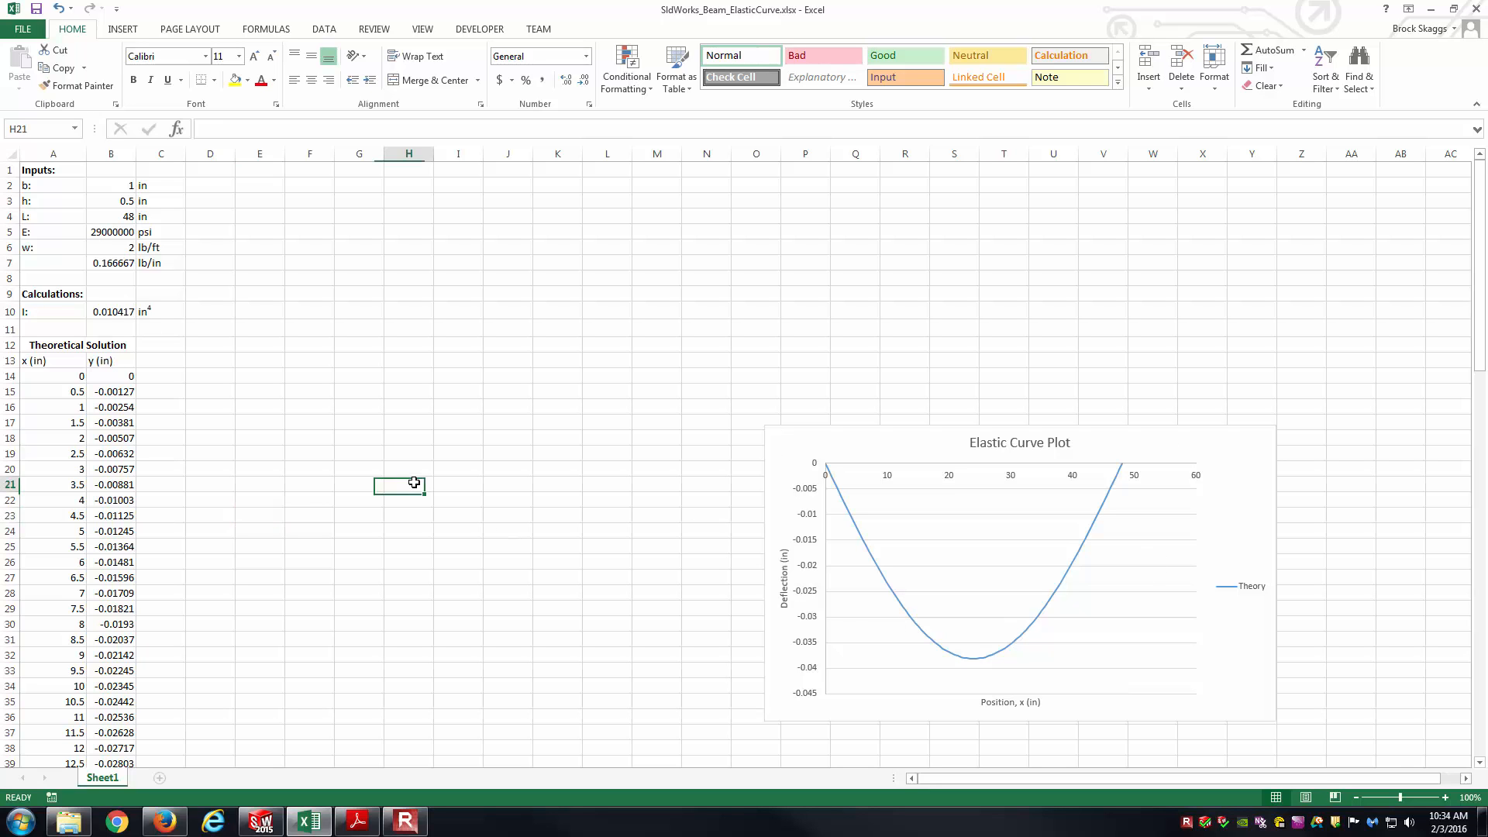
# Return to SOLIDWORKS and bring up the Displacement1 result's options
pyautogui.click(259, 822)
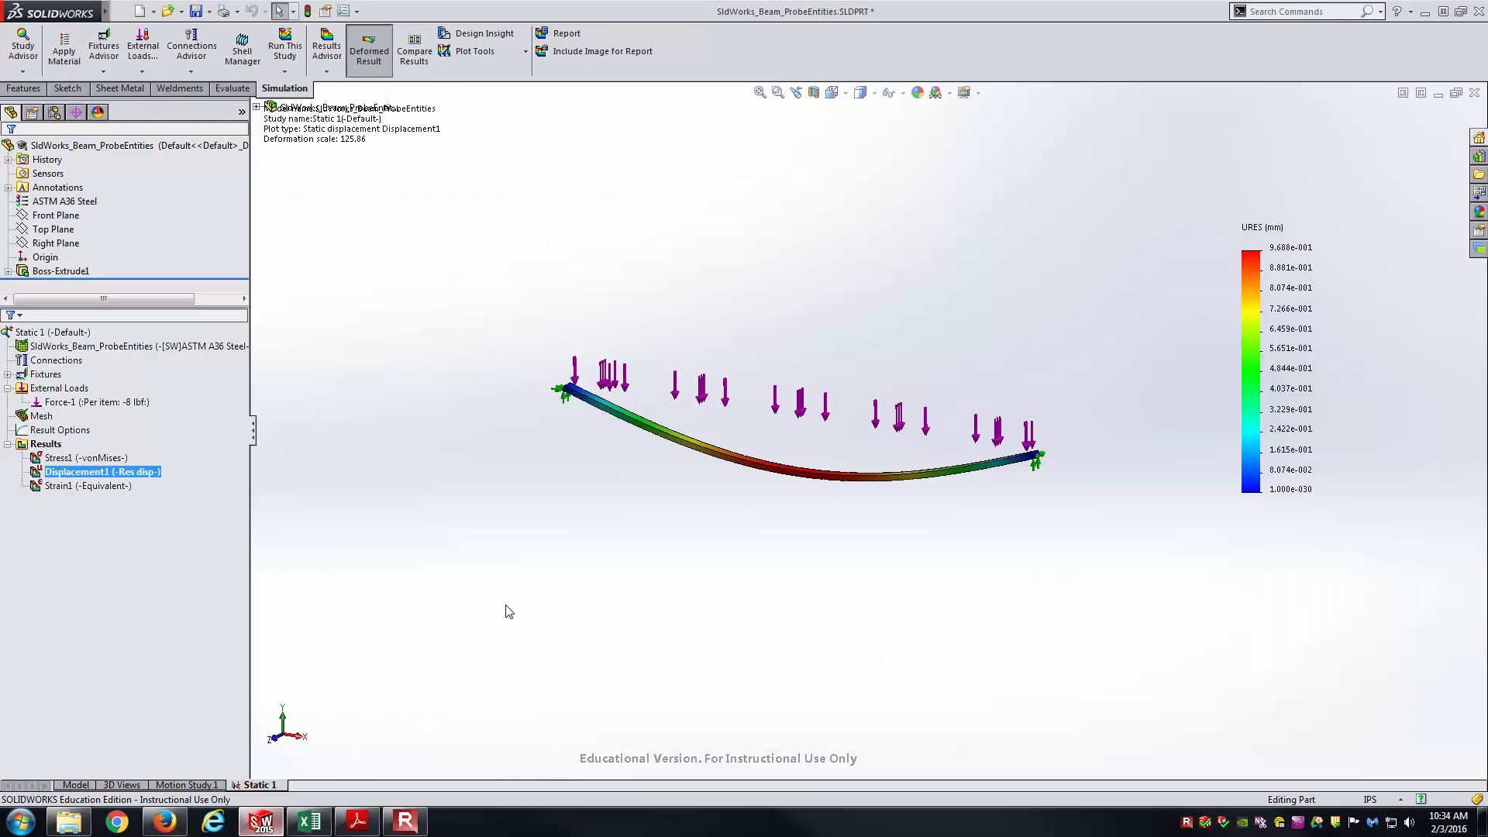
pyautogui.moveTo(394, 608)
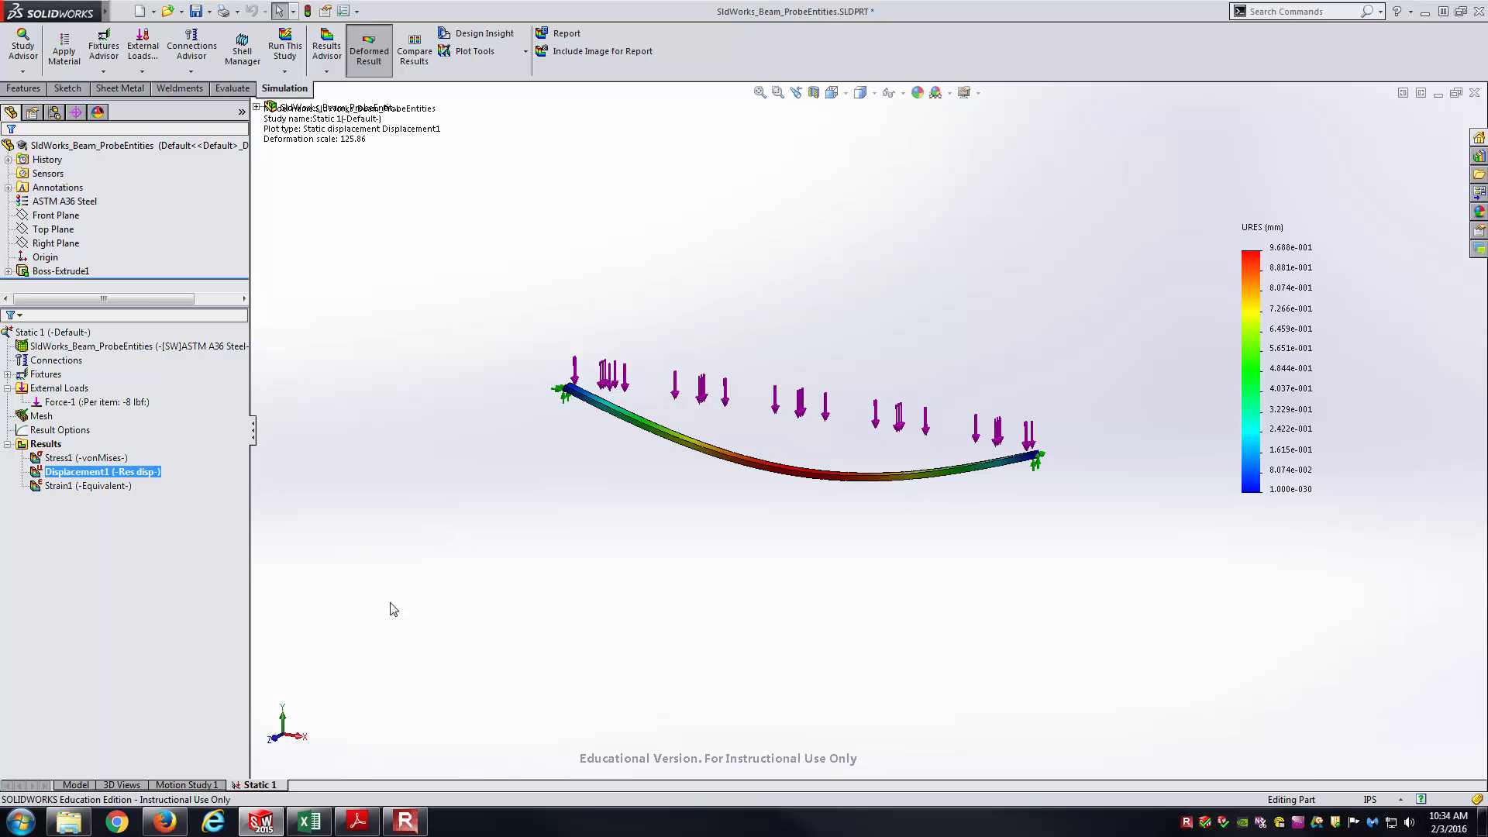
pyautogui.rightClick(94, 471)
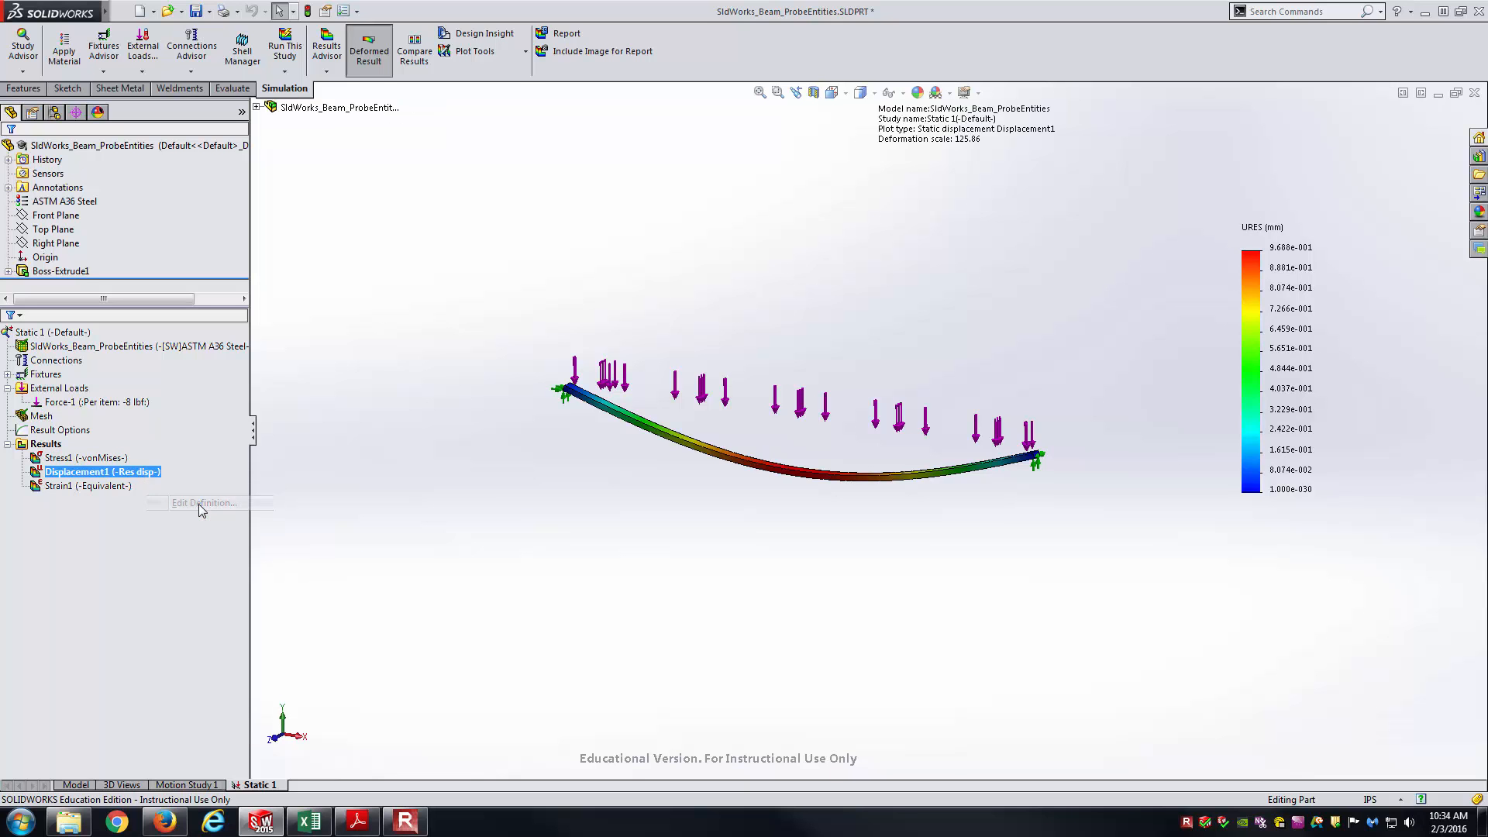
# Redefine the displacement plot as UY: Y Displacement in inches
pyautogui.click(202, 502)
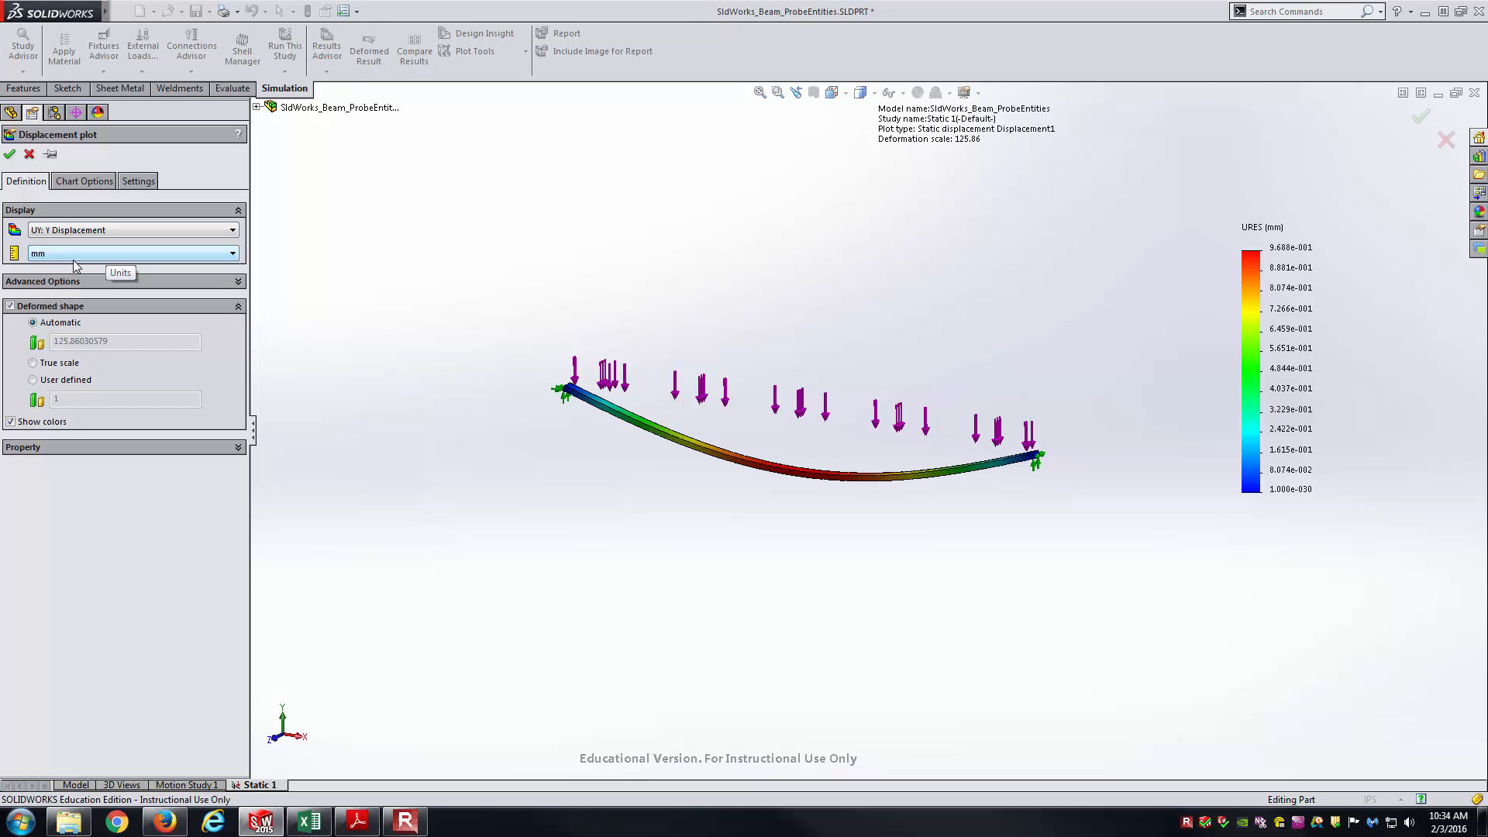
pyautogui.click(231, 252)
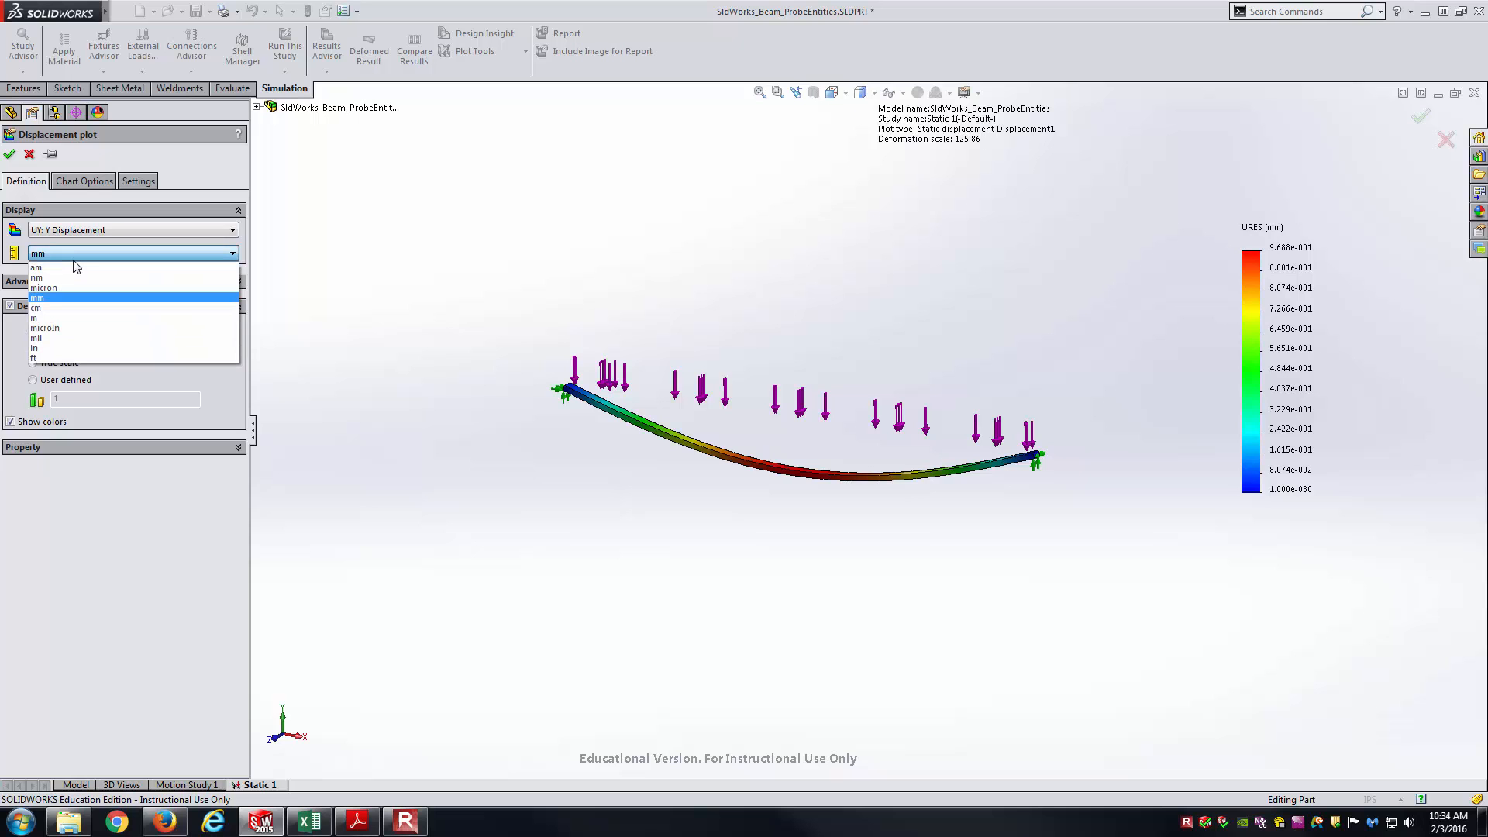
pyautogui.moveTo(65, 349)
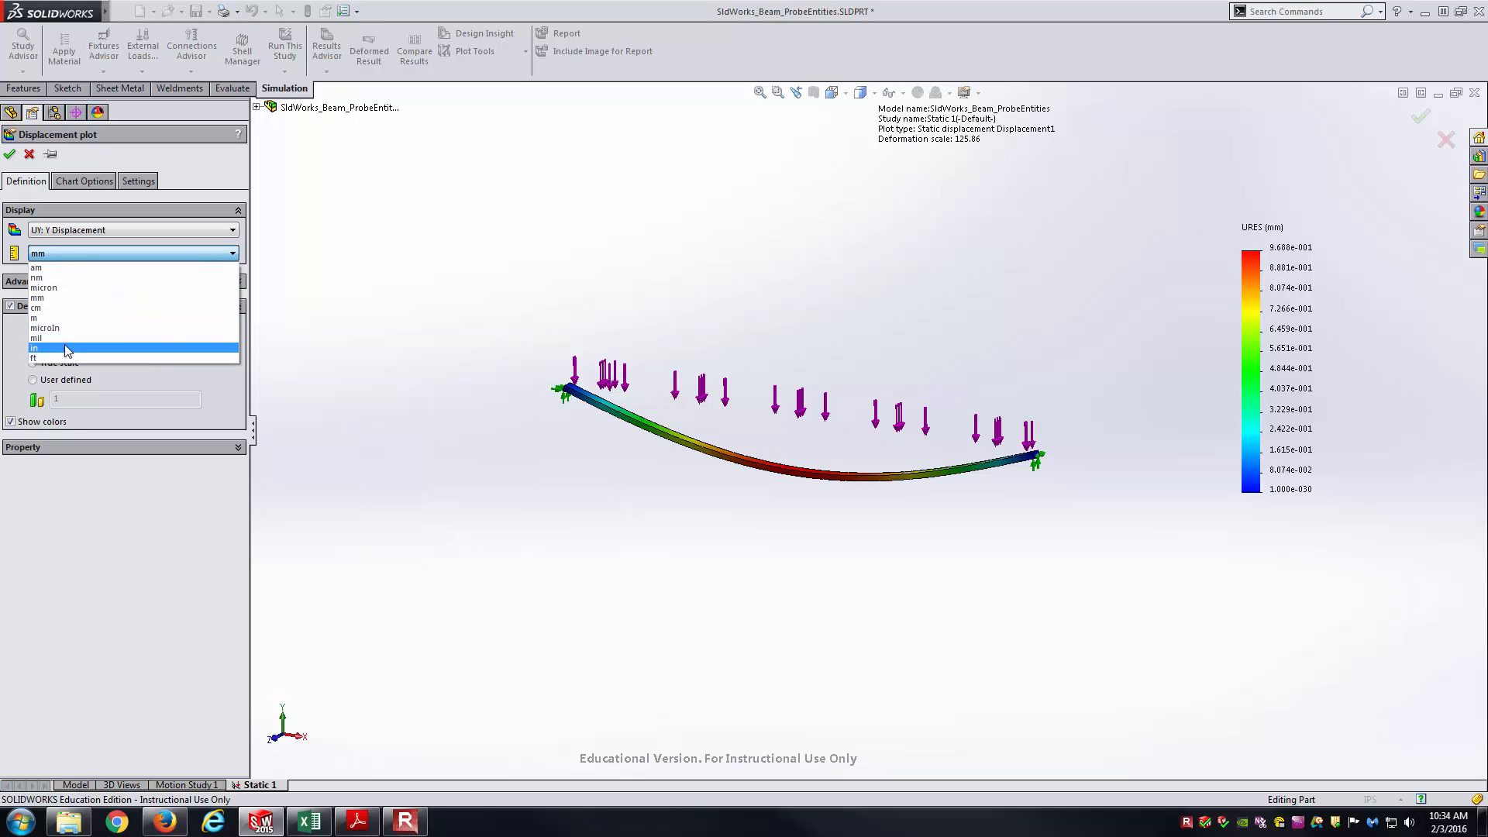
pyautogui.click(35, 347)
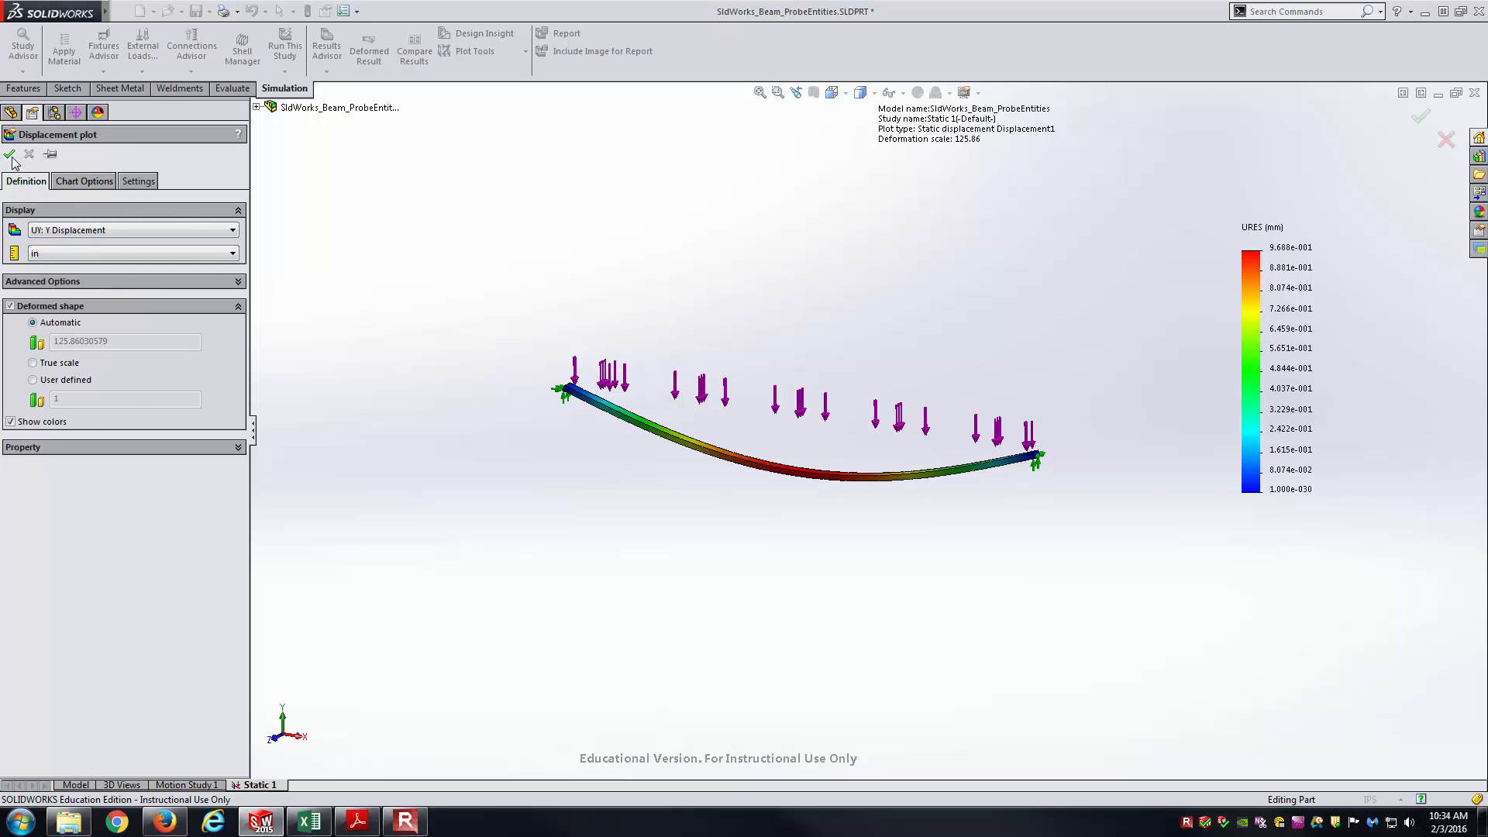
pyautogui.click(9, 154)
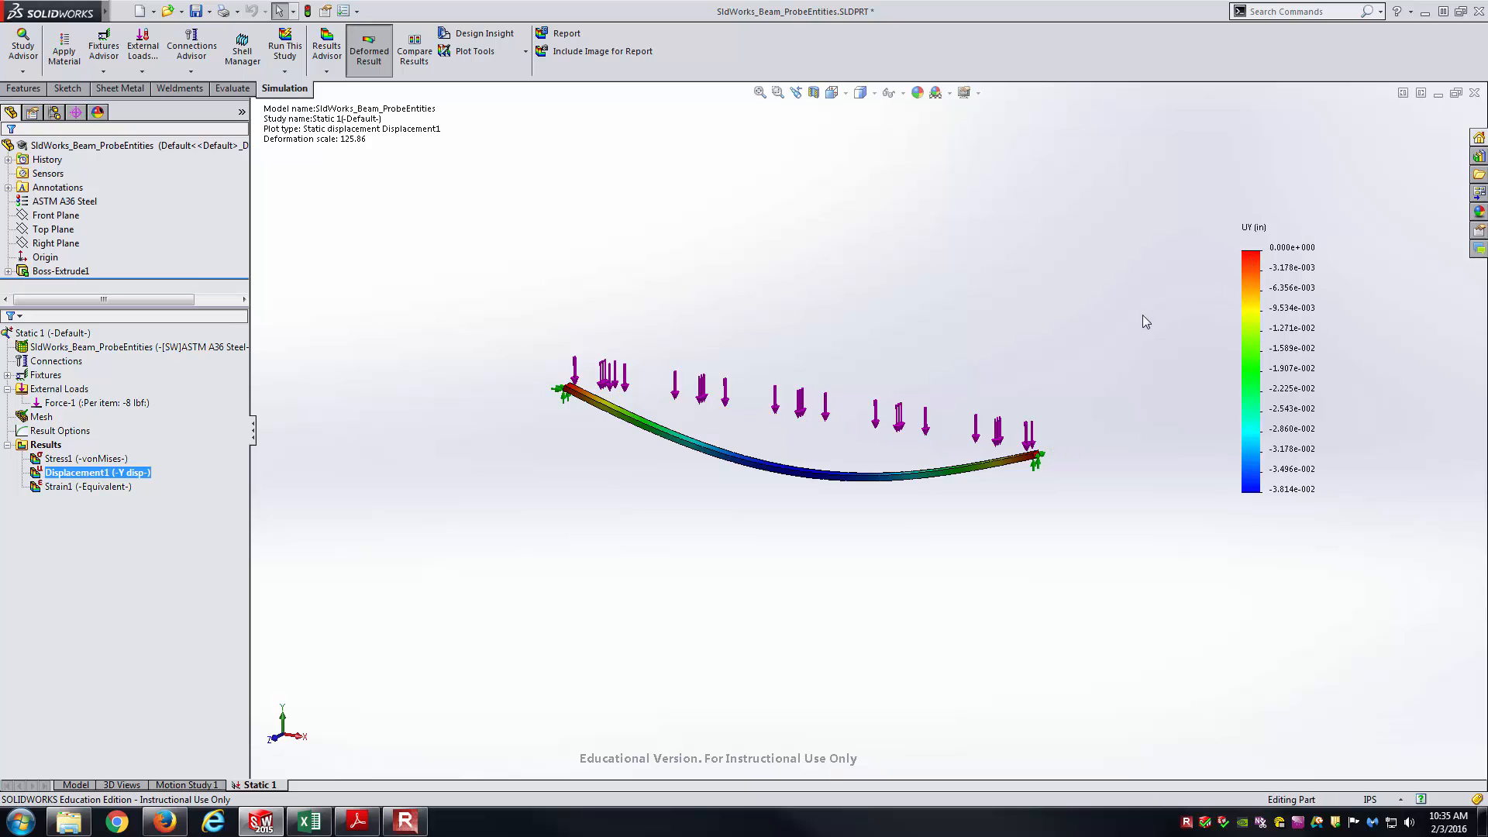
pyautogui.moveTo(768, 479)
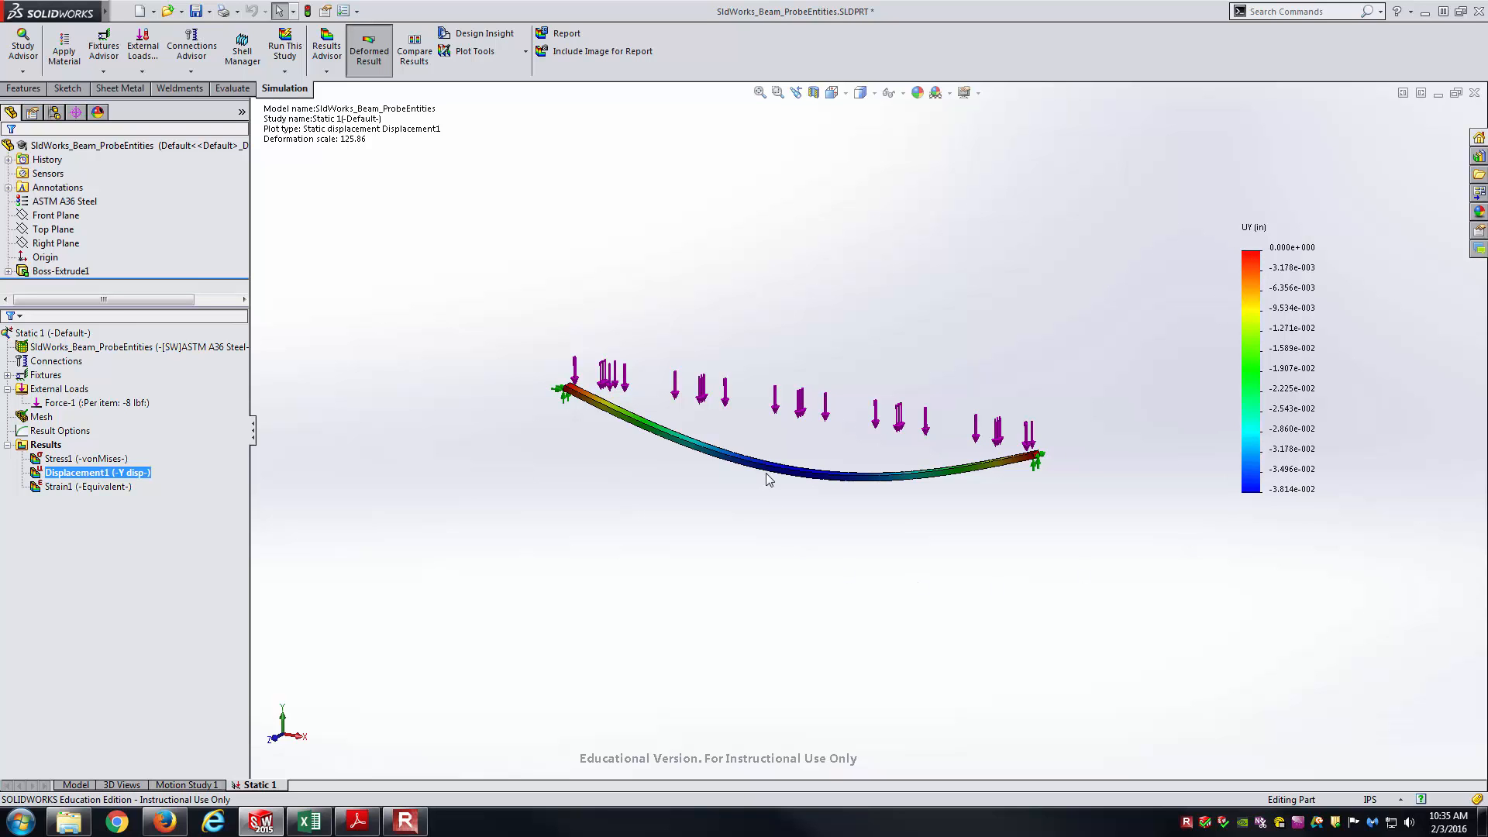
pyautogui.moveTo(778, 485)
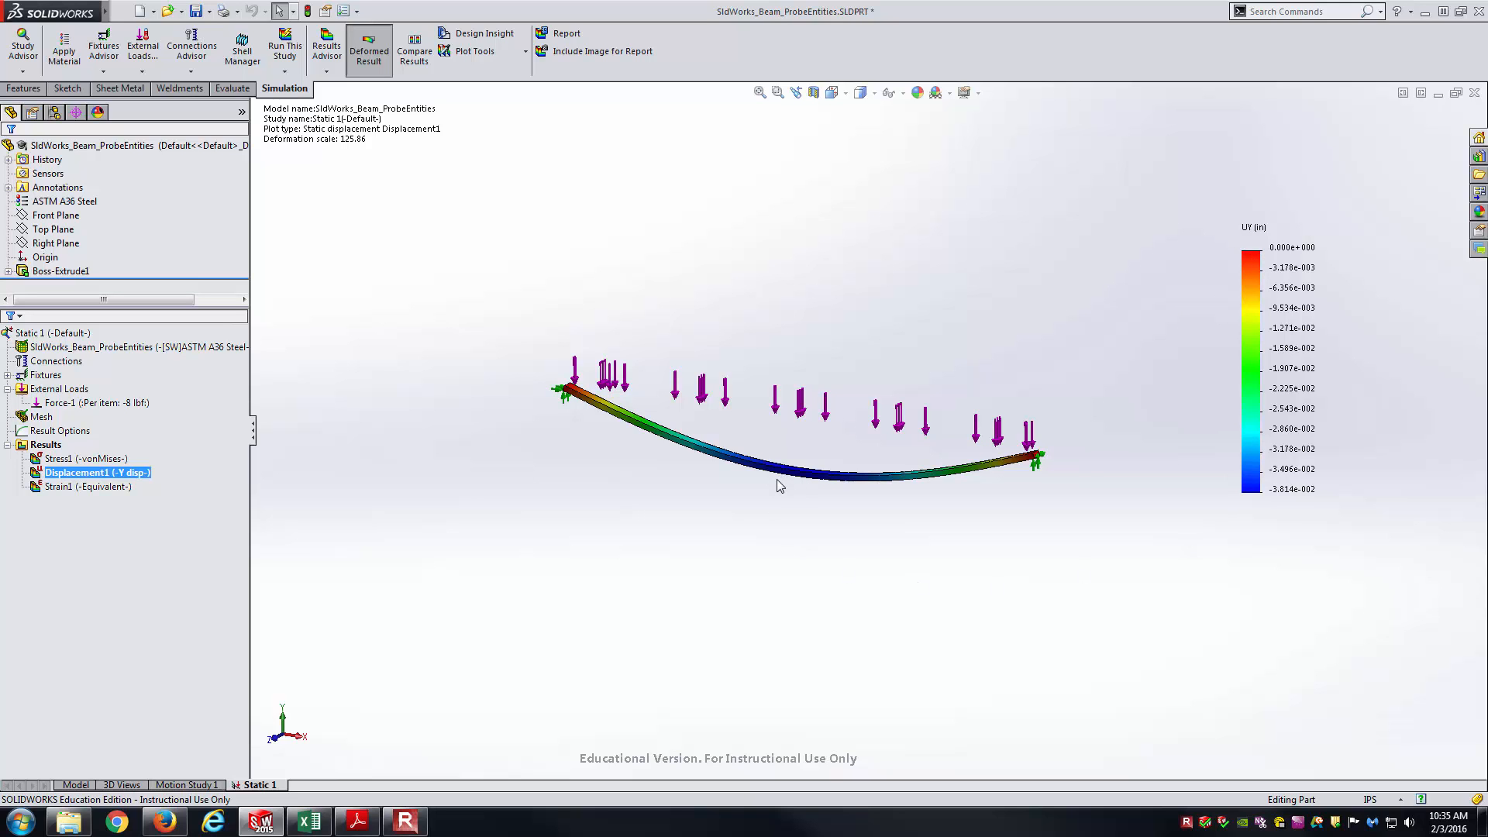
pyautogui.moveTo(764, 491)
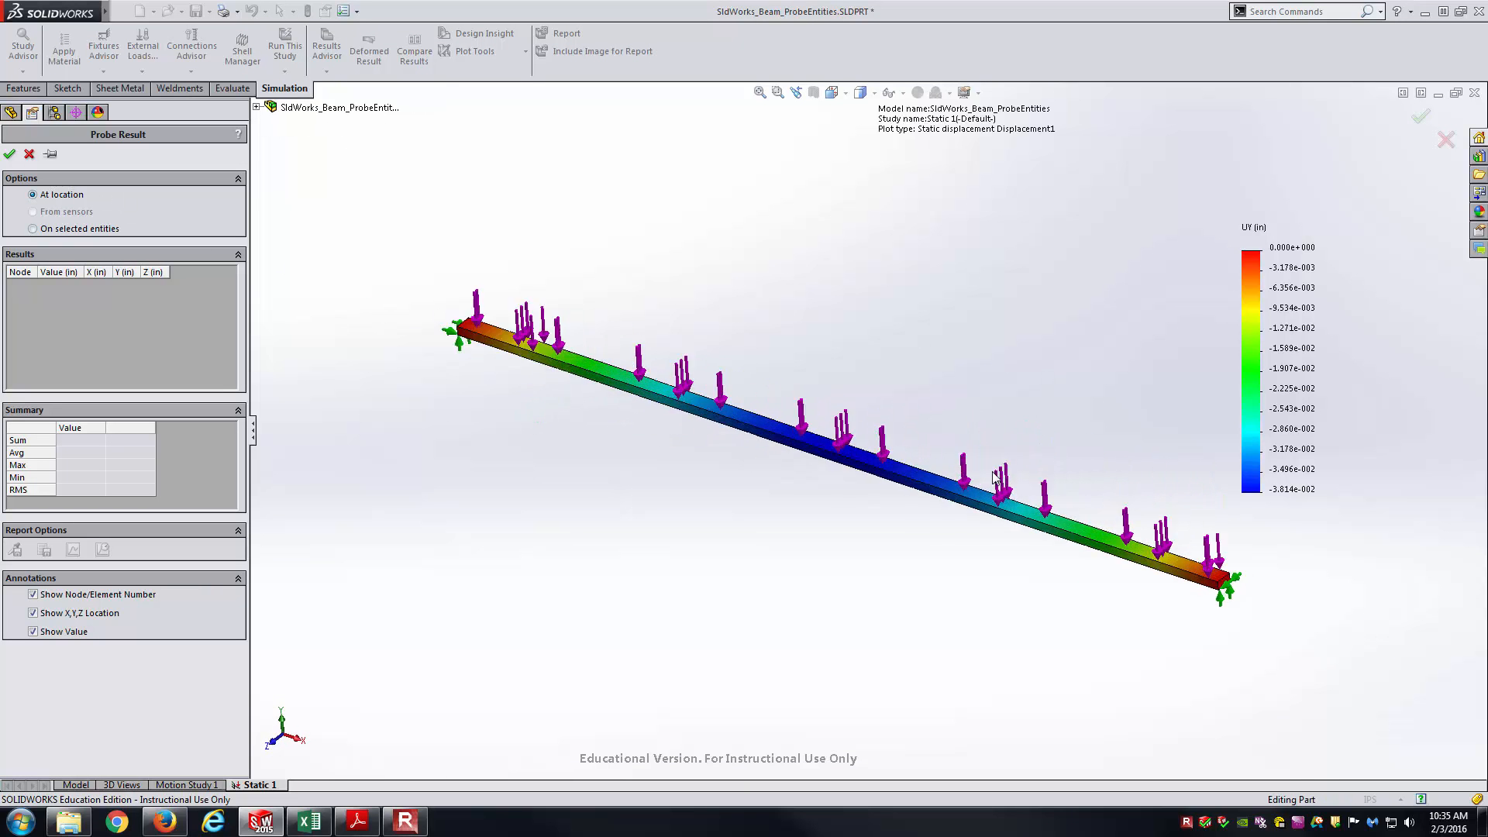
# Probe at a point, then switch to On selected entities and pick the beam's bottom edge (Edge<1>)
pyautogui.click(873, 510)
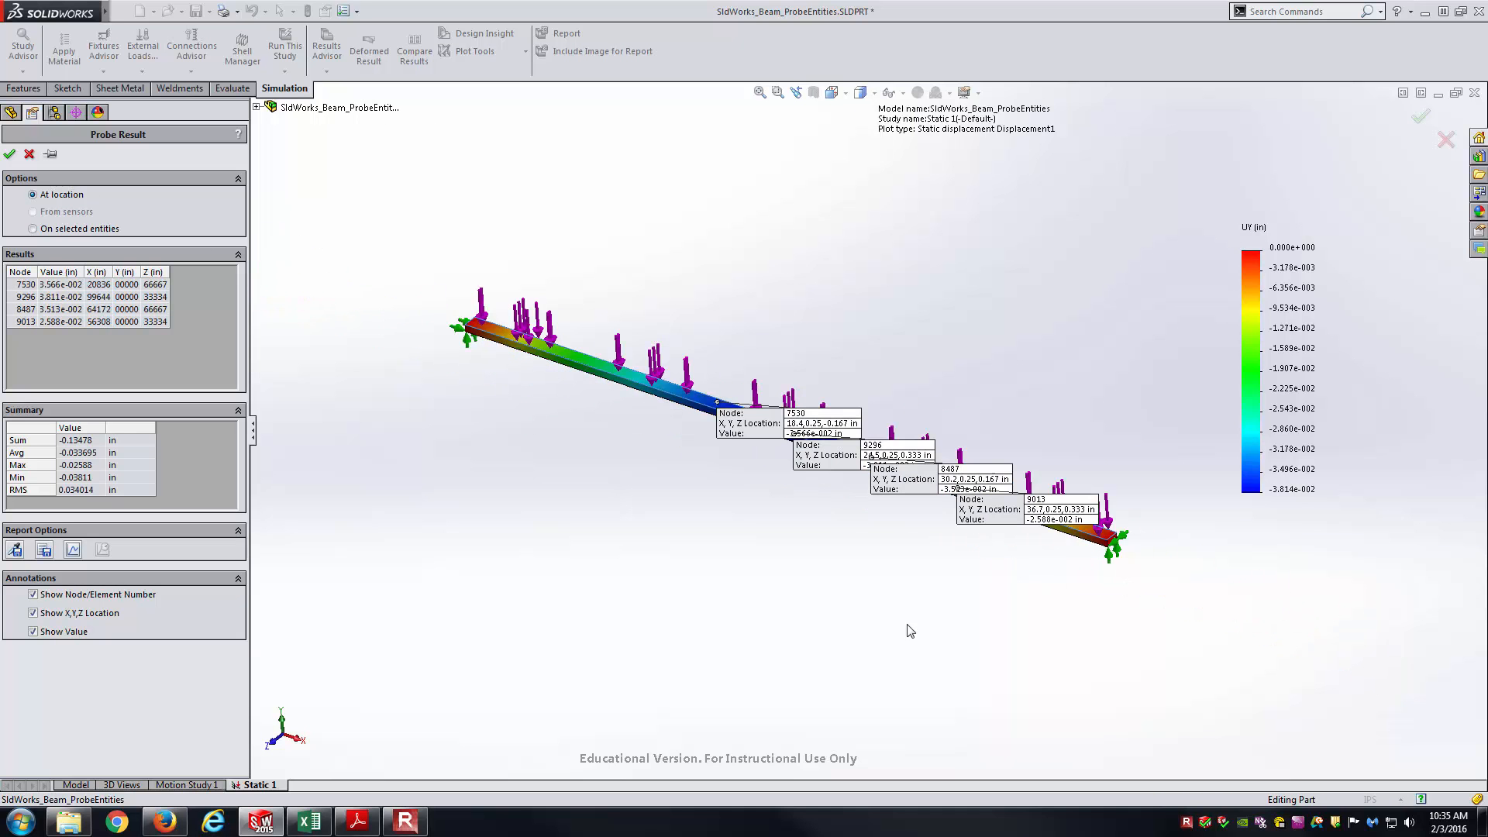
pyautogui.moveTo(882, 632)
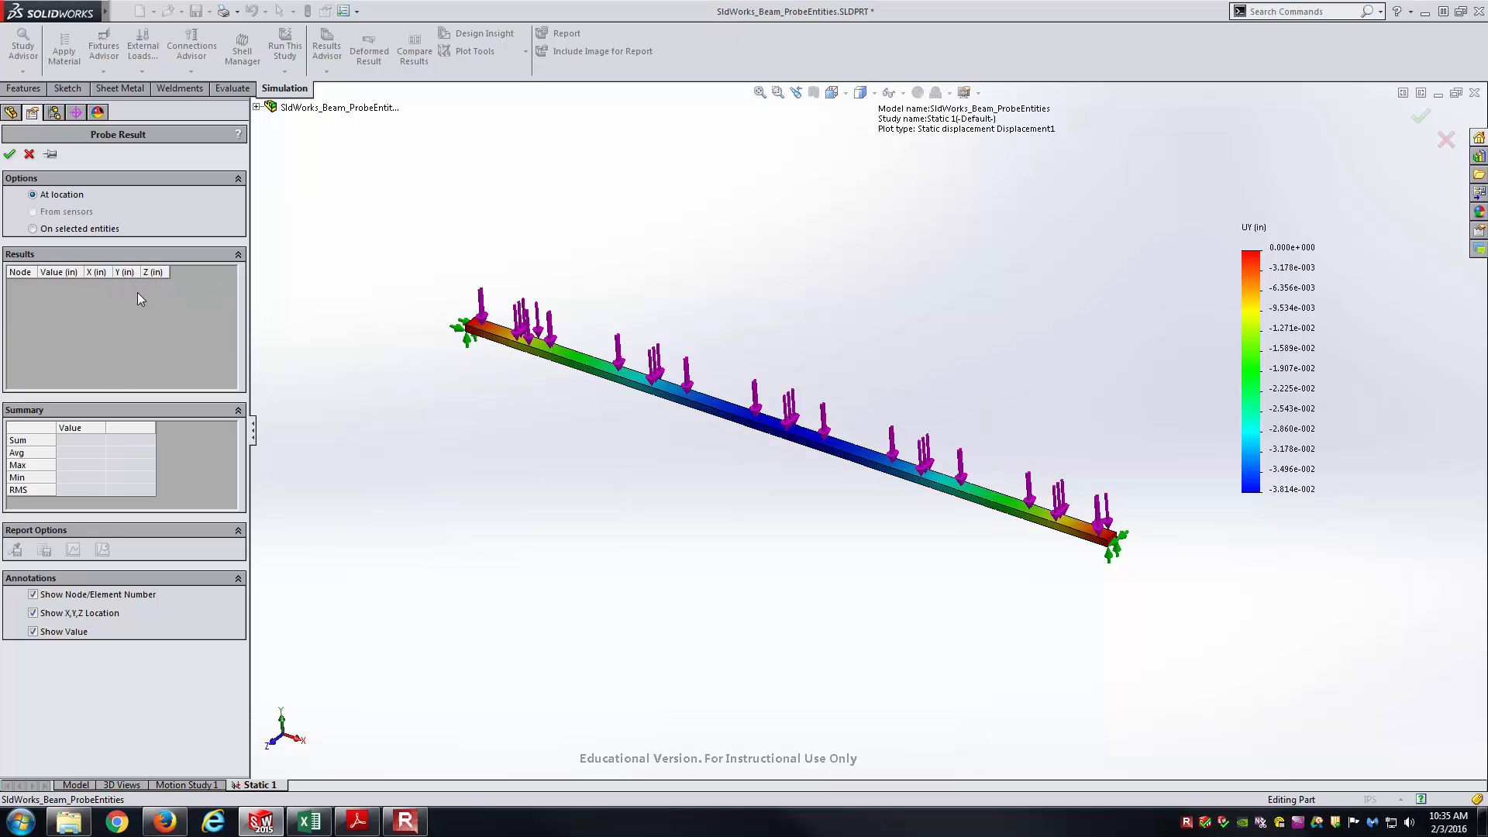
pyautogui.moveTo(57, 247)
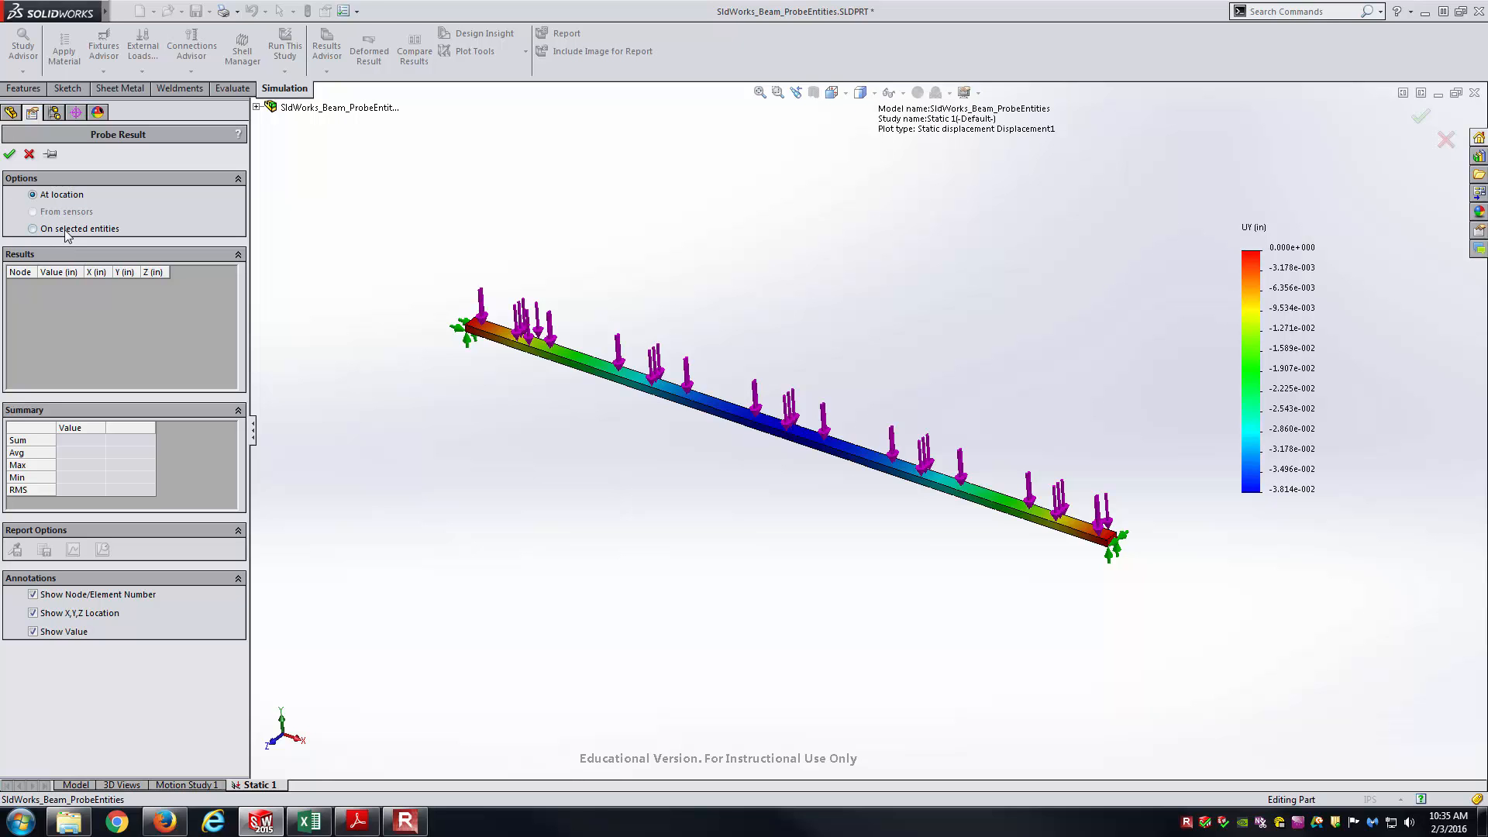
pyautogui.click(32, 229)
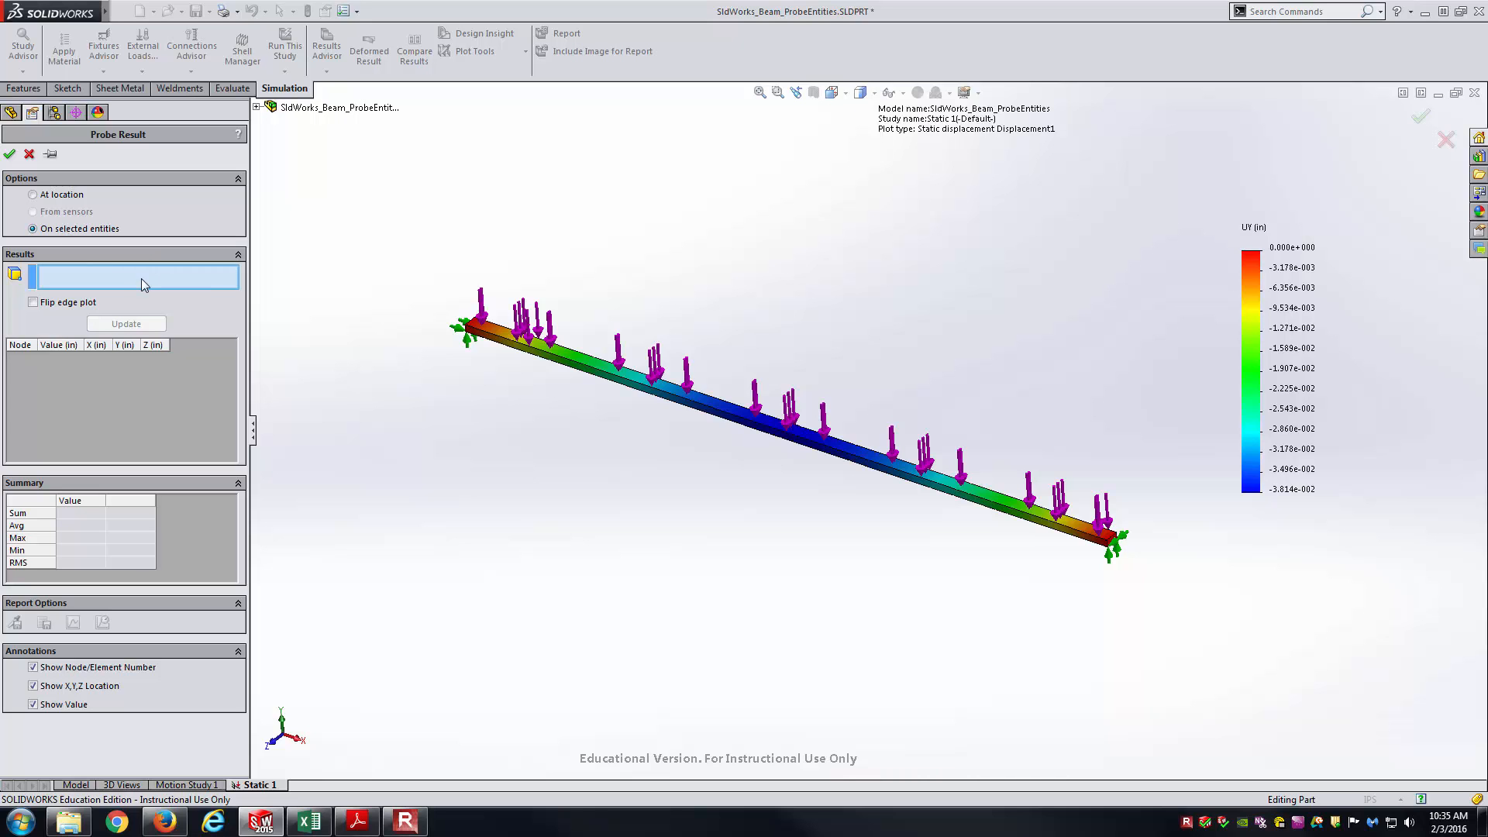
pyautogui.moveTo(138, 280)
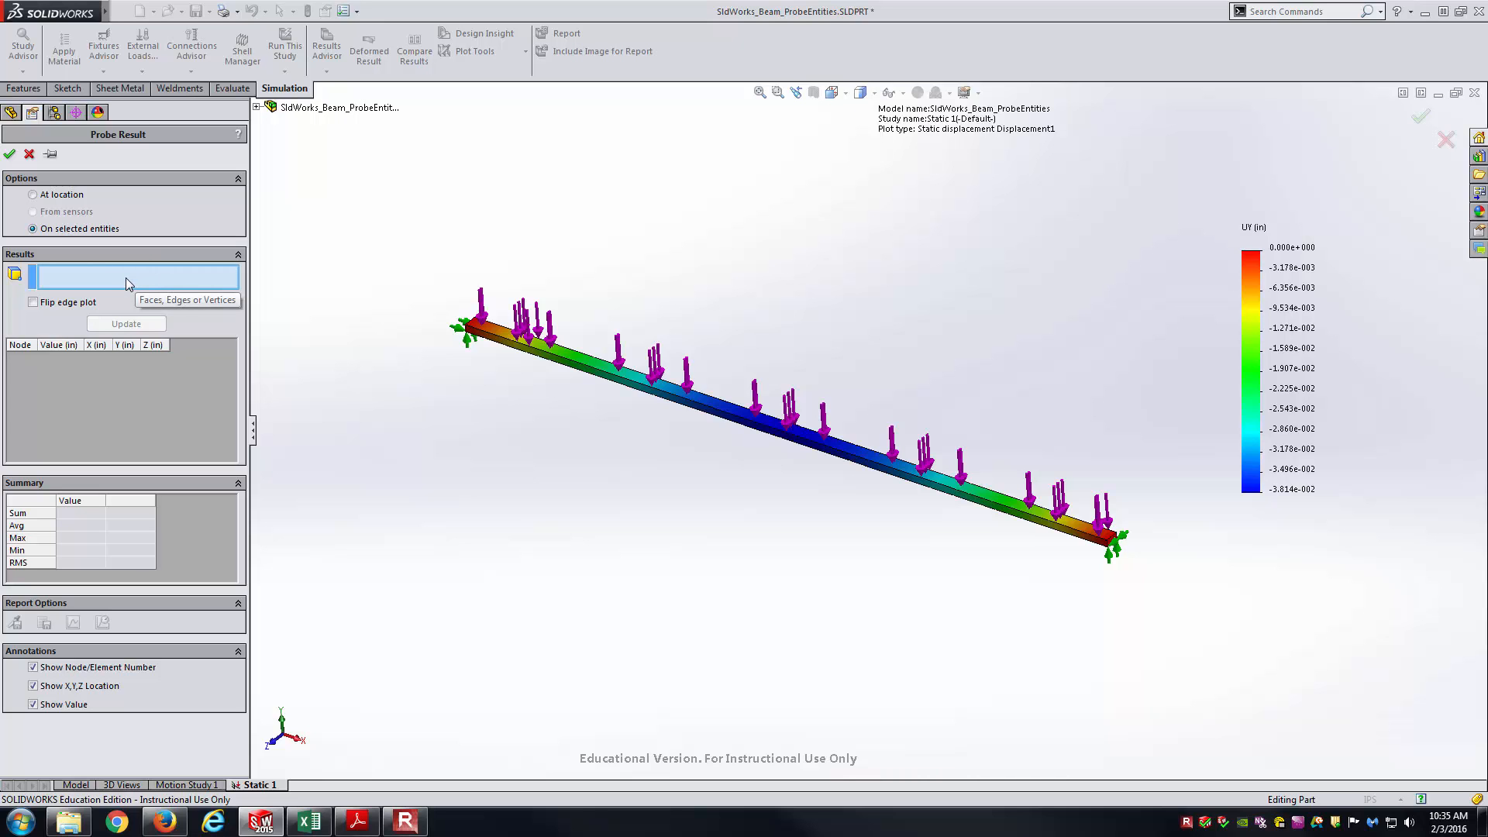
pyautogui.moveTo(420, 413)
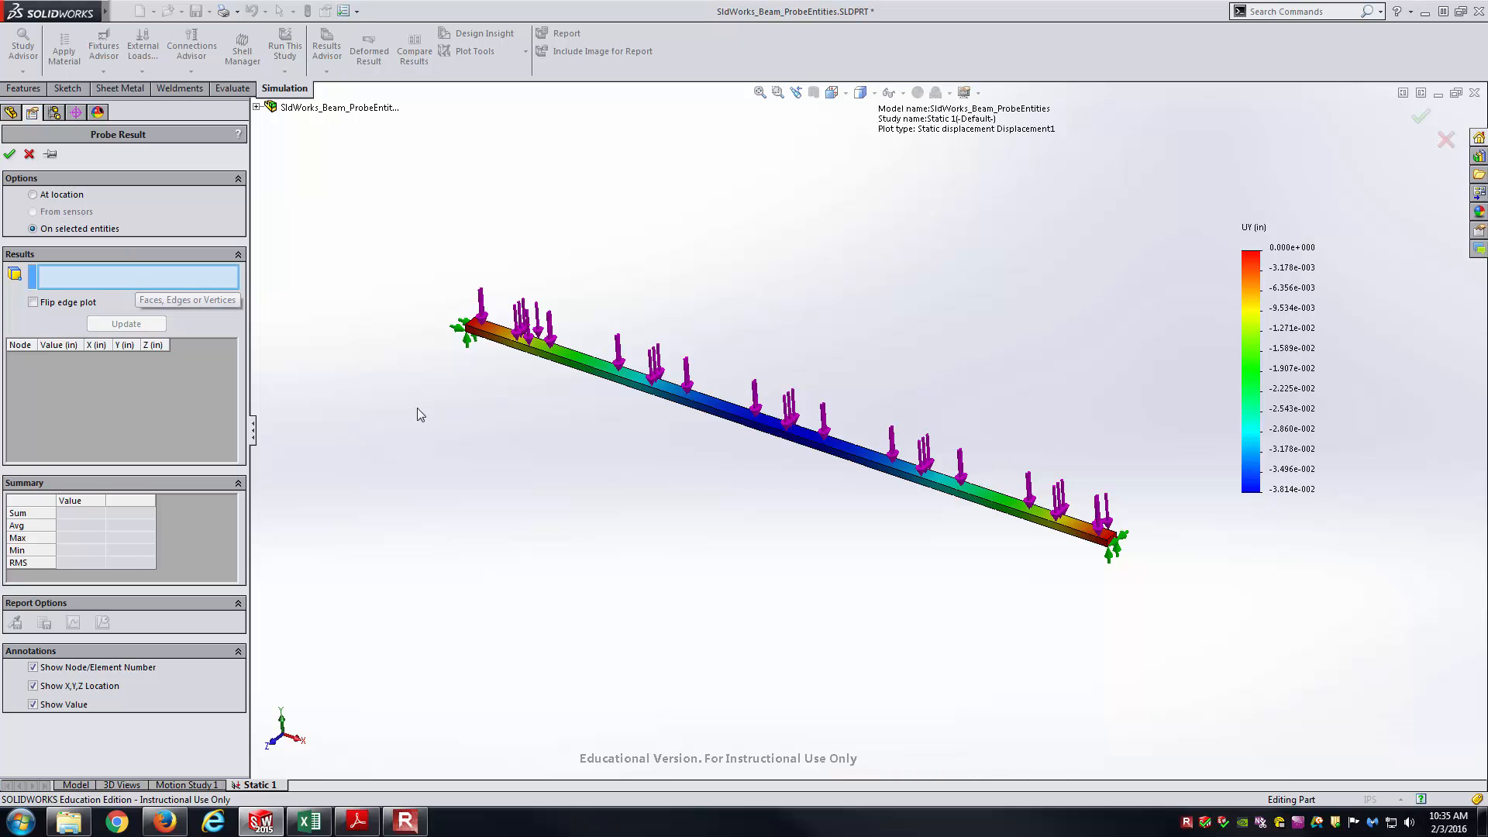
pyautogui.click(598, 380)
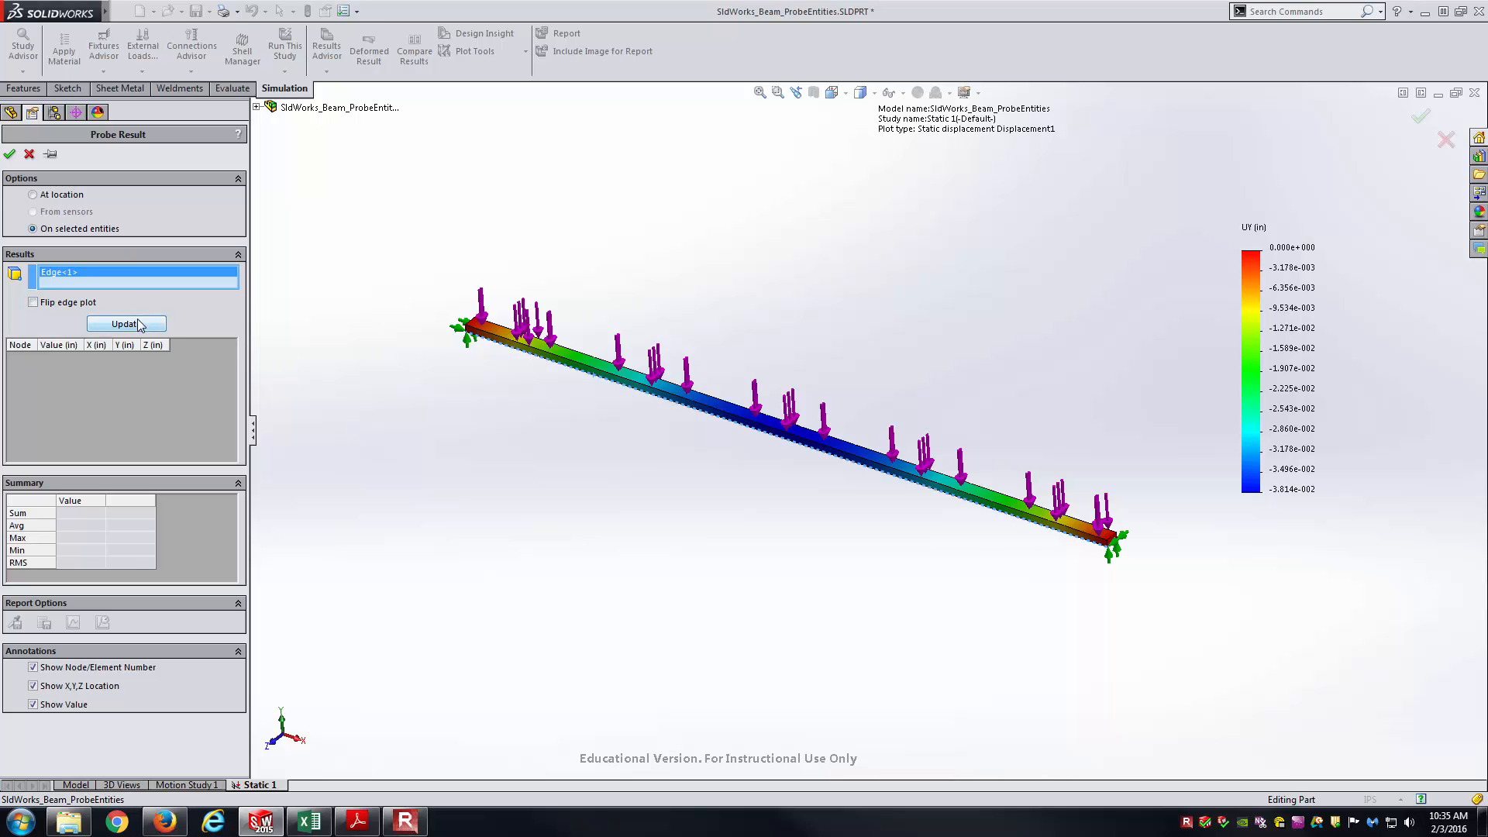
# Update the probe to list Edge-1 node Y displacements, minimum -0.038136 in
pyautogui.click(126, 324)
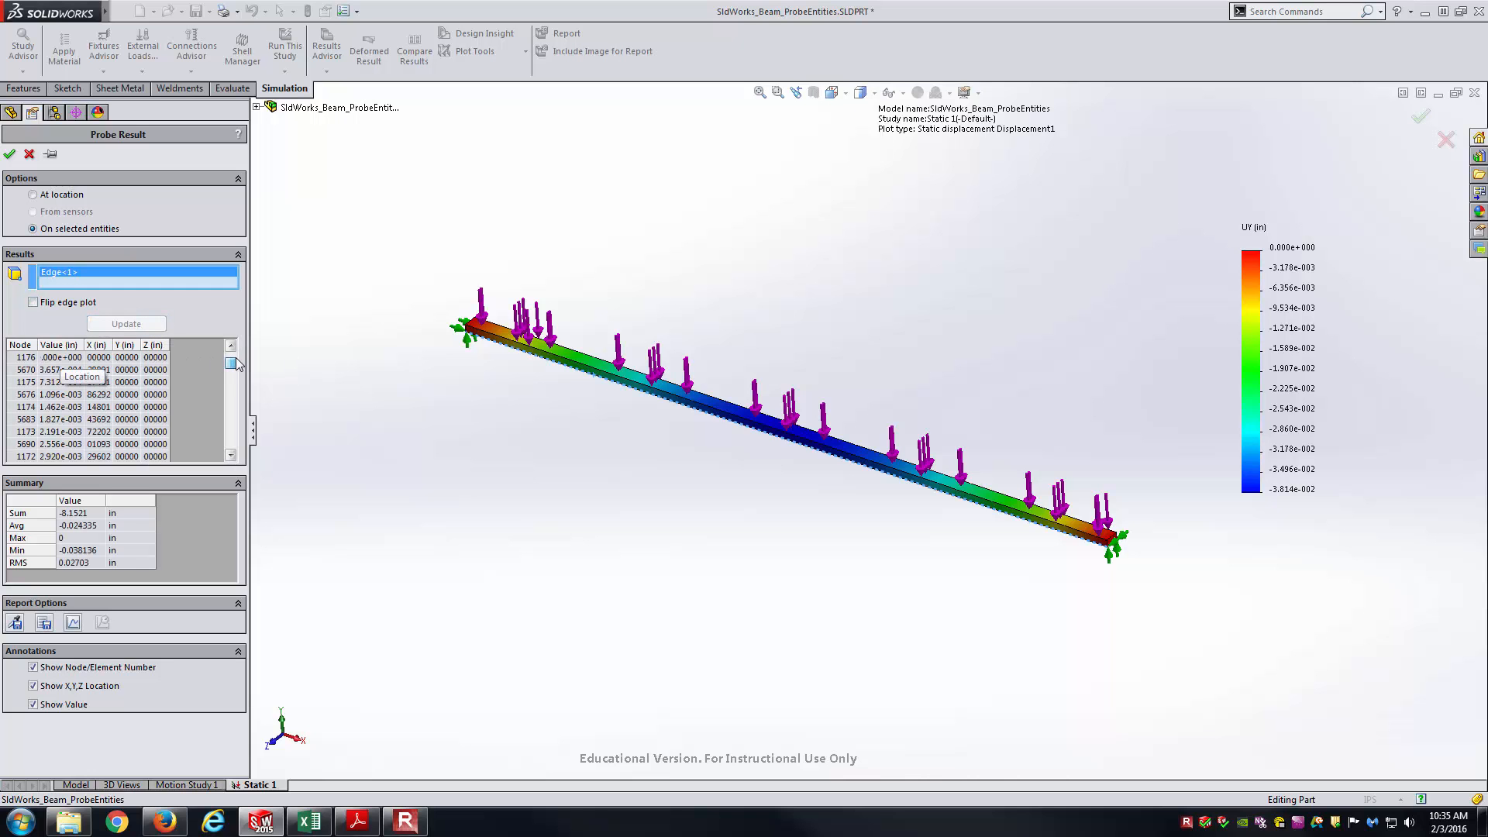
pyautogui.scroll(-3)
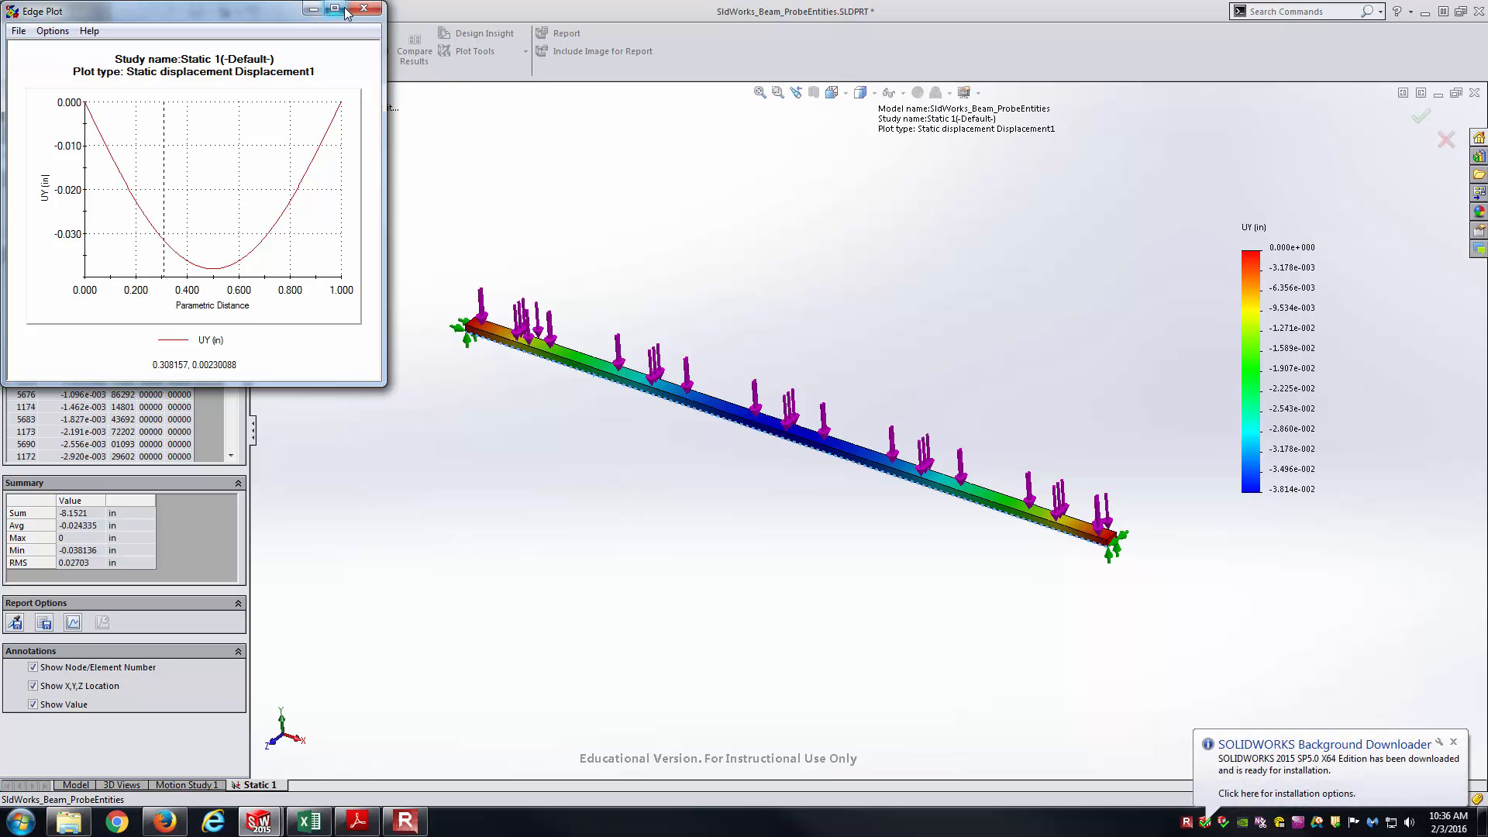
pyautogui.click(363, 9)
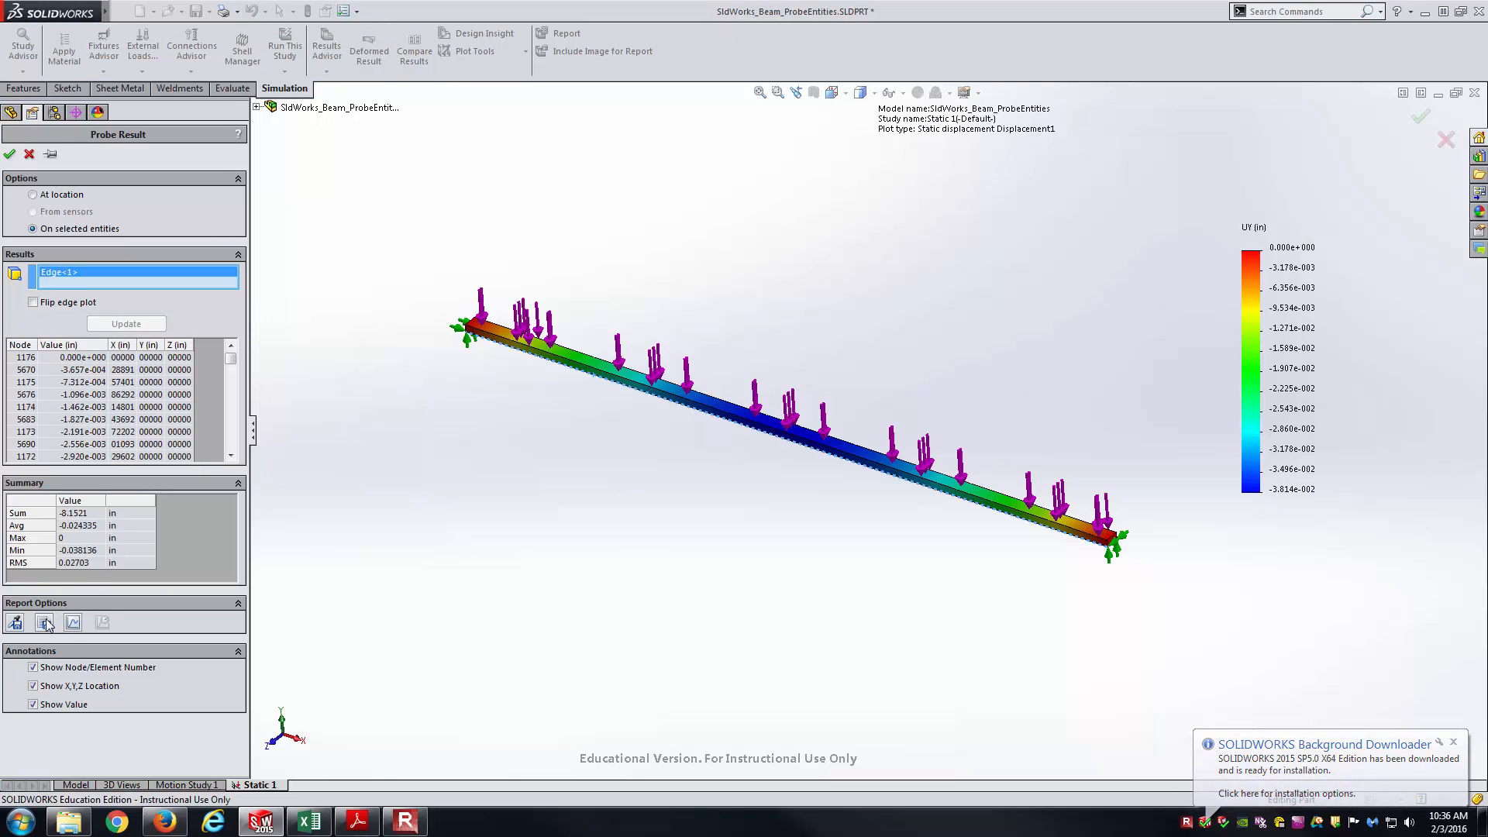
# Save the probe results as a CSV in the Static 1 results folder and close the Probe Result panel
pyautogui.click(43, 621)
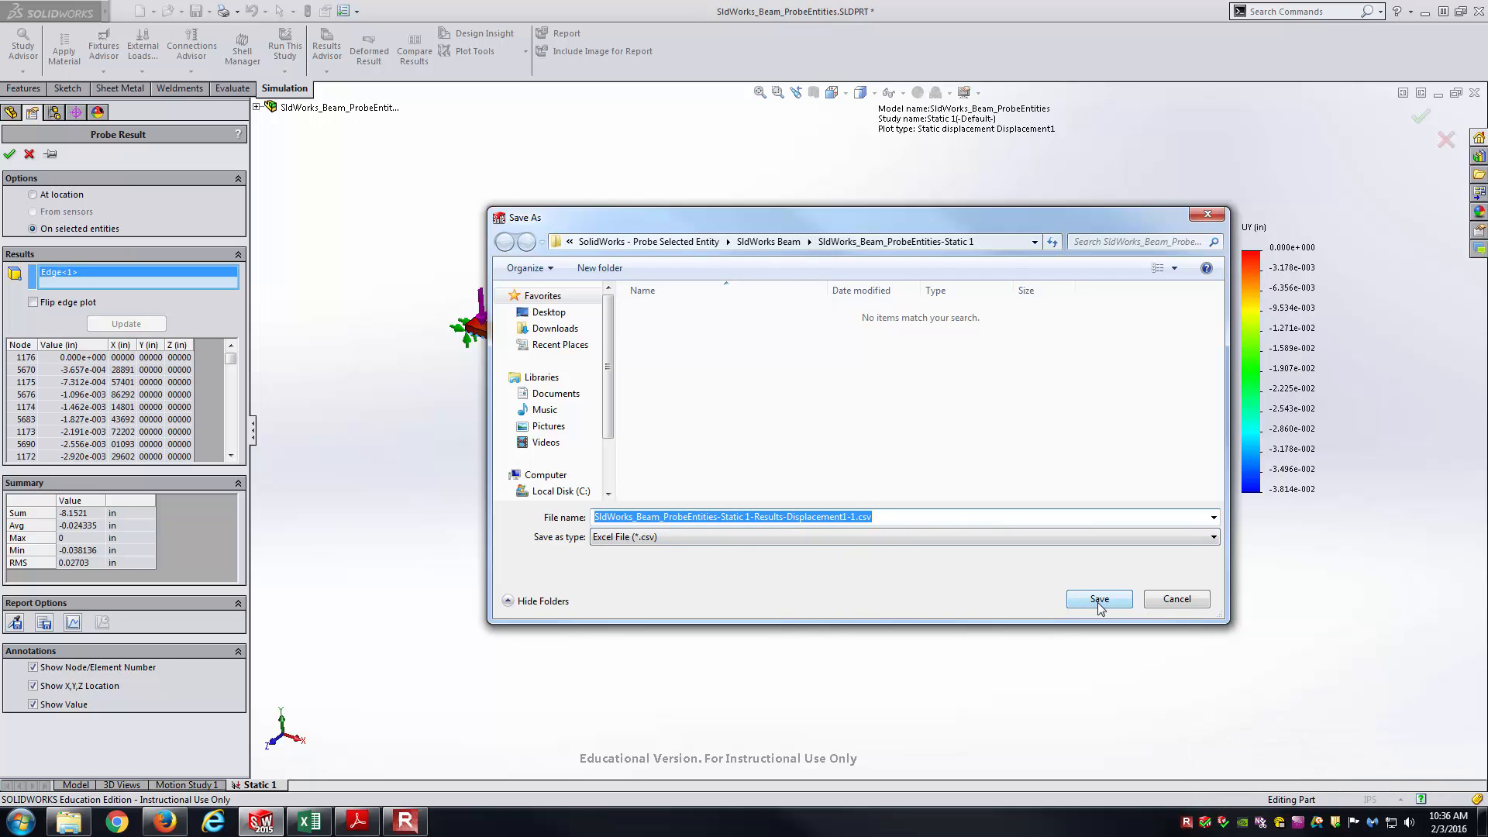
pyautogui.click(1097, 599)
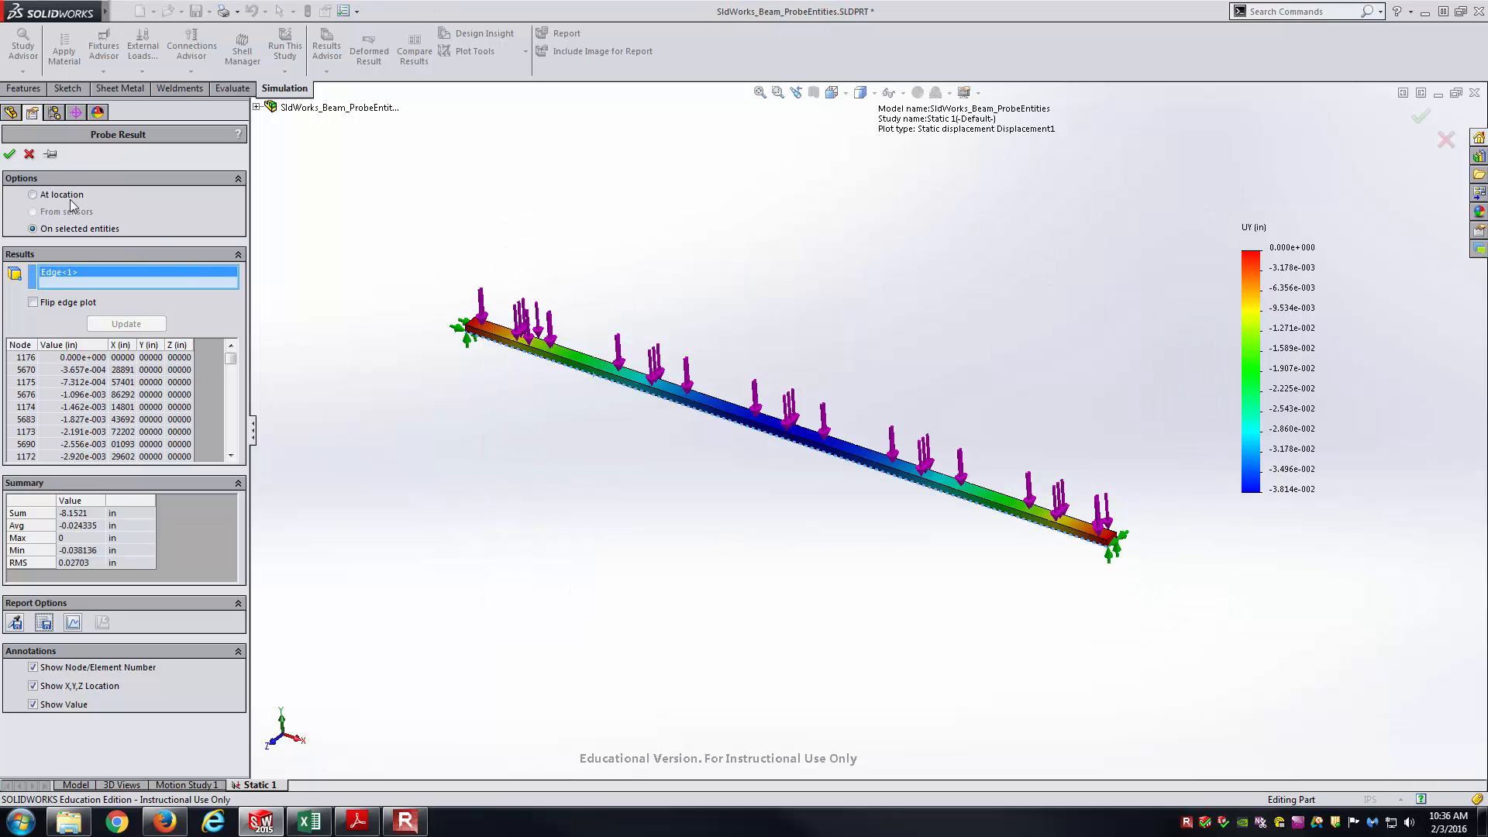
pyautogui.click(9, 154)
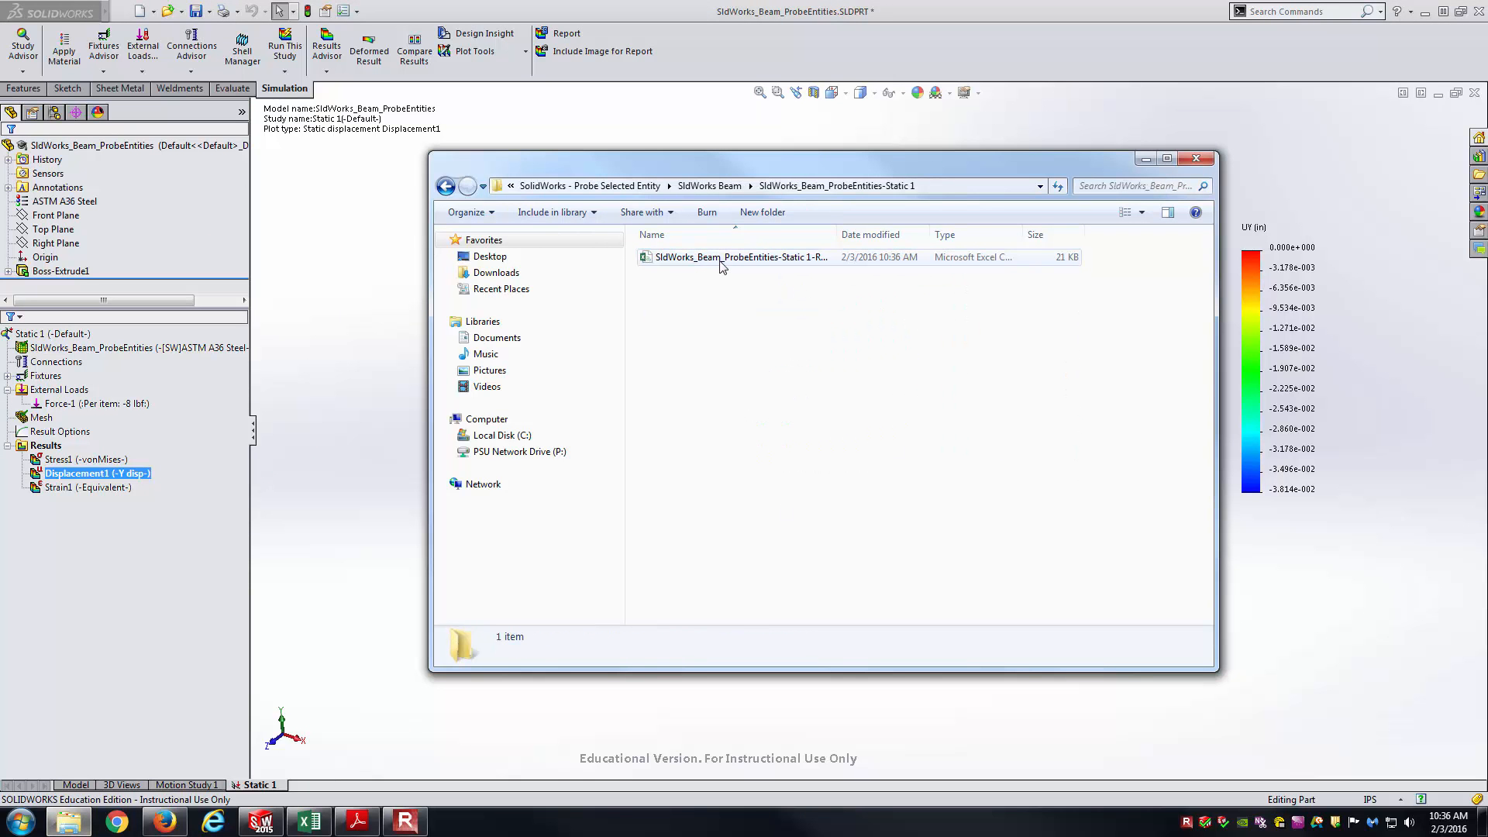
pyautogui.moveTo(755, 264)
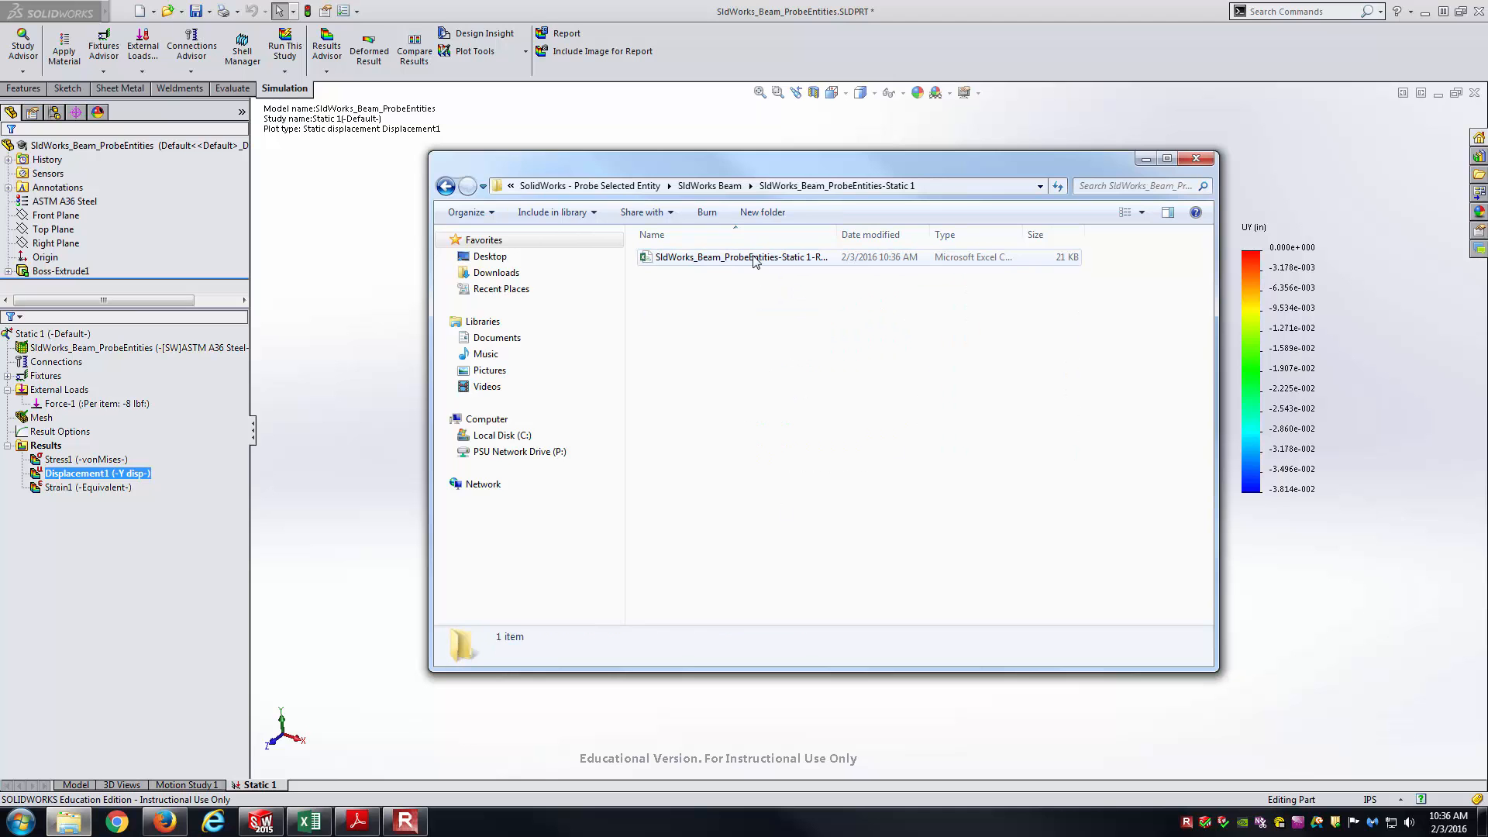
# Open the exported Displacement1 CSV from the results folder in Excel
pyautogui.doubleClick(742, 258)
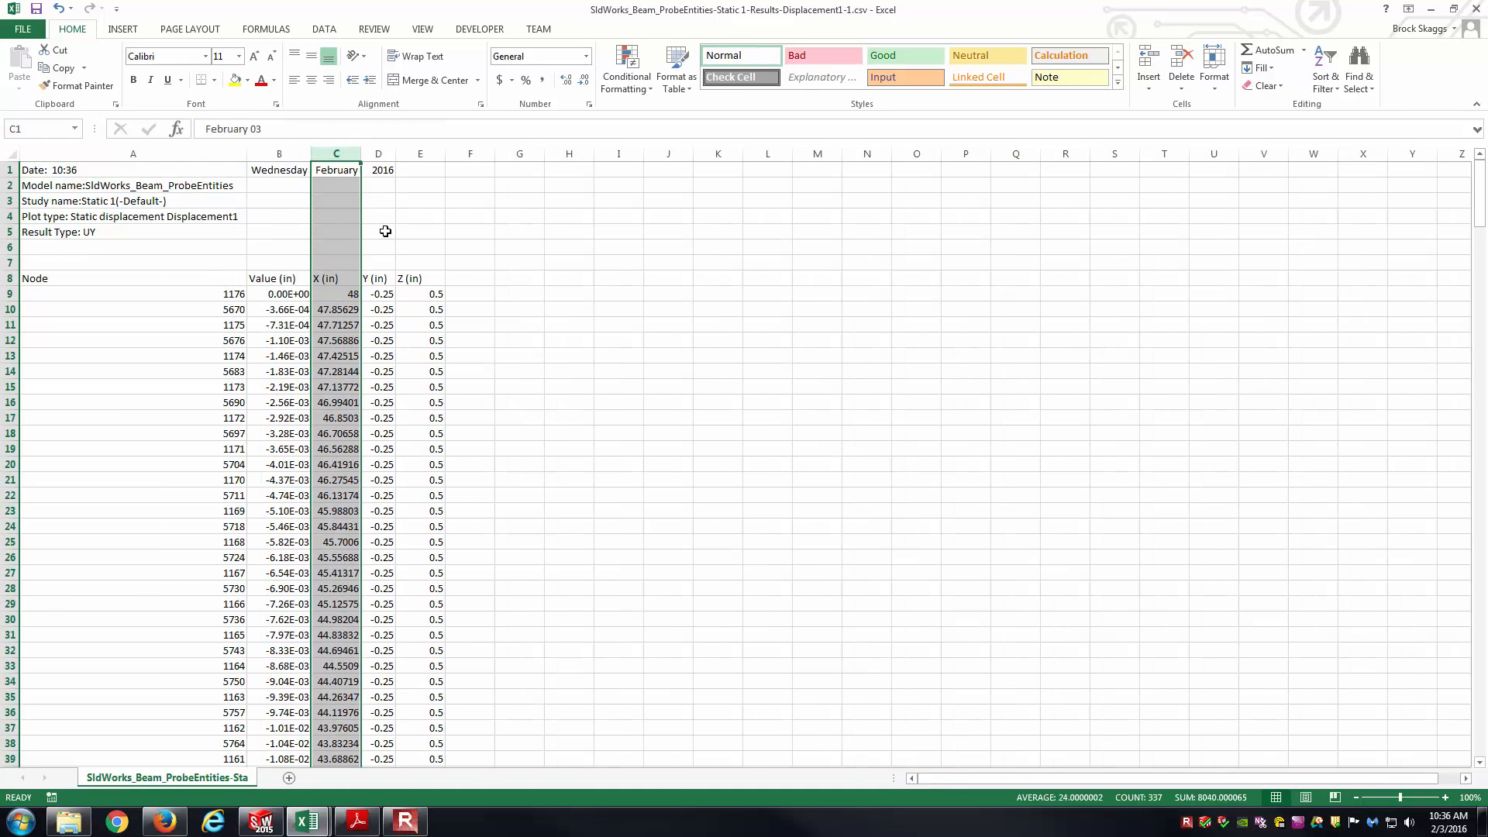
# Autofit column C and copy the Value (in) and X (in) data from B9:C343
pyautogui.click(334, 184)
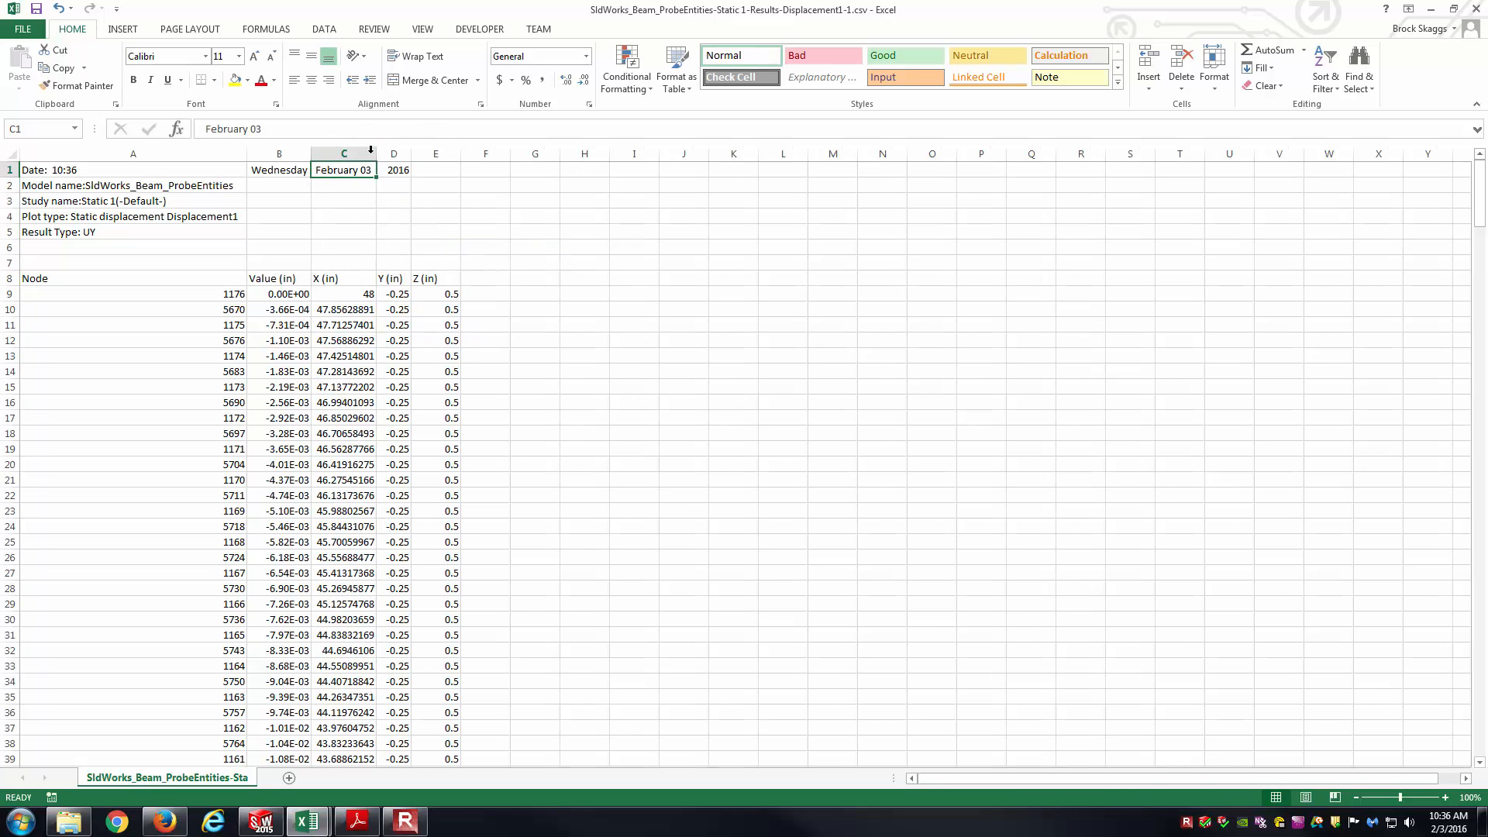
pyautogui.click(535, 246)
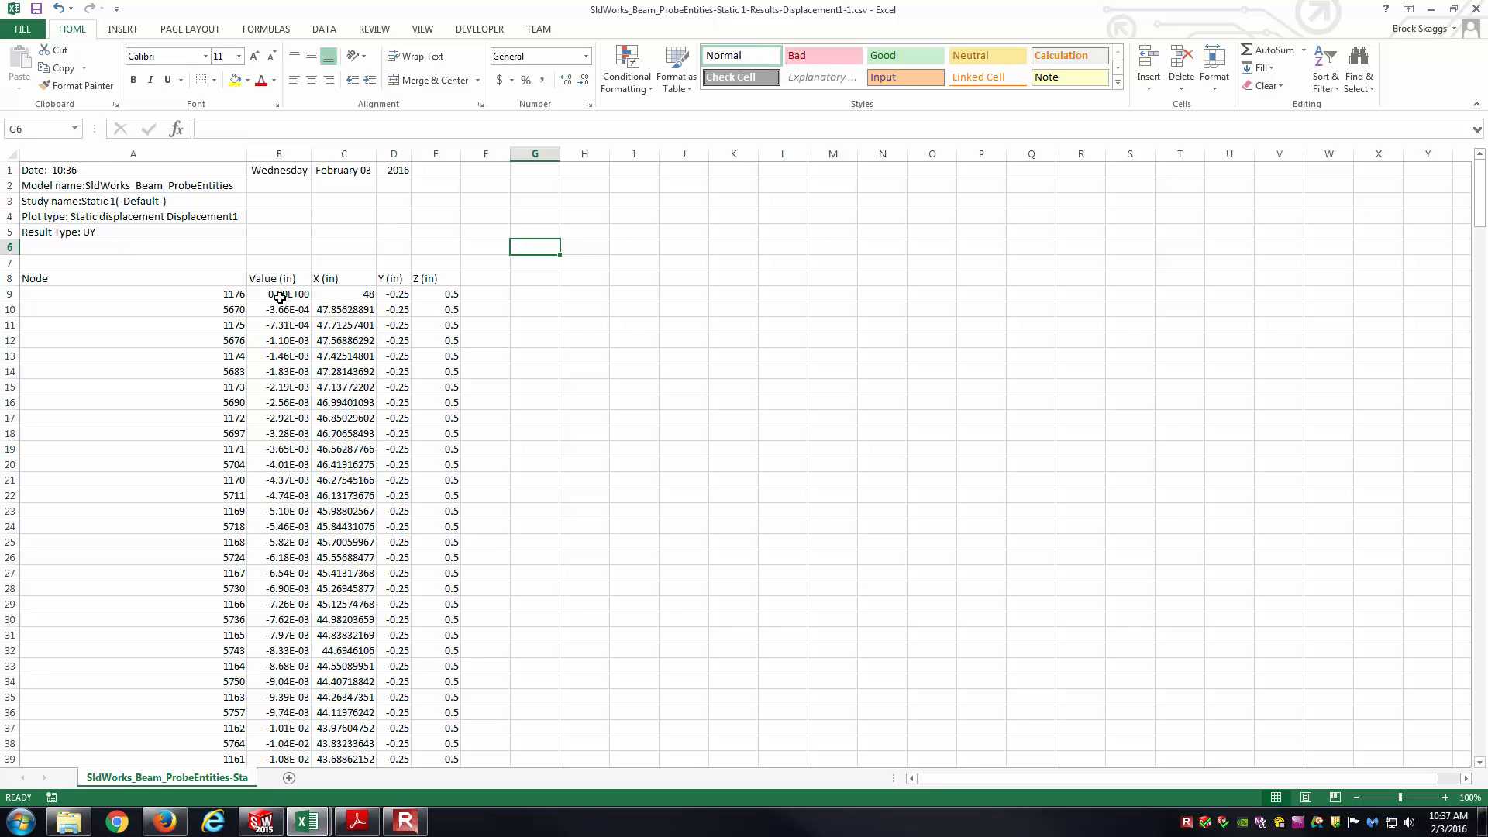
pyautogui.click(344, 293)
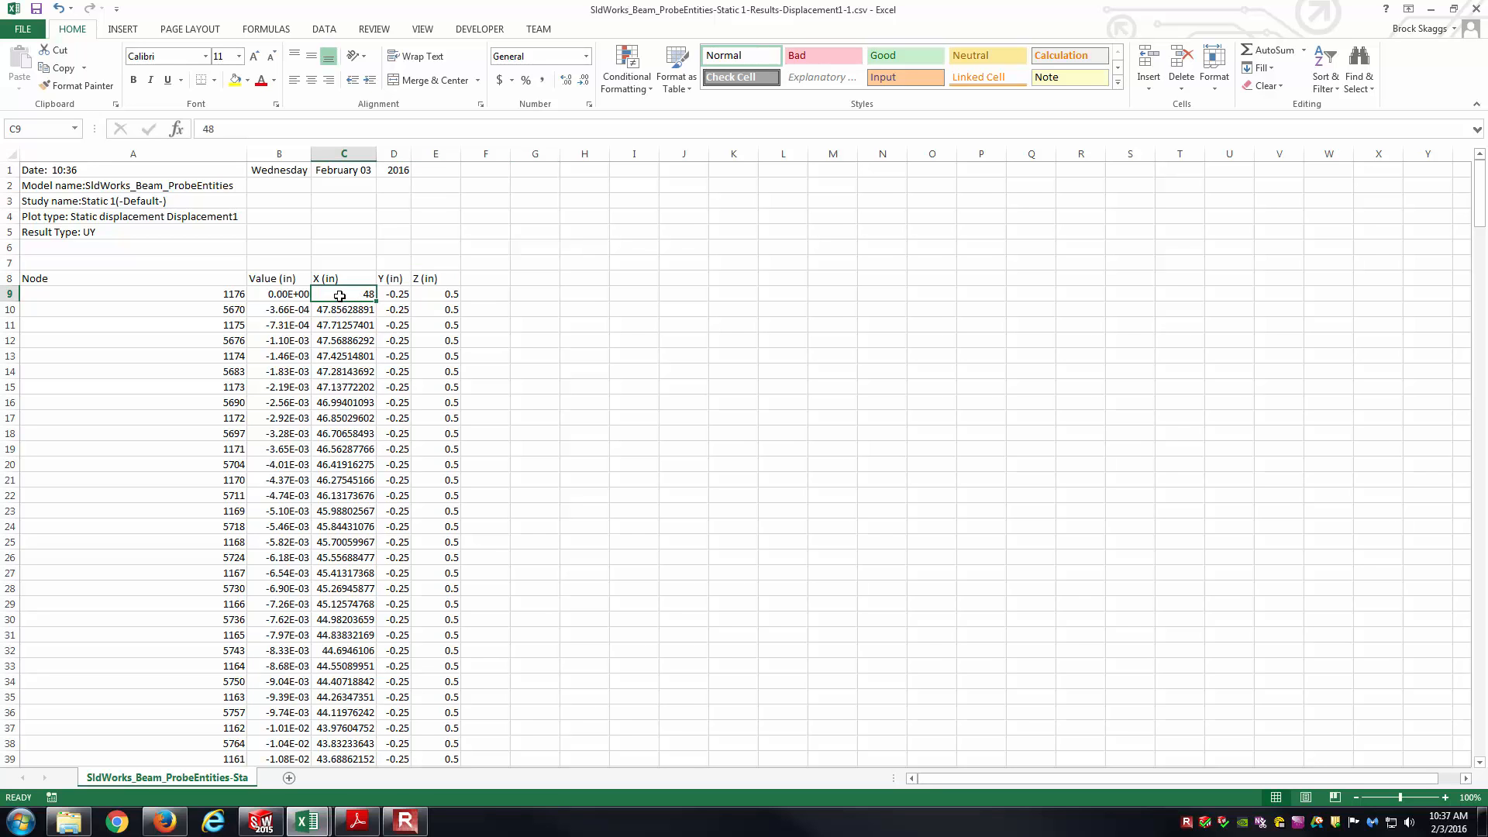
pyautogui.moveTo(354, 308)
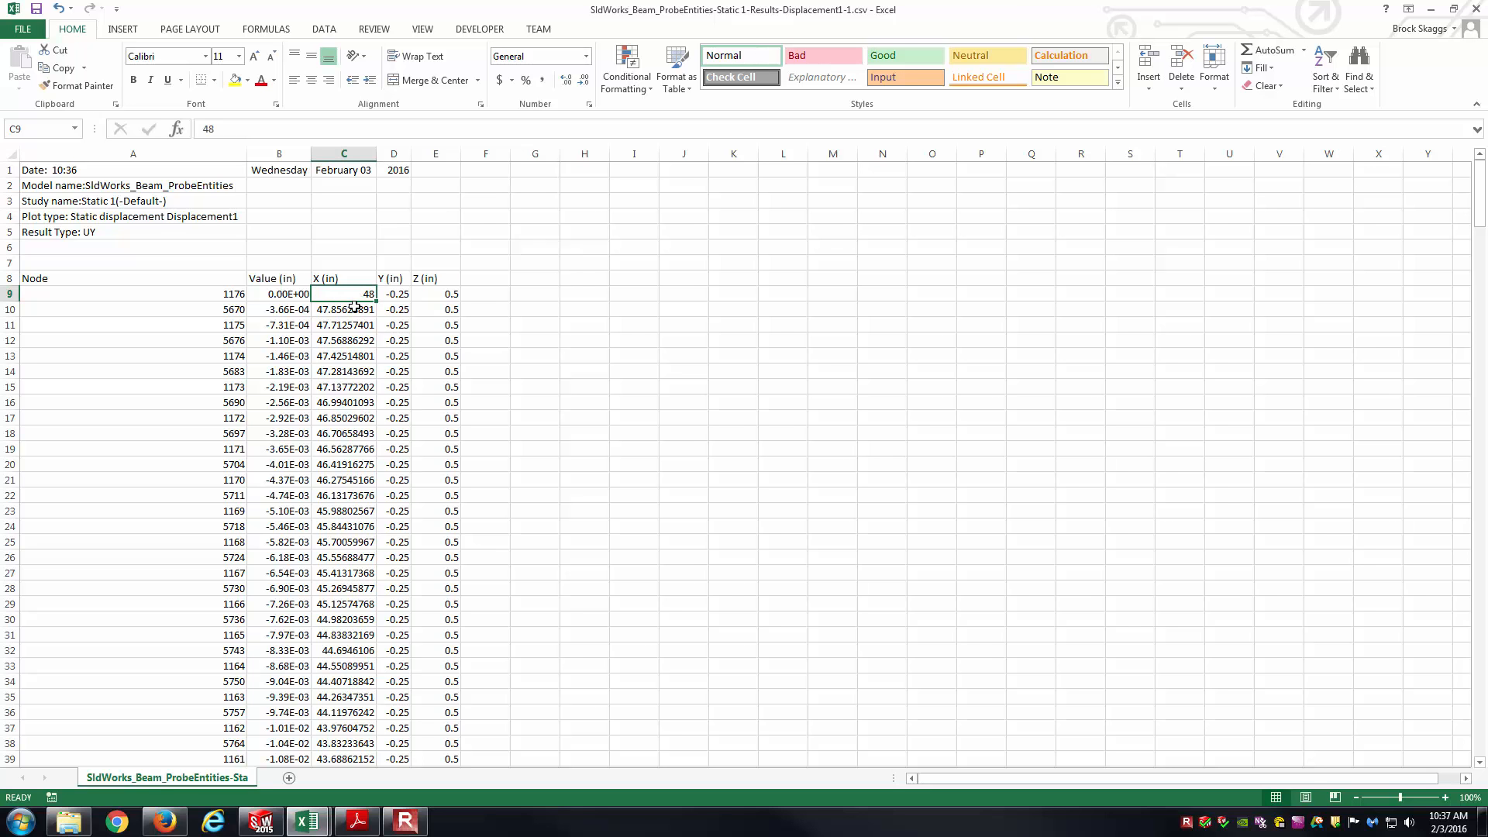
pyautogui.click(279, 278)
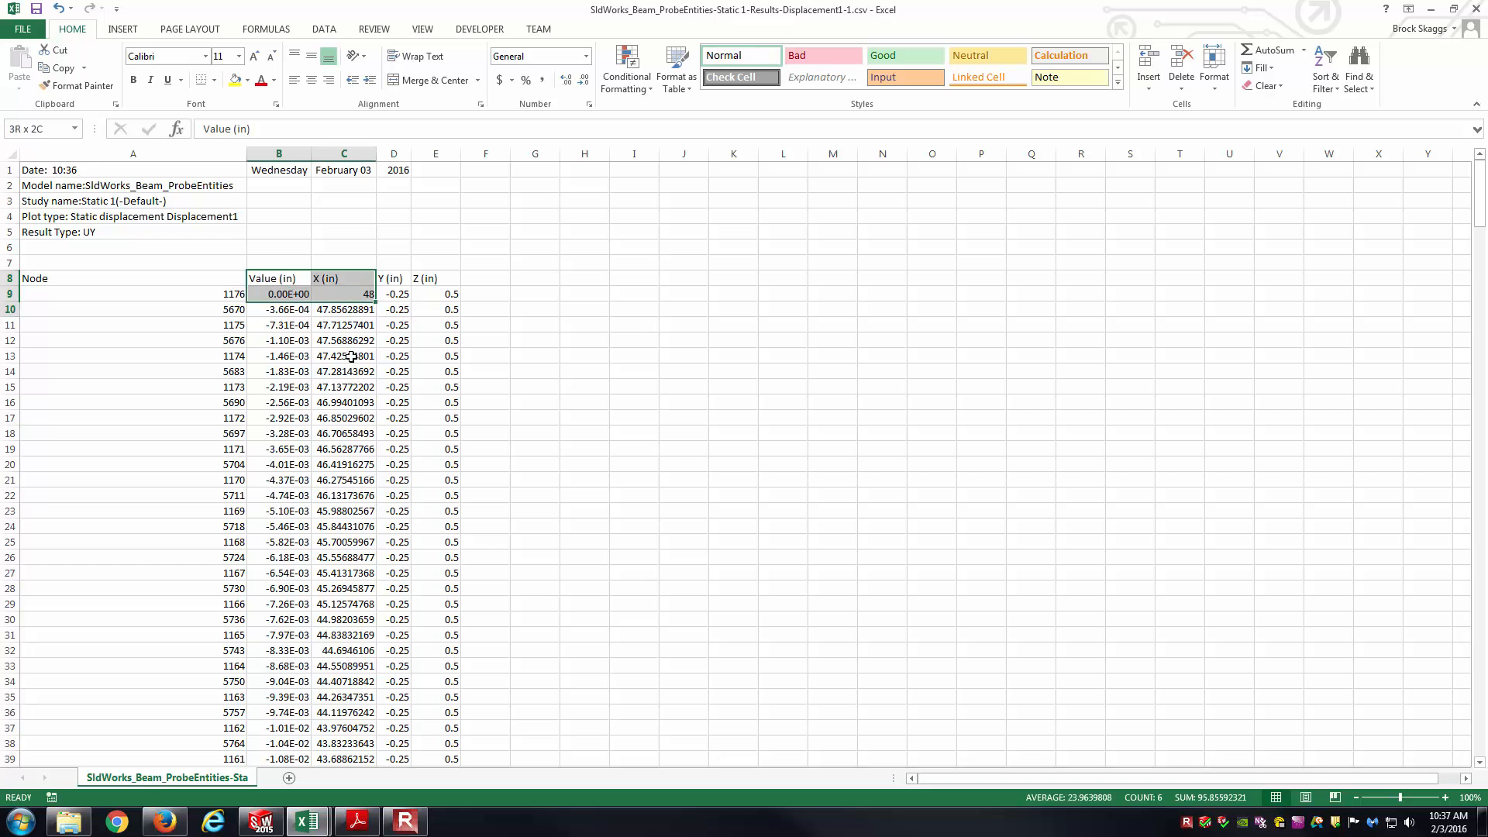
pyautogui.scroll(-3)
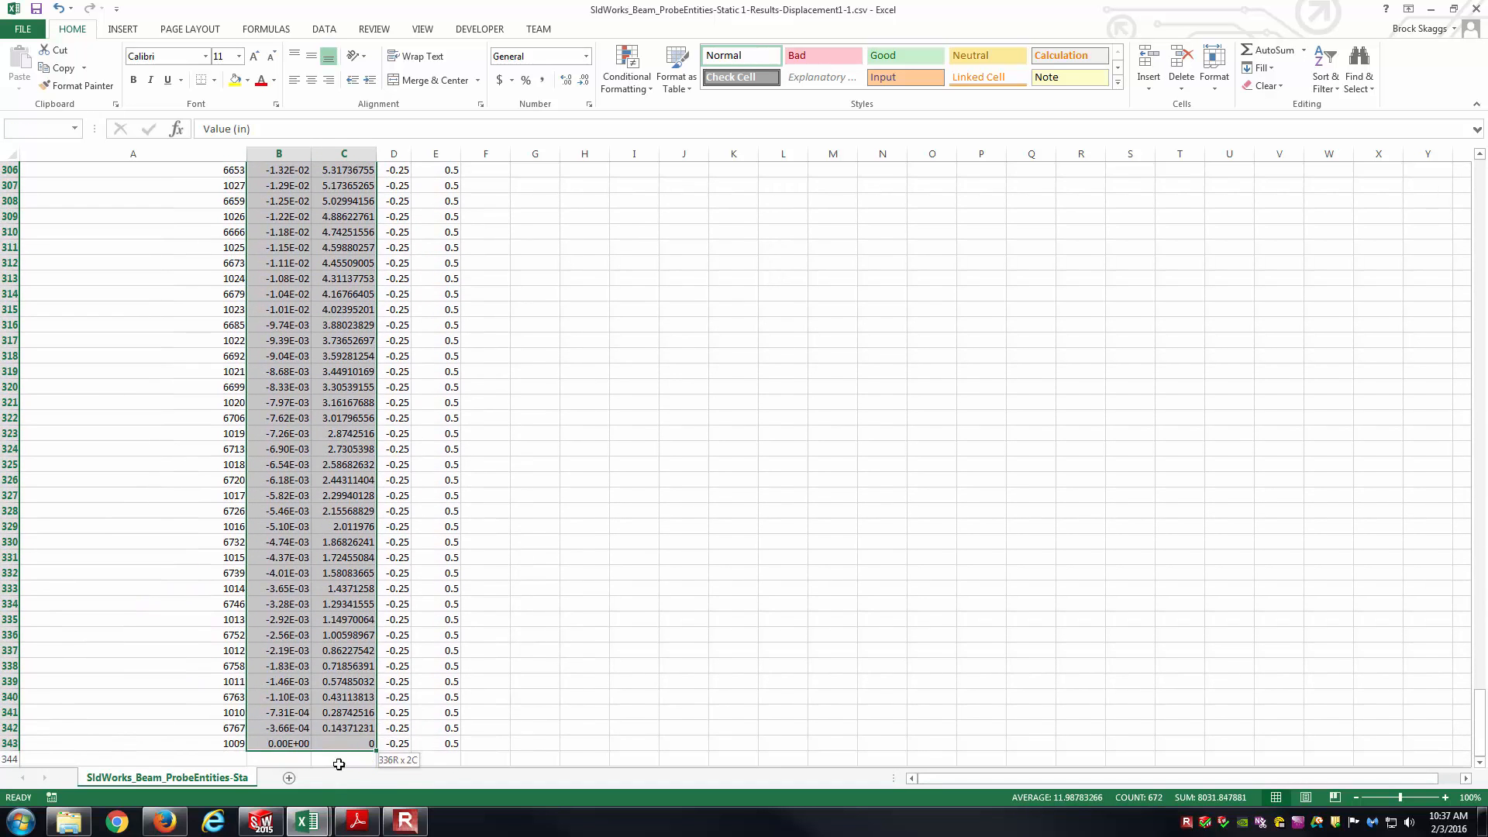
pyautogui.press('ctrl+c')
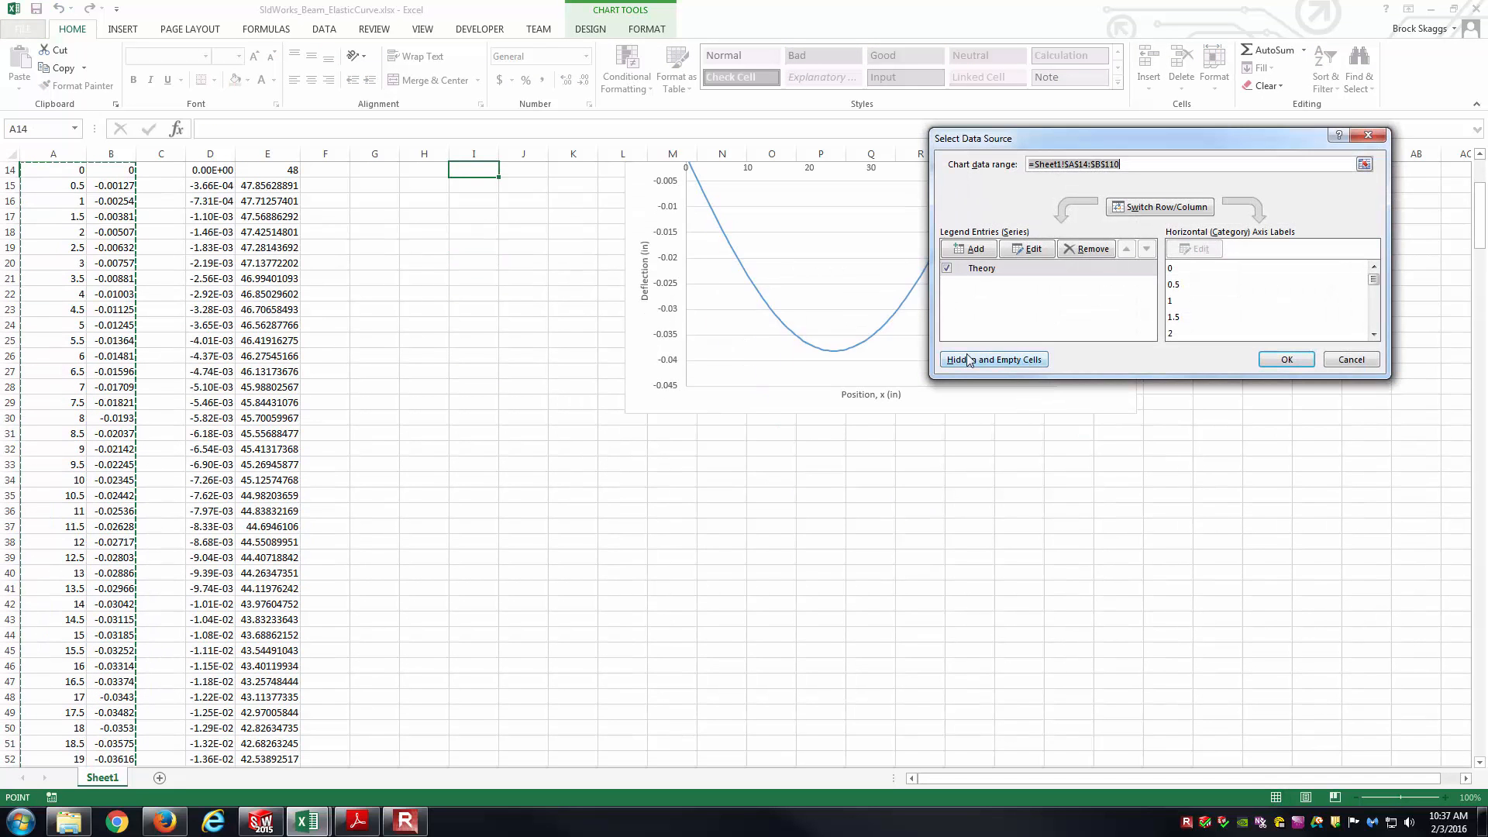
# Add a SldWorks series with X values E14:E348 and Y values D14:D348 to the Elastic Curve Plot
pyautogui.click(1026, 248)
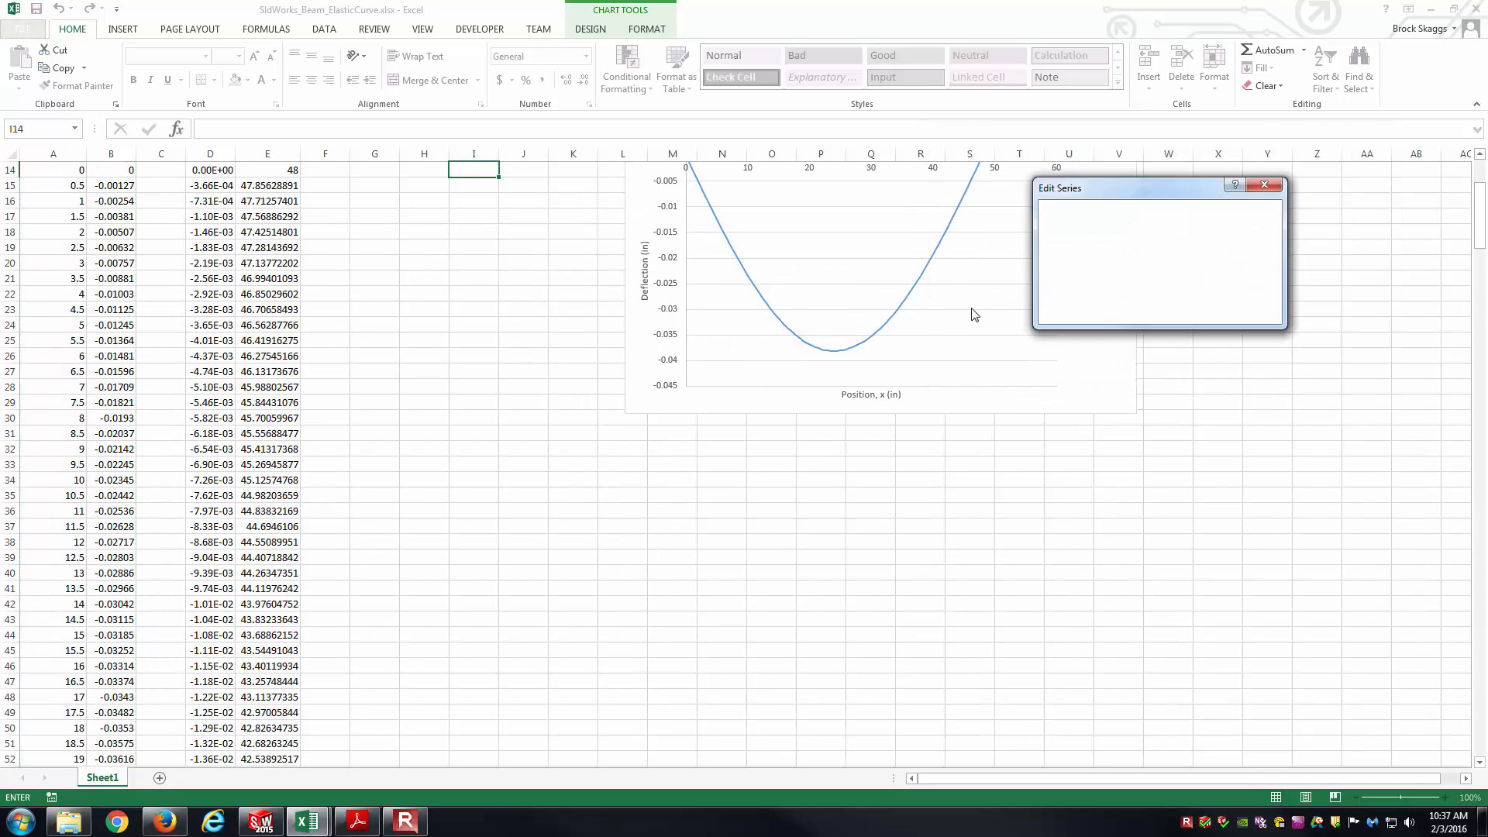
pyautogui.write('SldWorks')
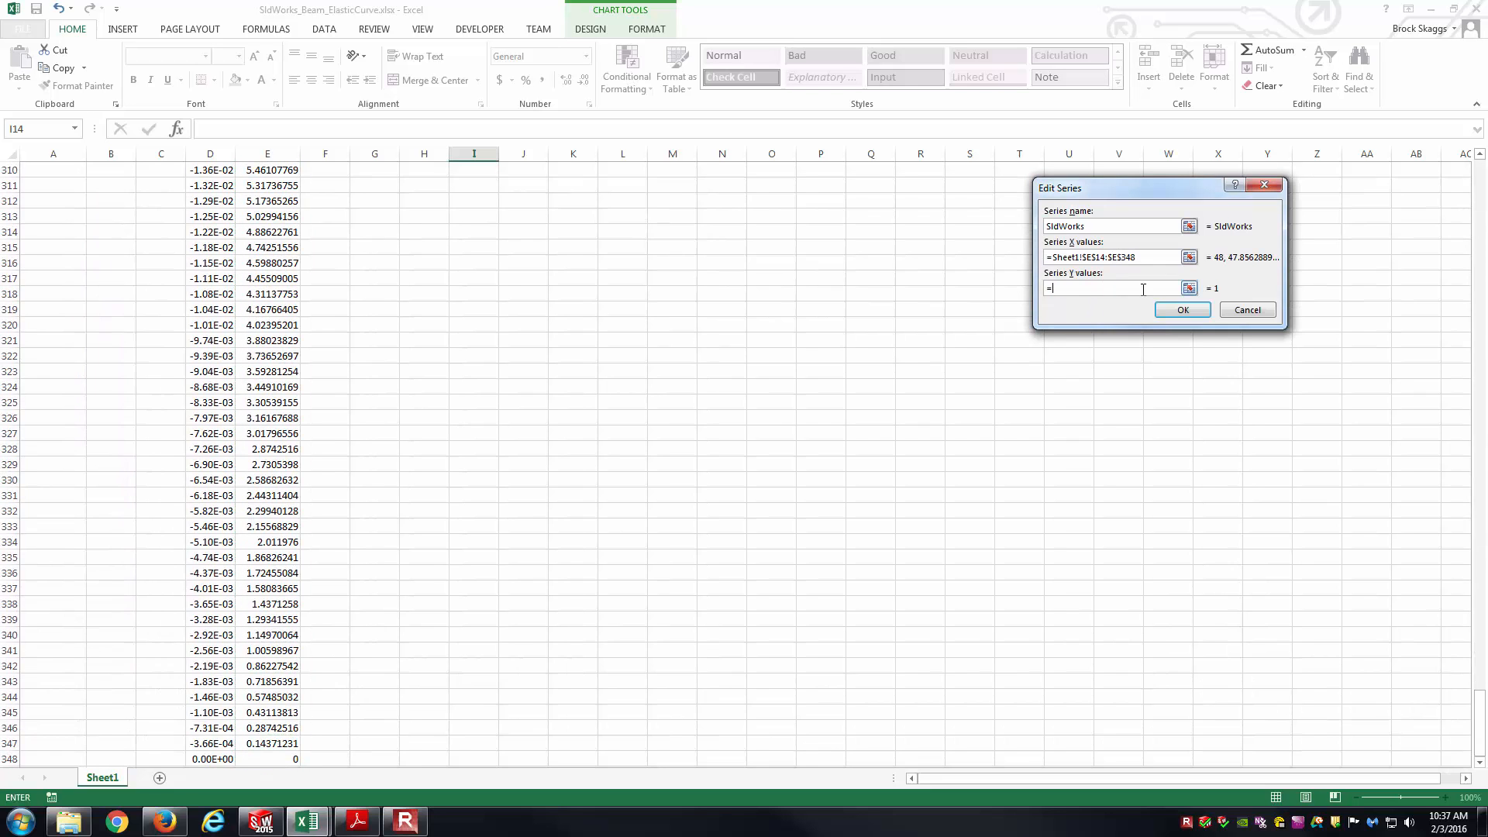
pyautogui.click(1188, 288)
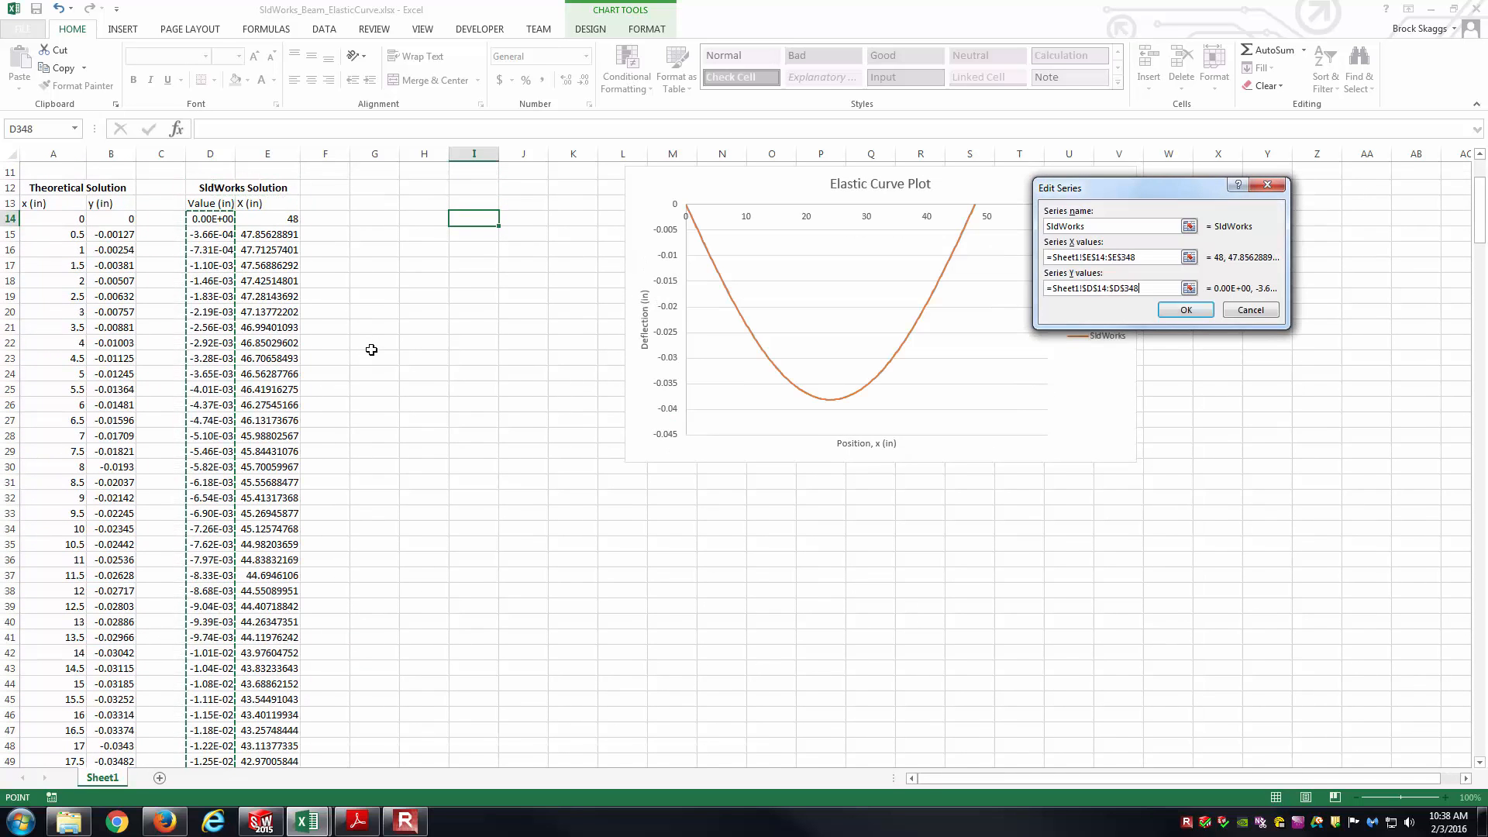
pyautogui.click(1184, 310)
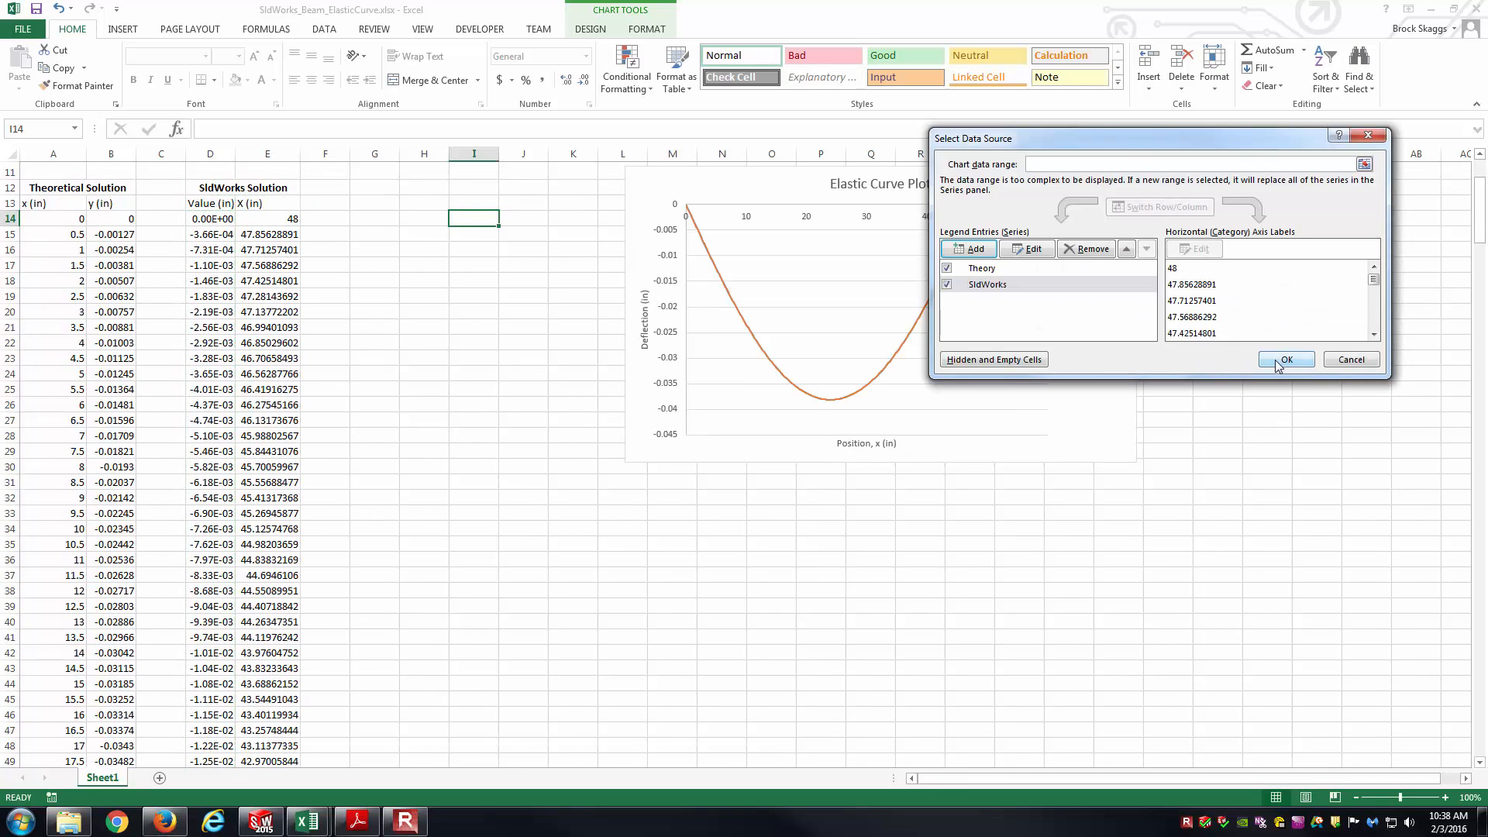
pyautogui.click(1284, 358)
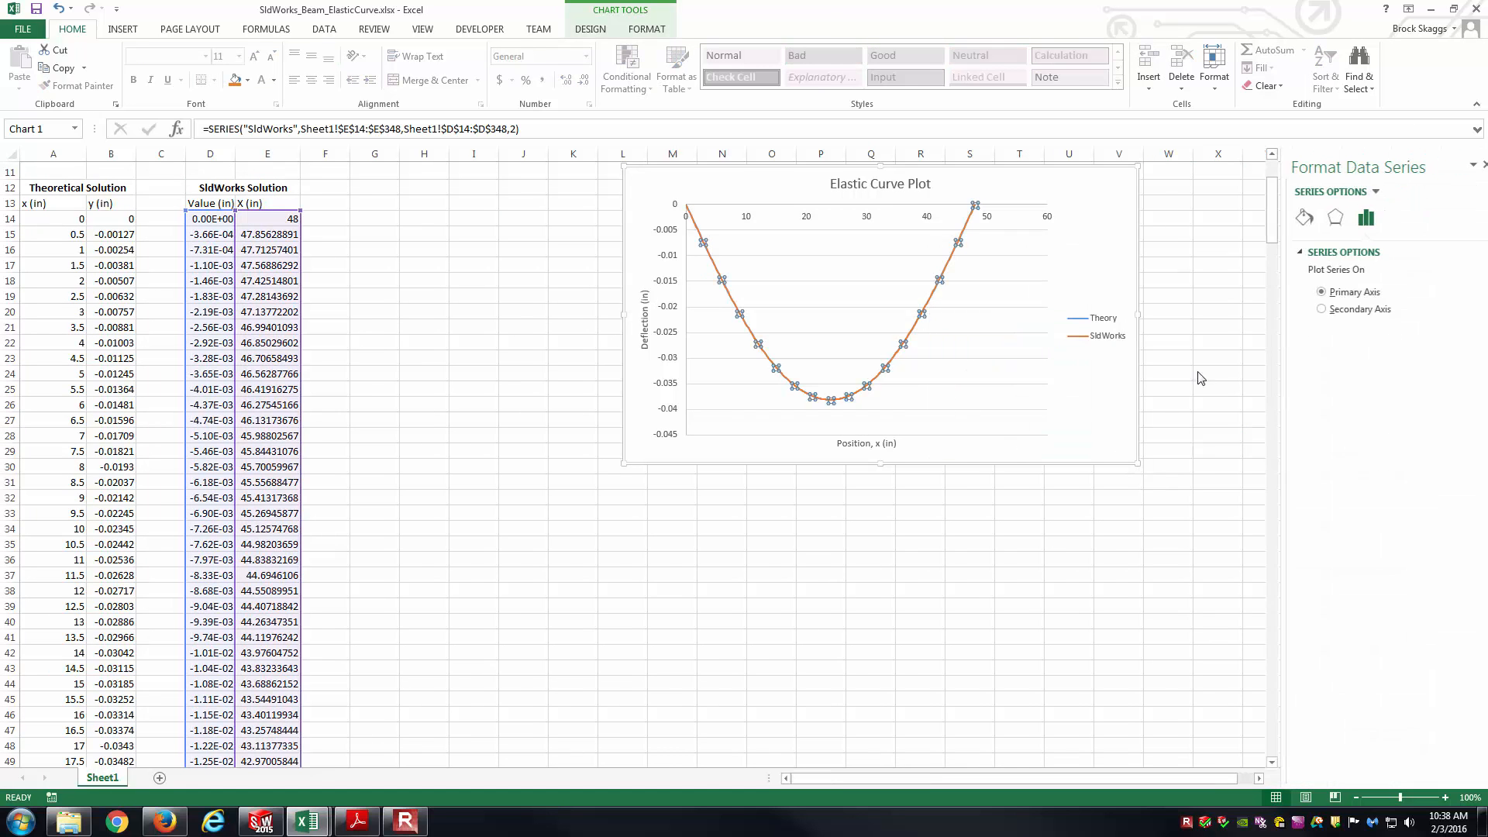
# Format the SldWorks series line as black and dashed
pyautogui.click(1291, 219)
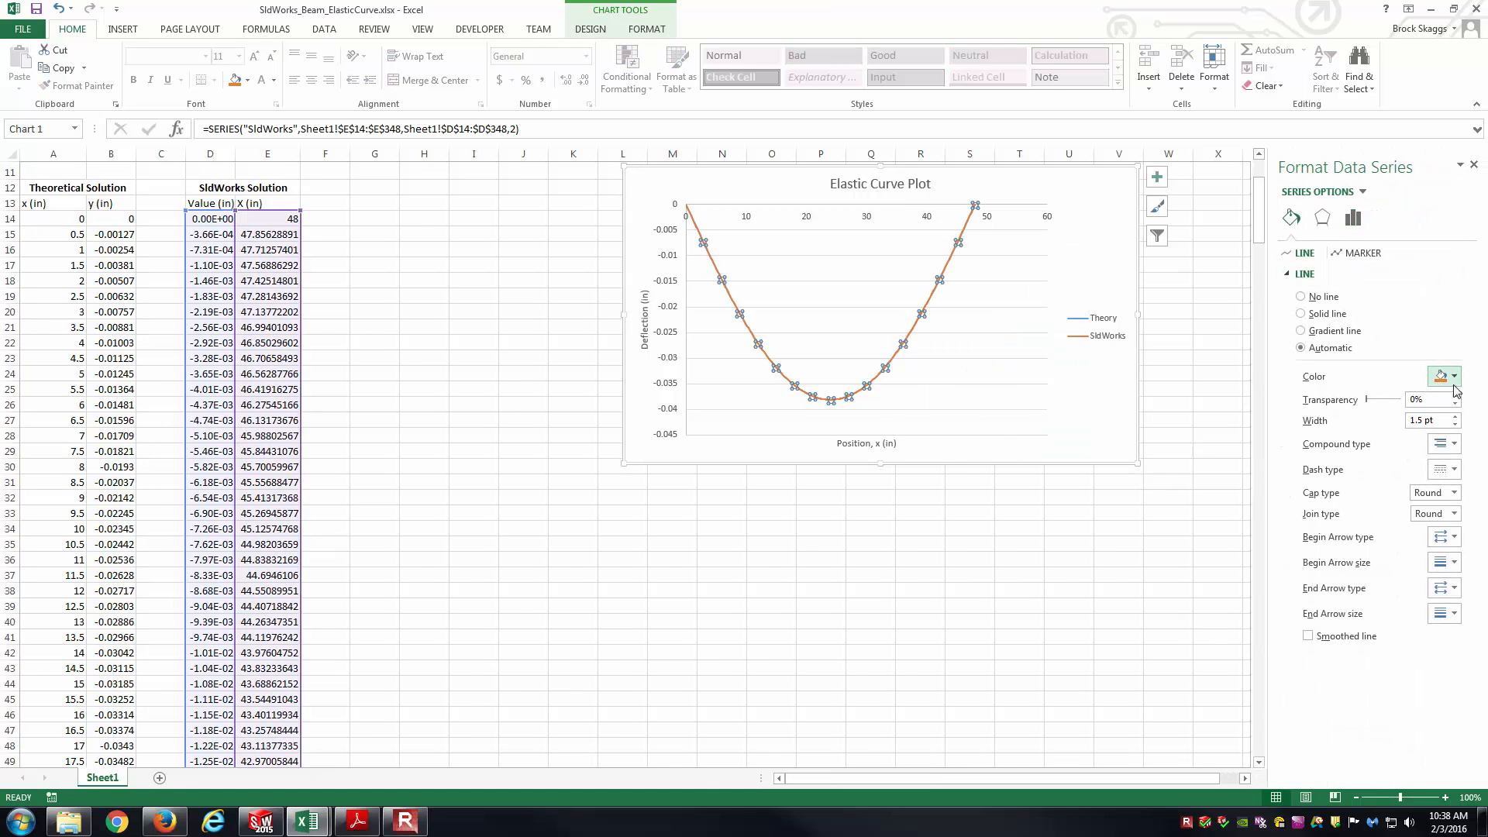
pyautogui.click(1300, 313)
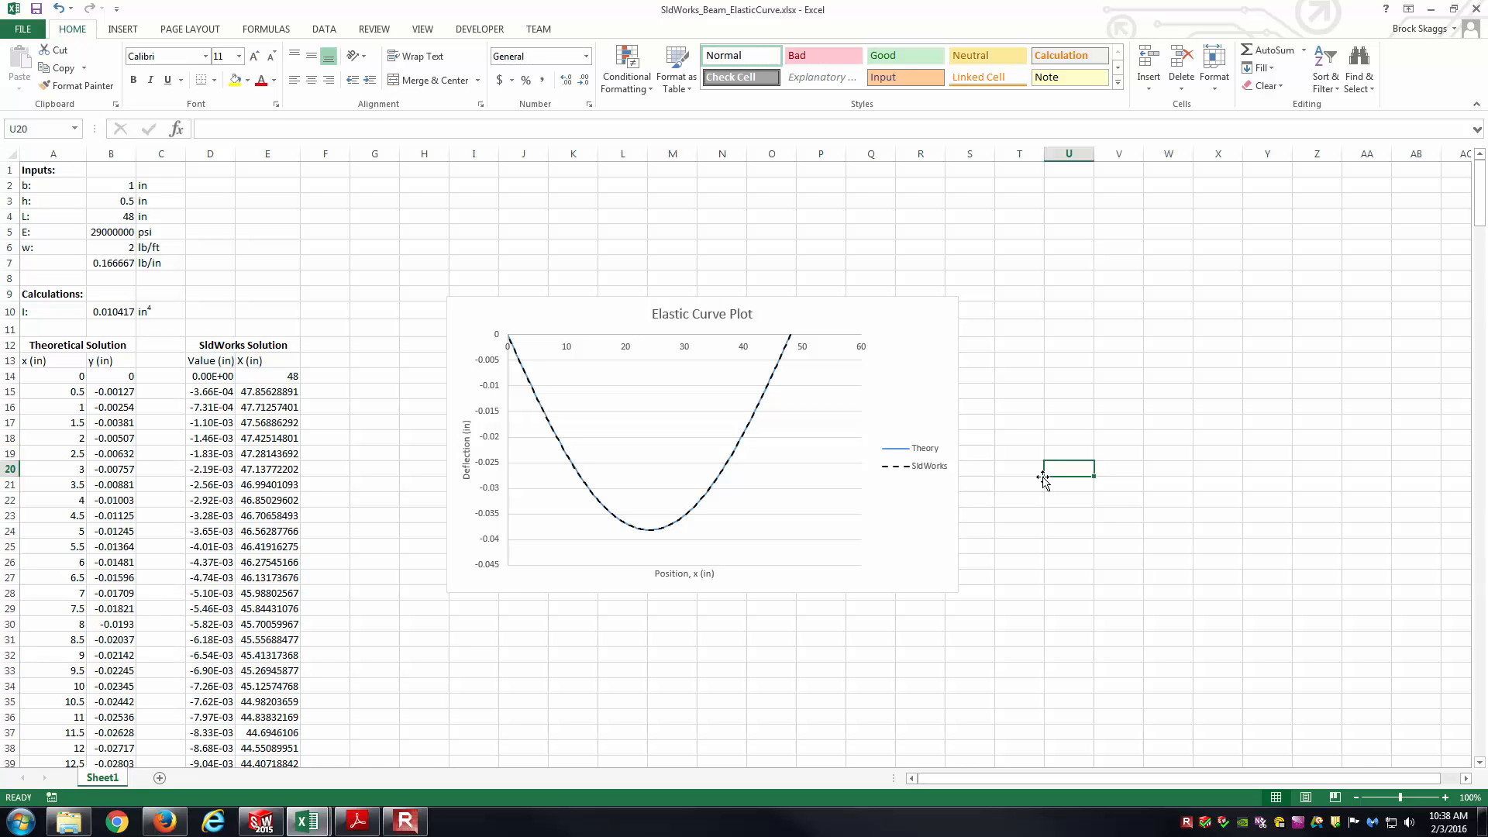
# Back in SOLIDWORKS, rerun the Displacement1 probe on the bottom edge and close it
pyautogui.click(259, 821)
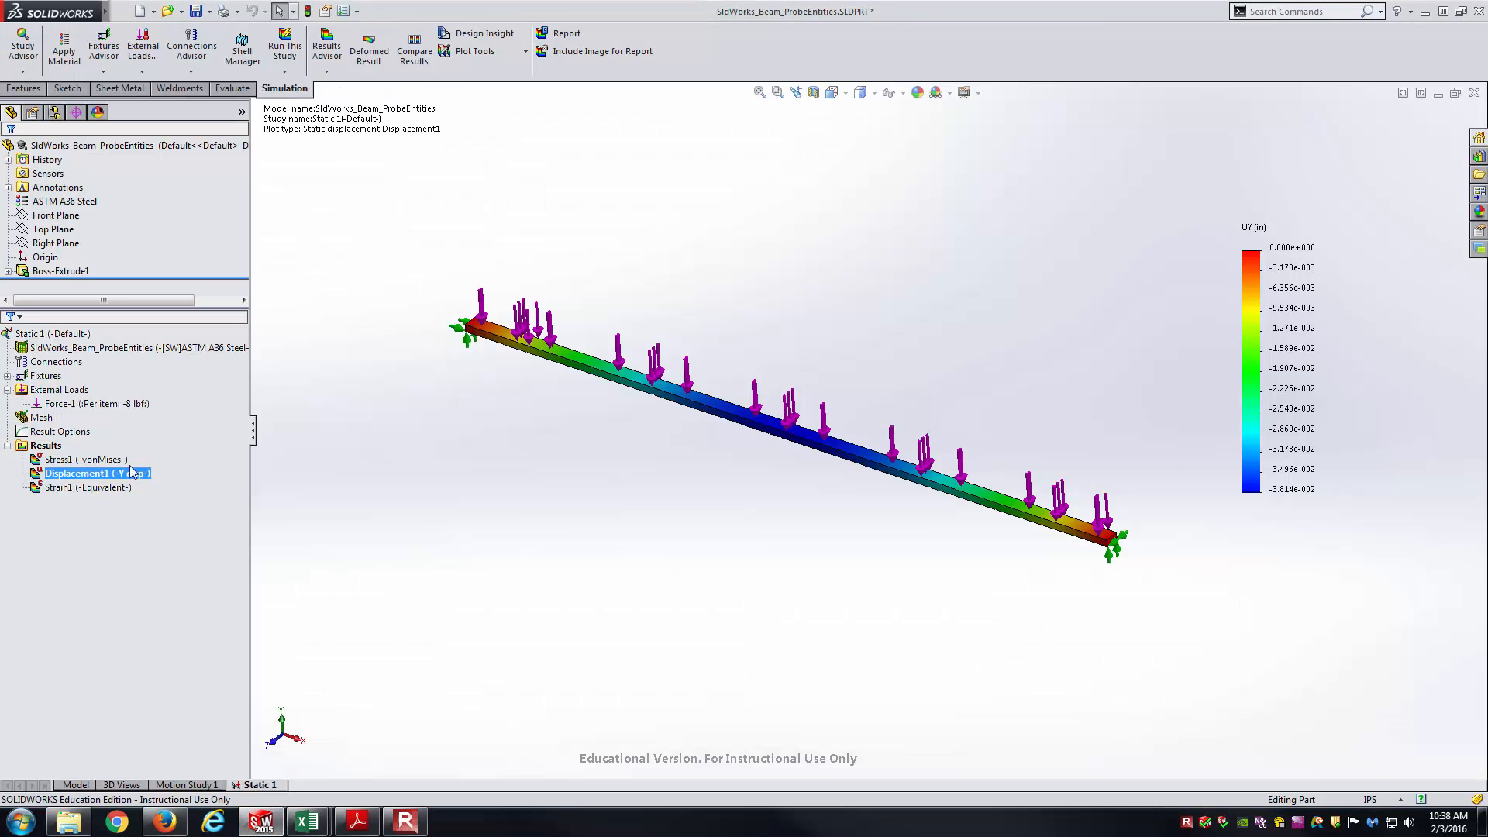
pyautogui.rightClick(90, 472)
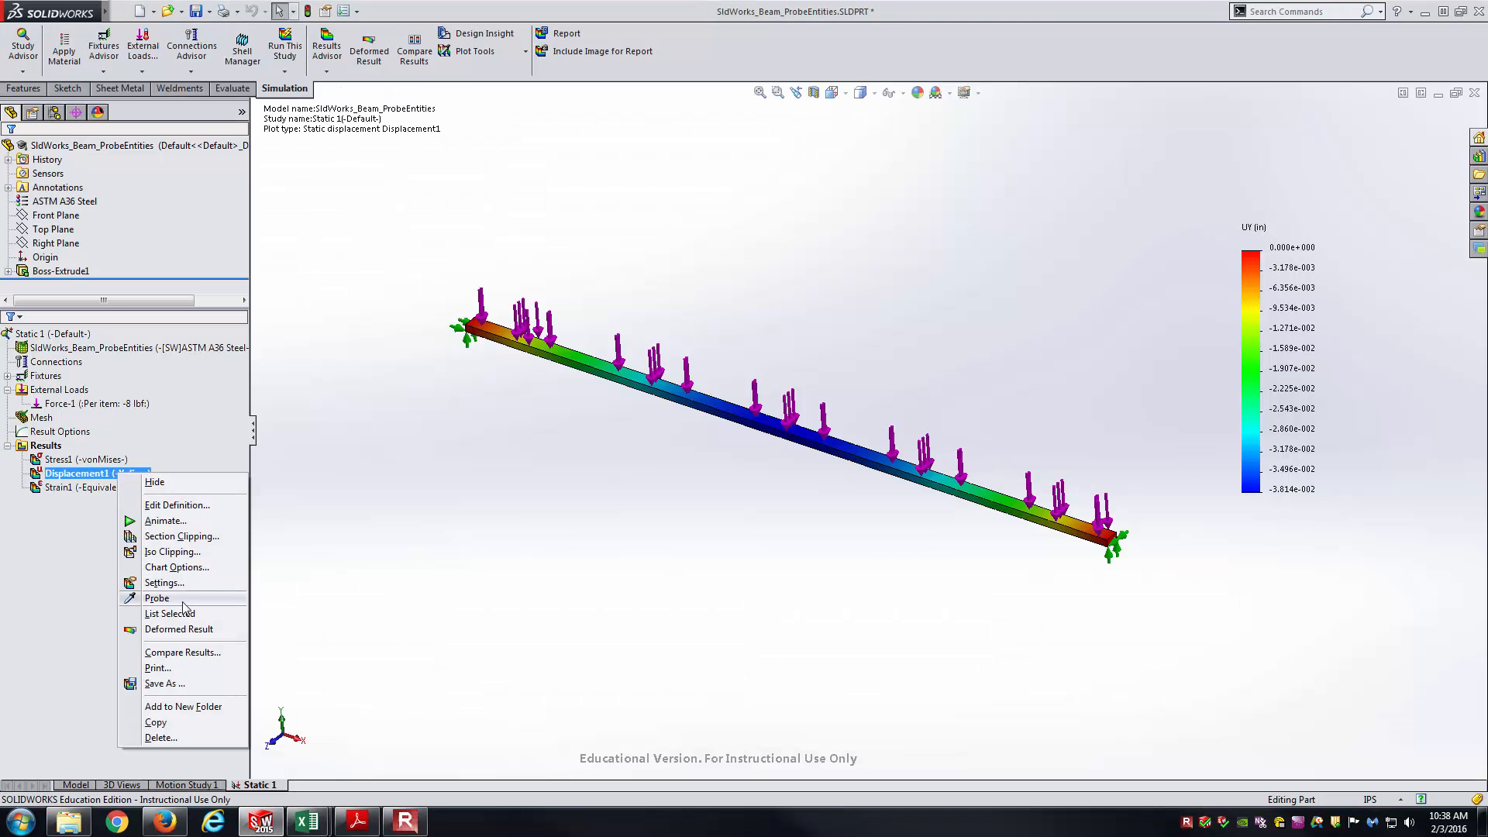
pyautogui.click(158, 598)
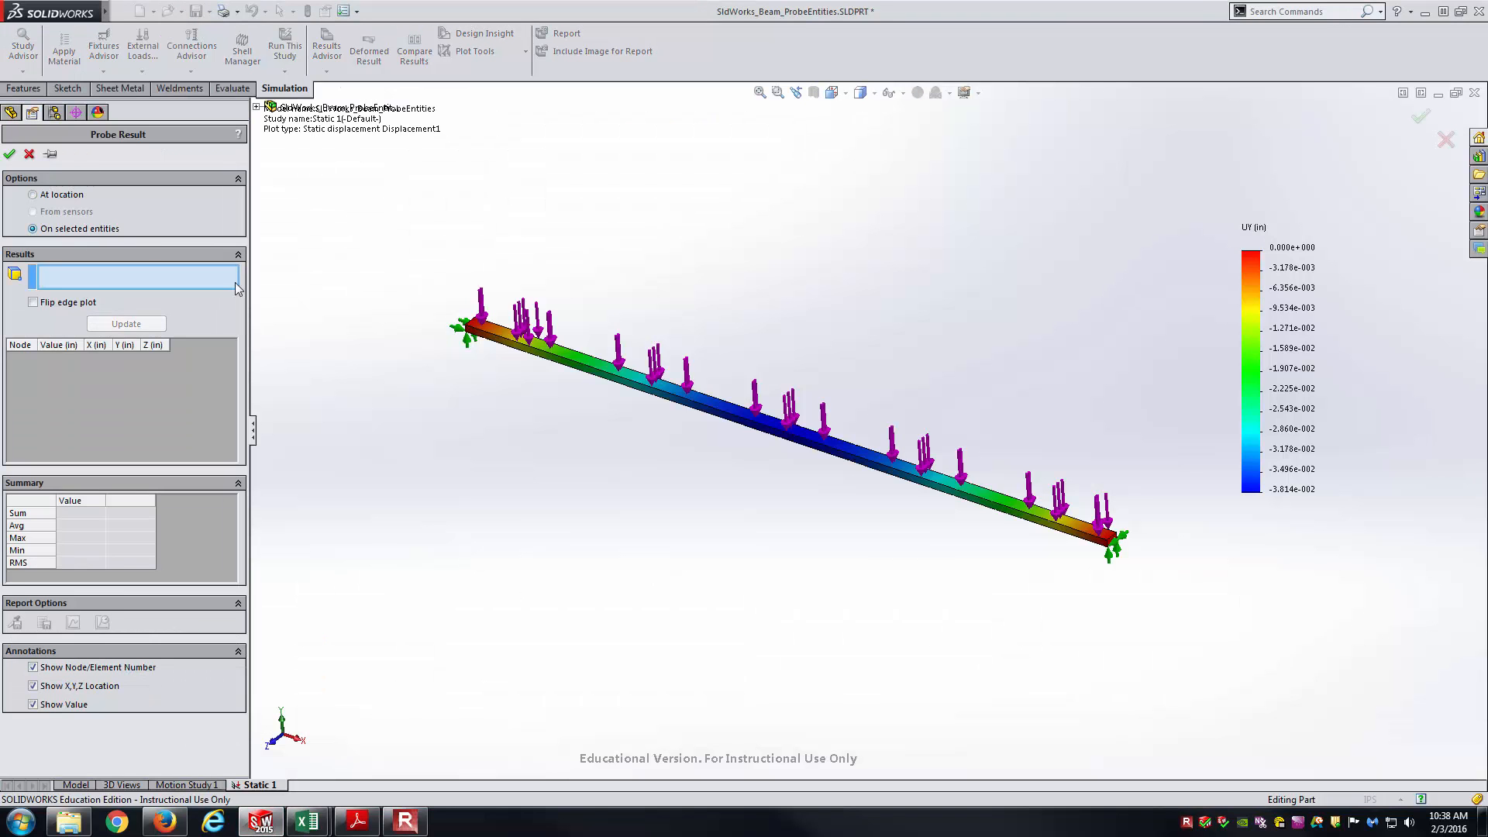
pyautogui.click(787, 428)
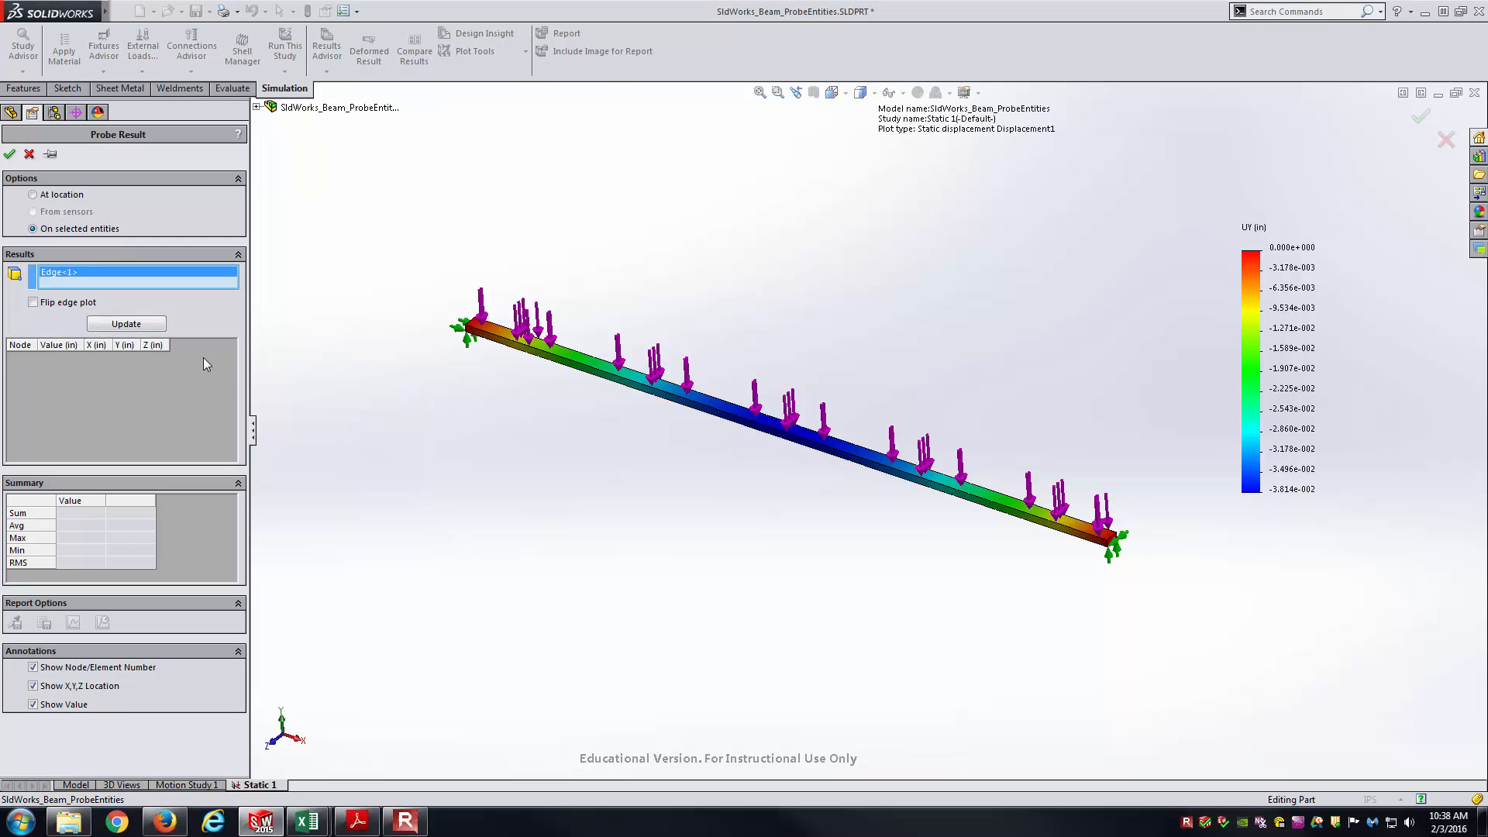
pyautogui.click(126, 324)
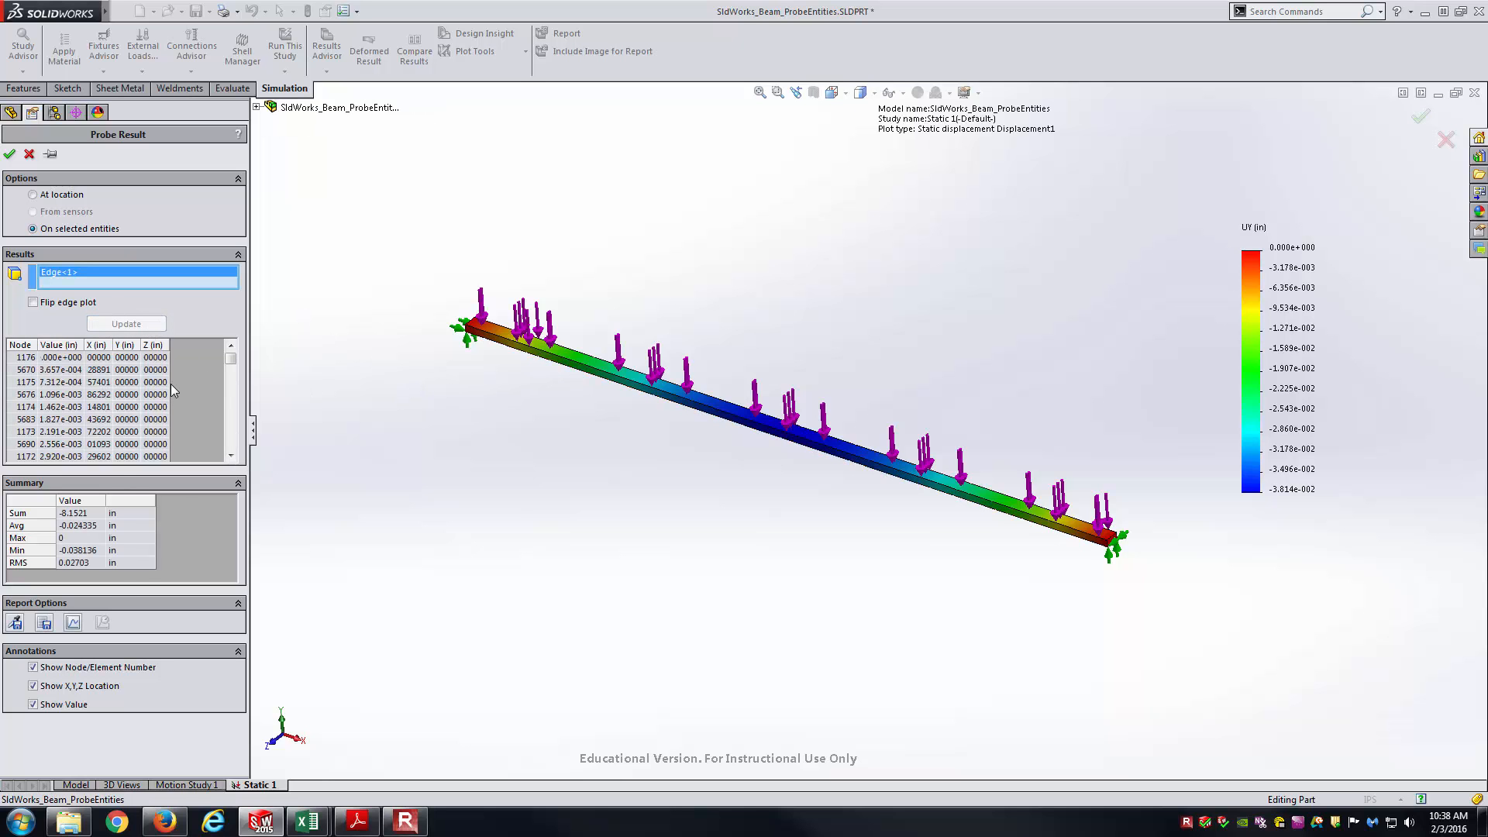
pyautogui.moveTo(174, 390)
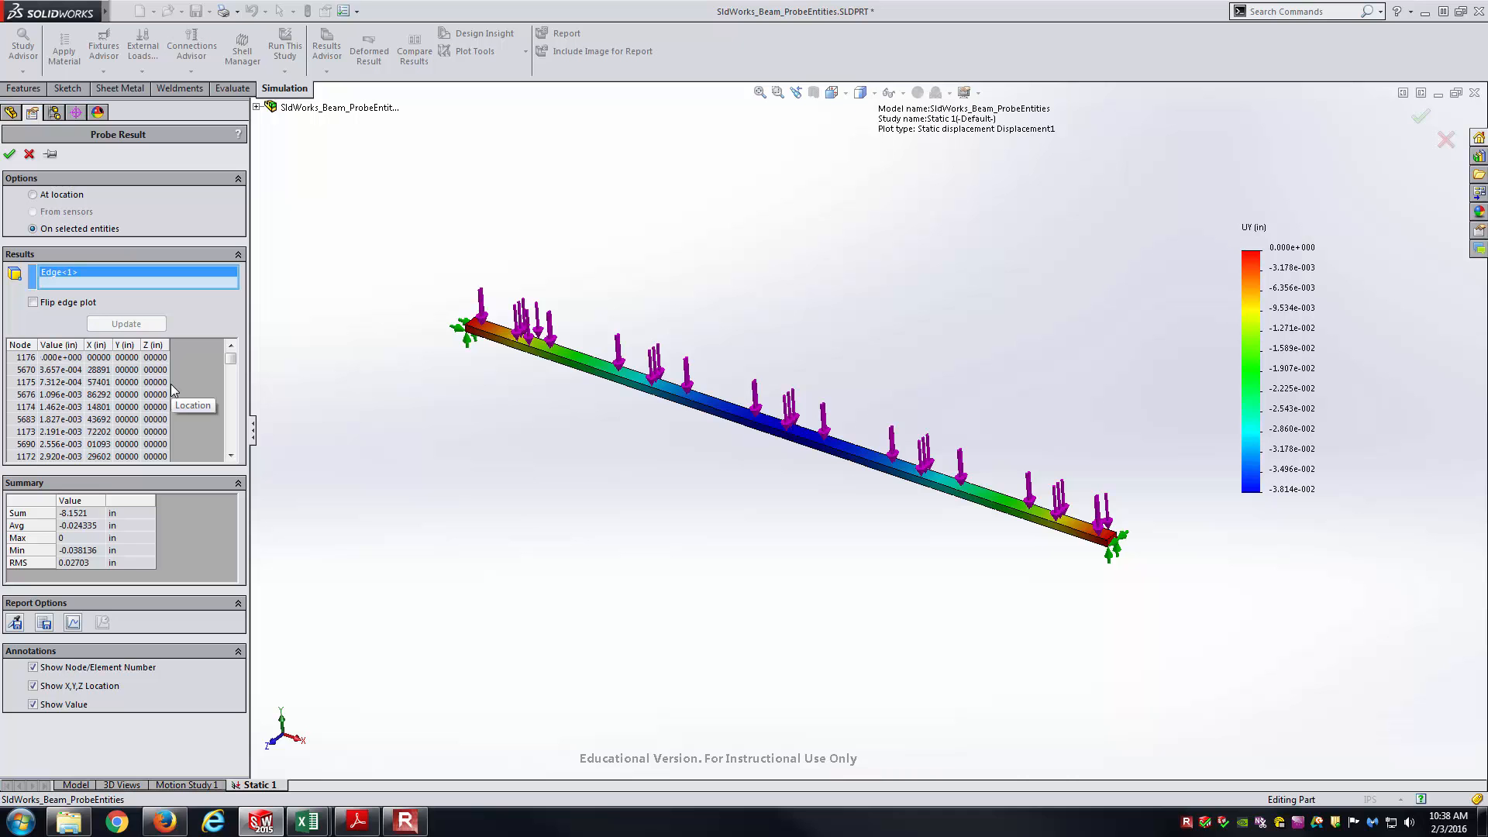
pyautogui.click(9, 153)
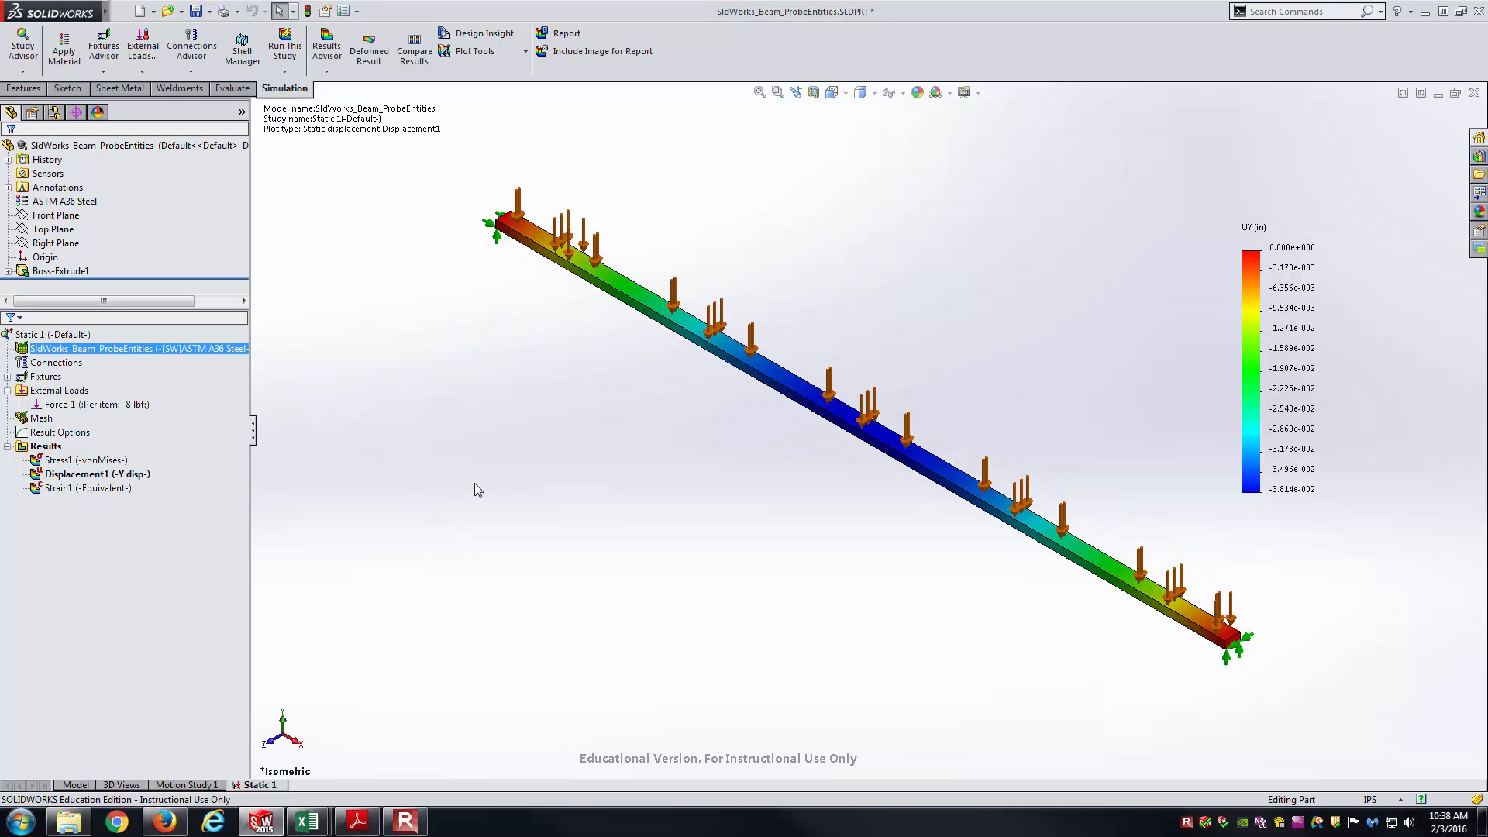
pyautogui.moveTo(466, 488)
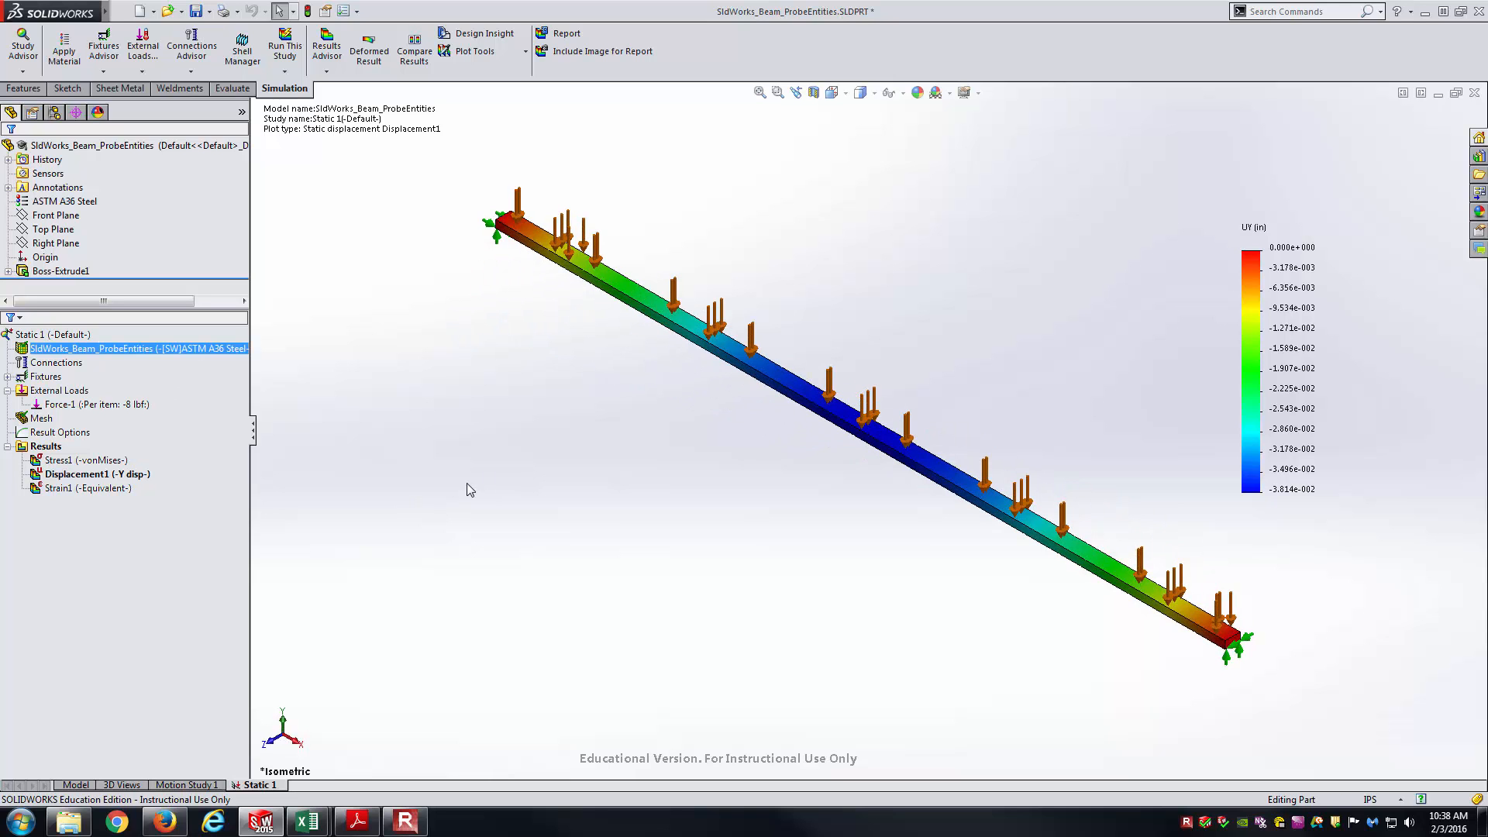